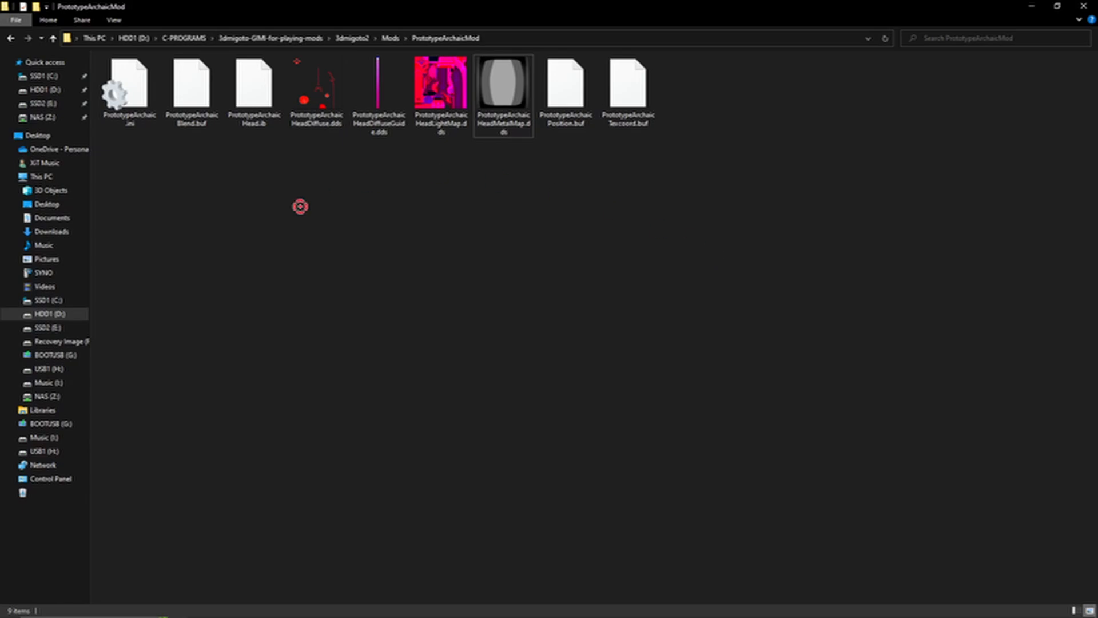
mouse_move(209, 260)
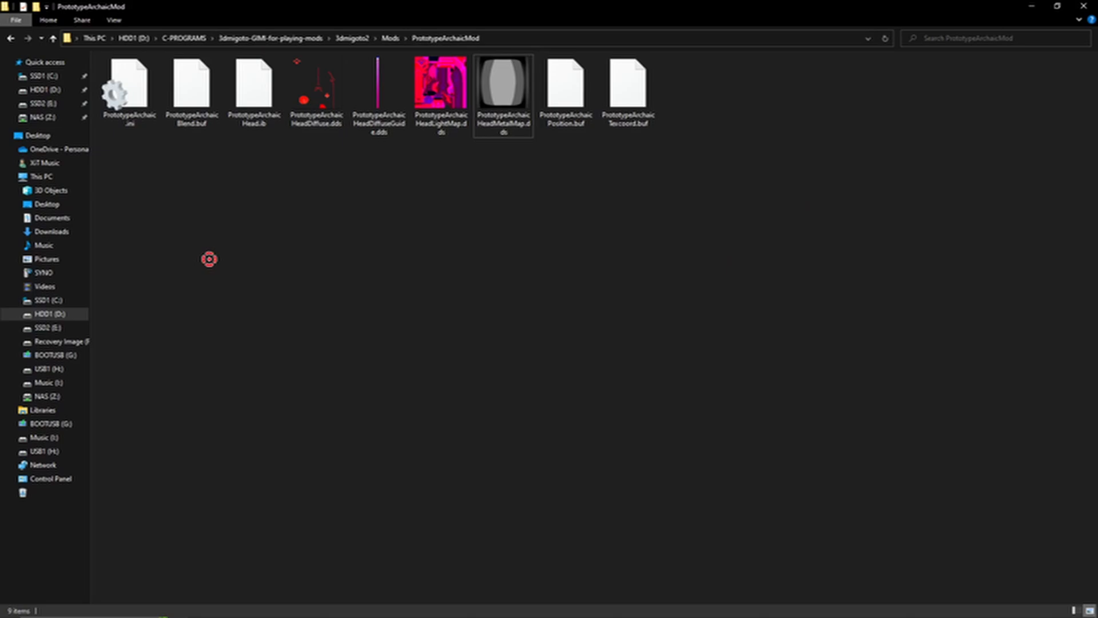
mouse_move(439, 316)
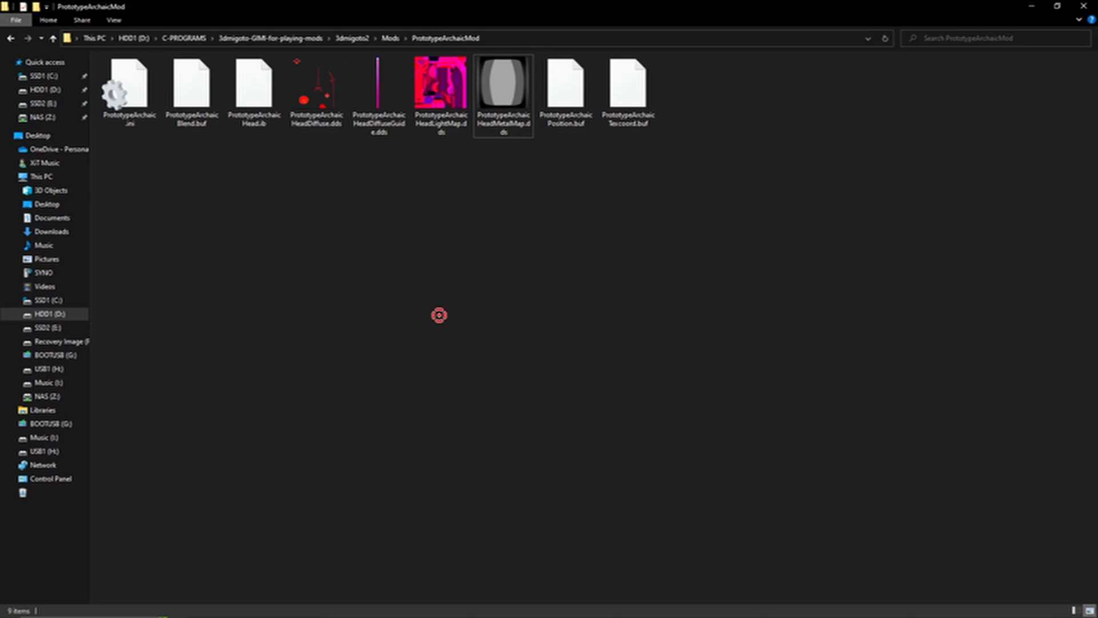
mouse_move(481, 292)
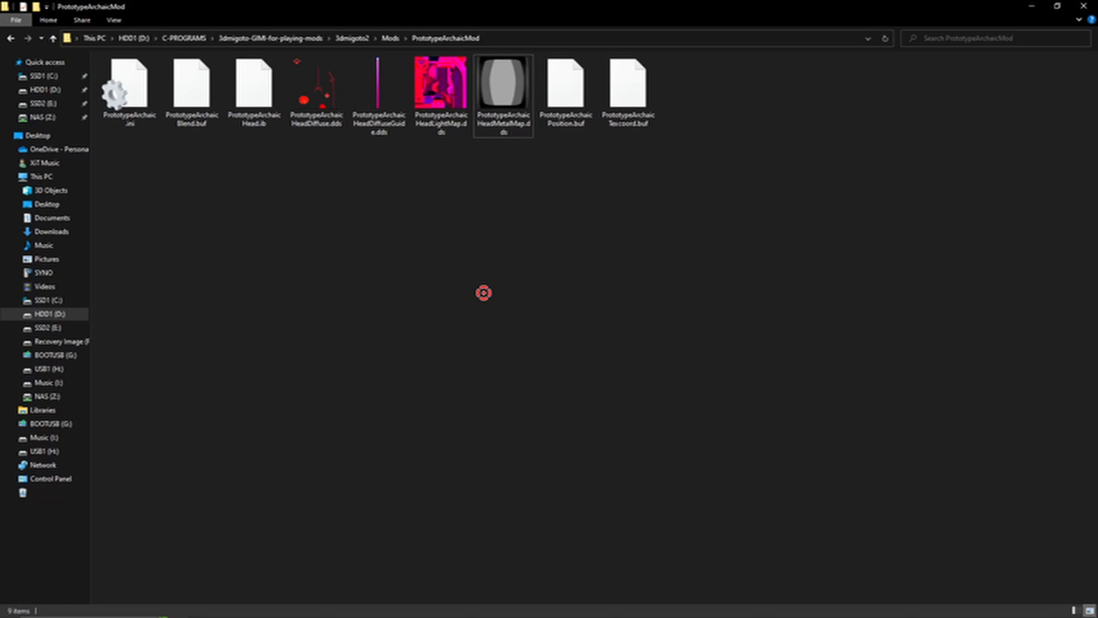
mouse_move(497, 236)
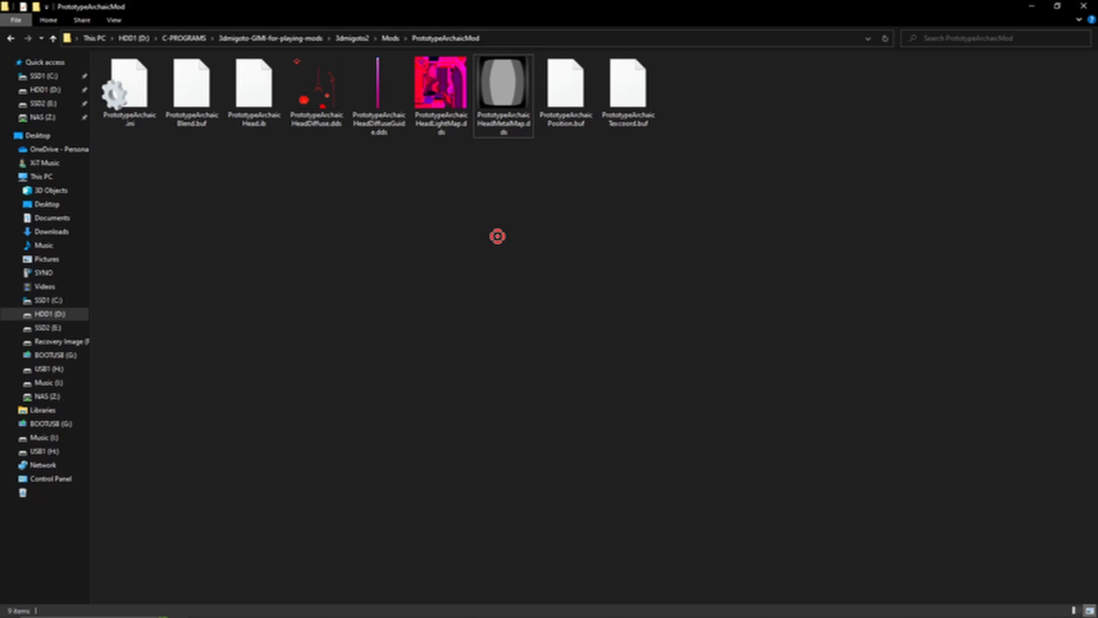
mouse_move(560, 205)
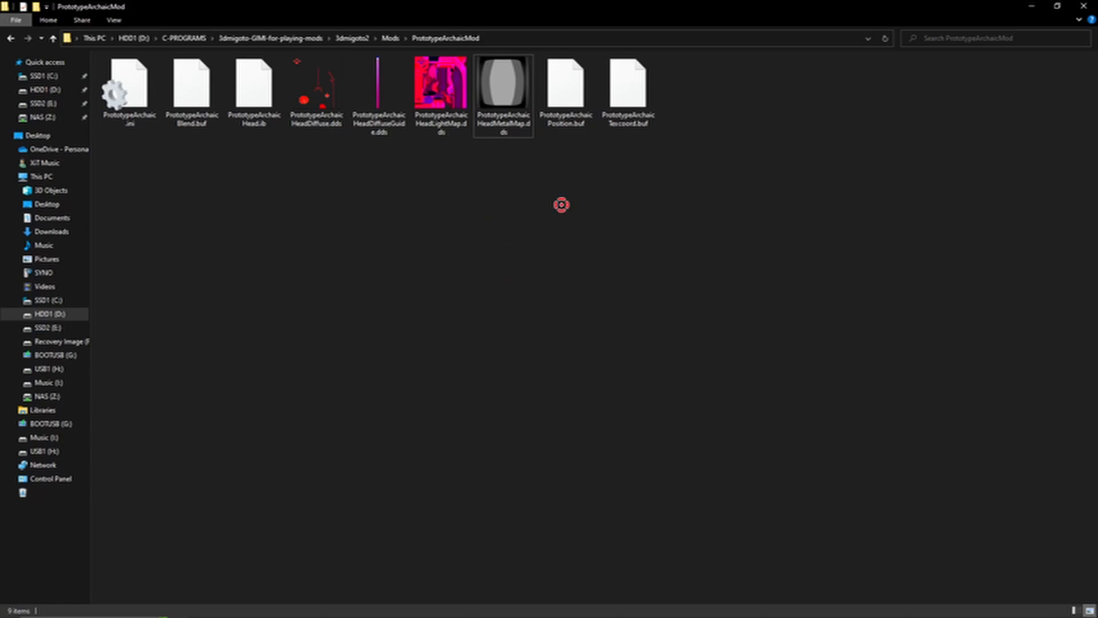
Select the PrototypeArchaicPosition.buf file inside the PrototypeArchaicMod folder.
left_click(567, 84)
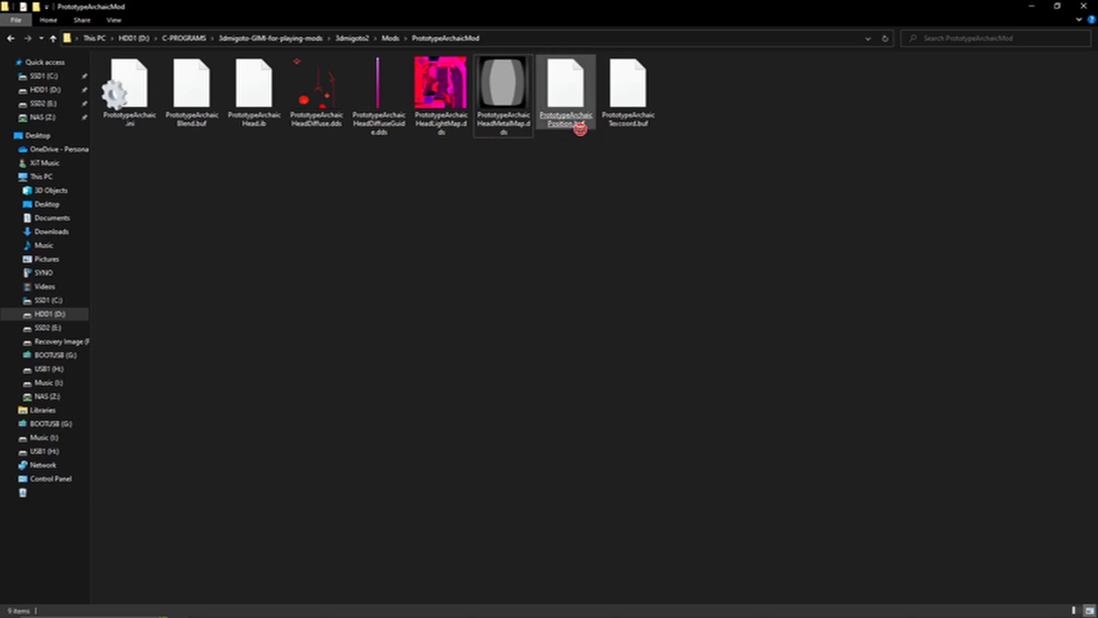
left_click(567, 84)
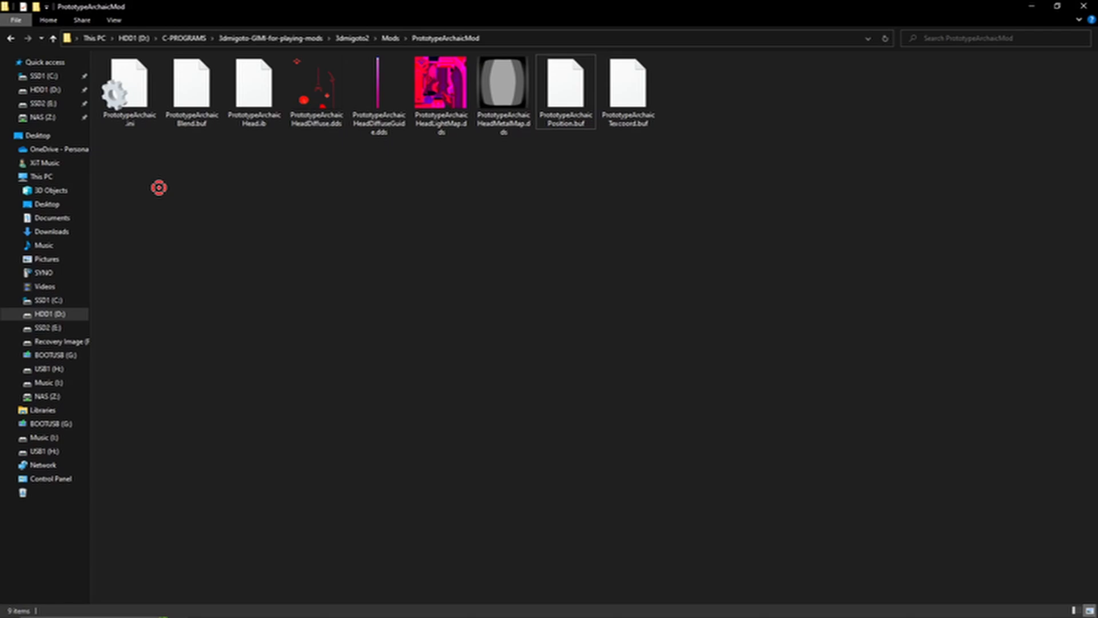
left_click(254, 87)
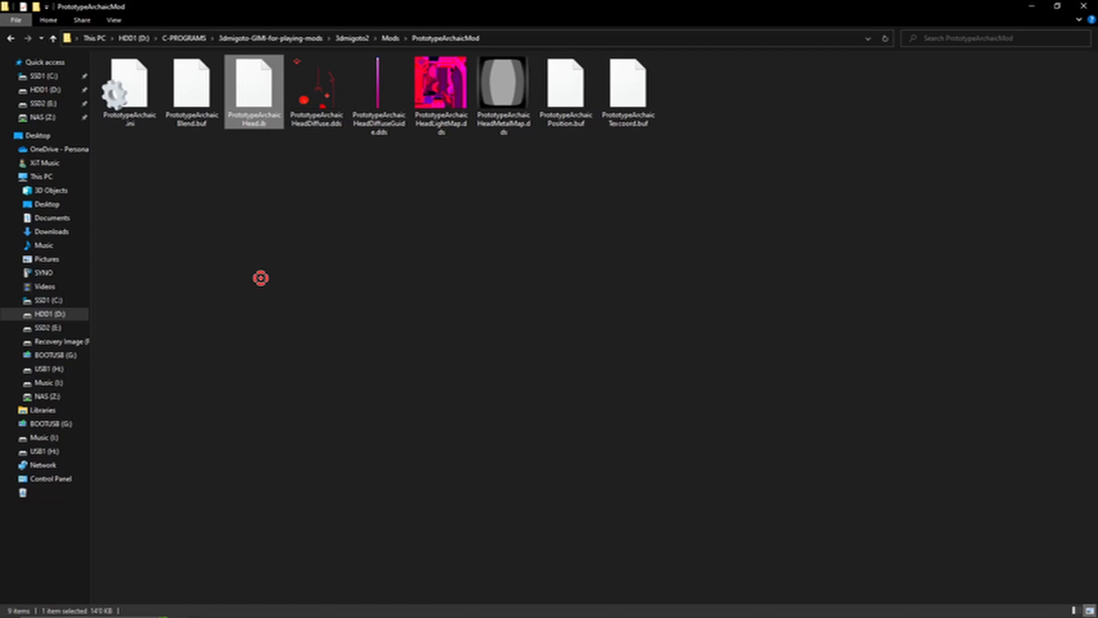
left_click(317, 91)
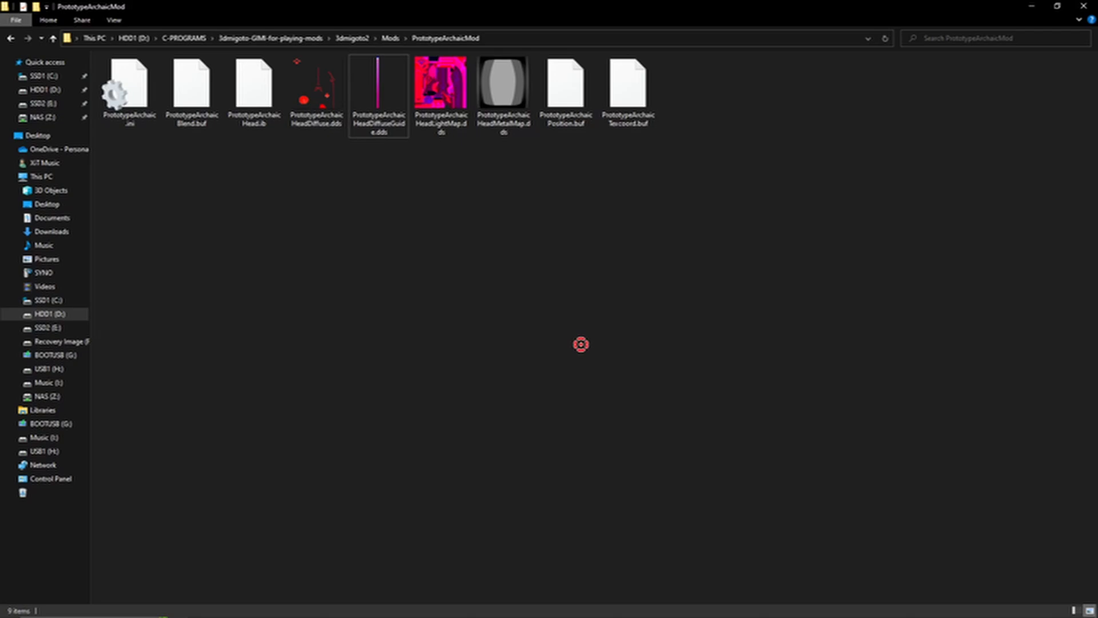
mouse_move(580, 344)
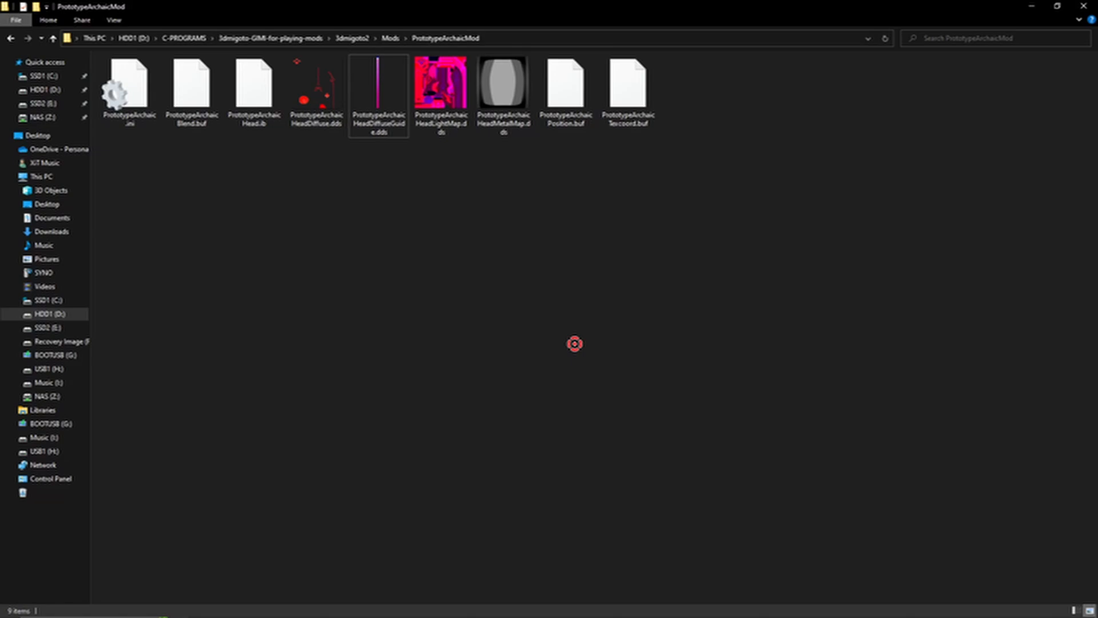
mouse_move(574, 340)
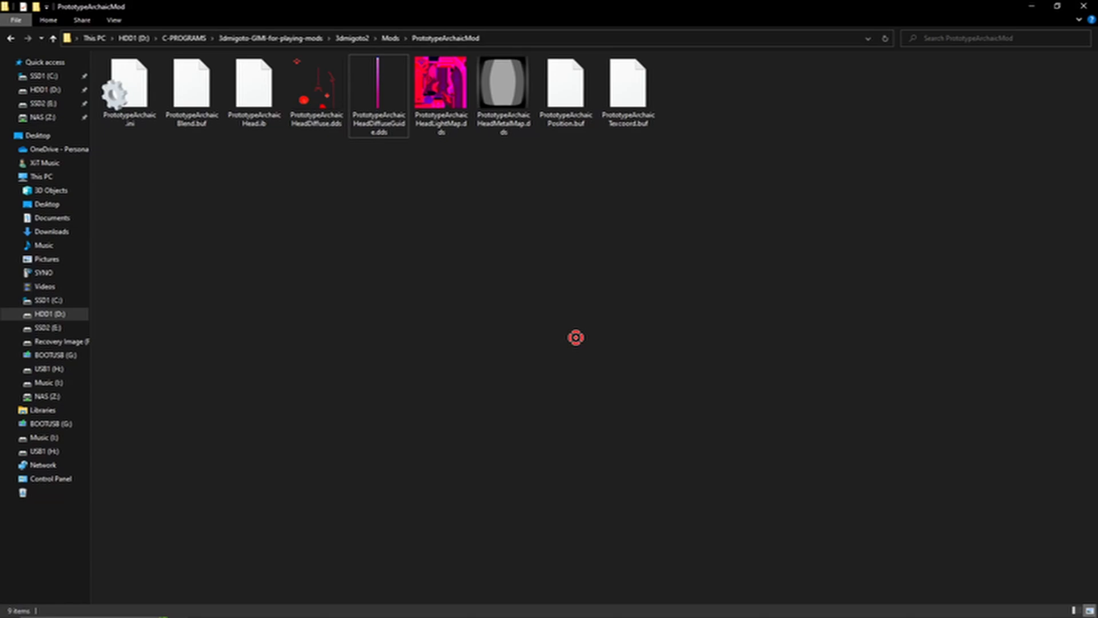
mouse_move(552, 326)
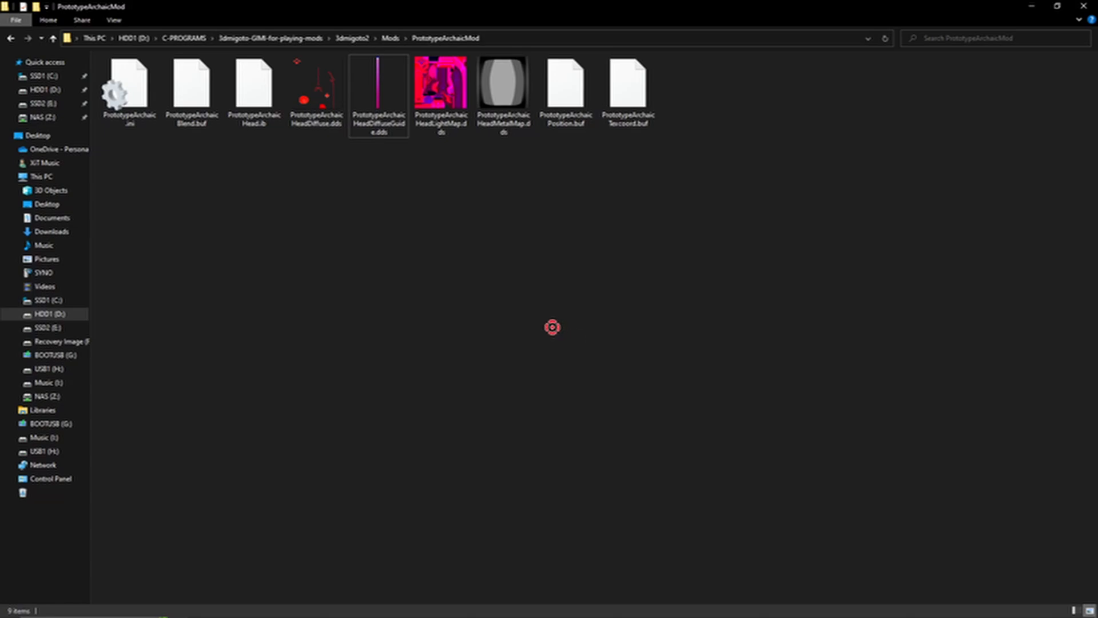
Navigate up from PrototypeArchaicMod to the Mods folder listing 30 mod folders.
left_click(627, 91)
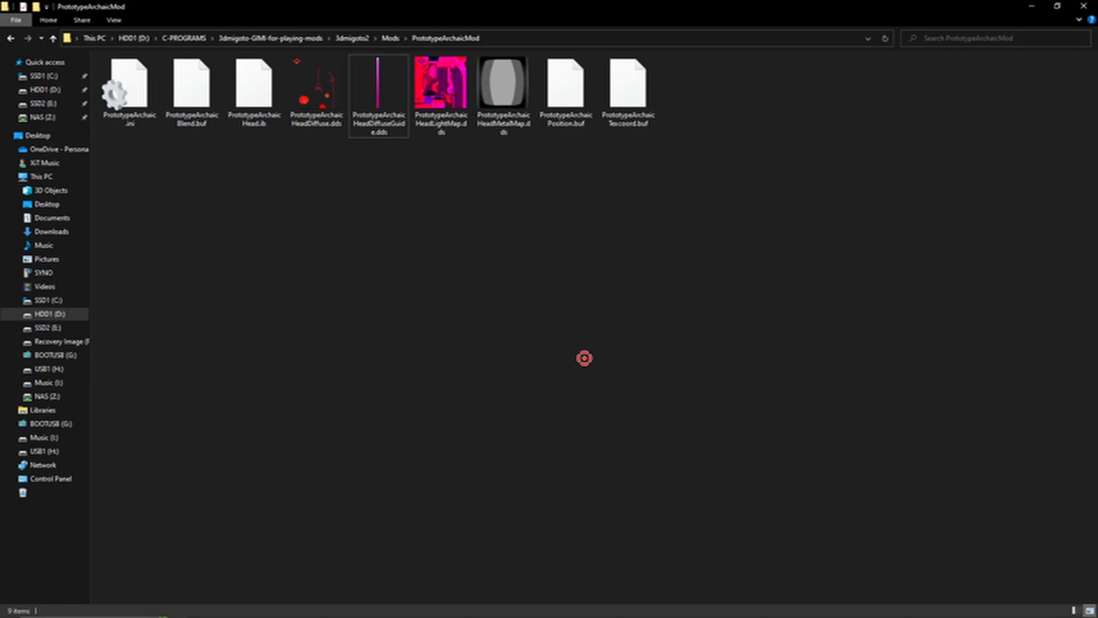
mouse_move(581, 356)
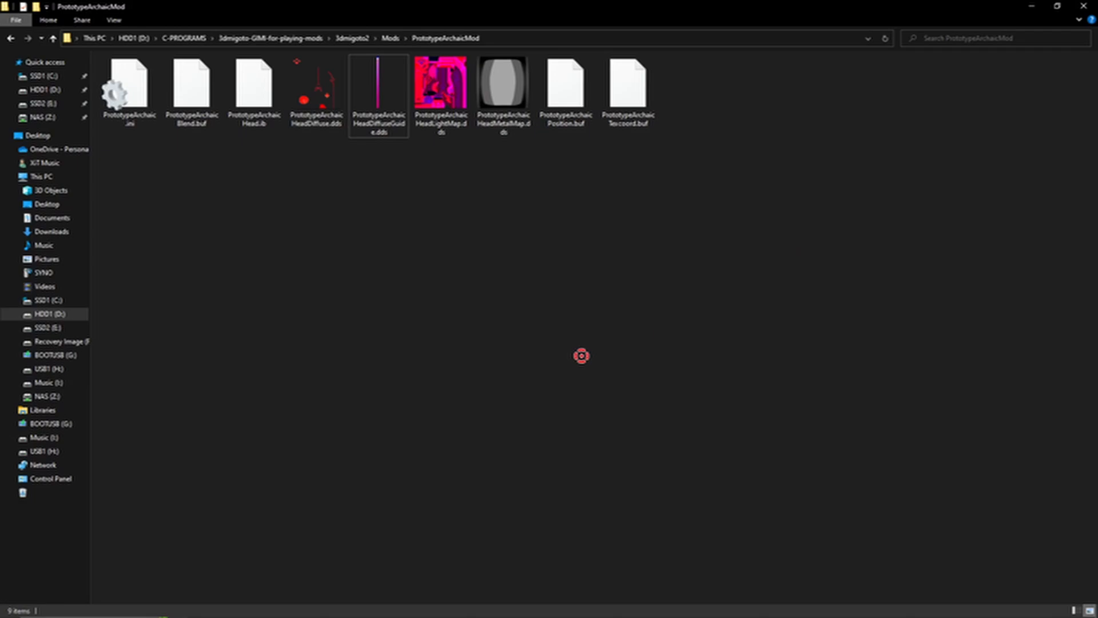
left_click(316, 91)
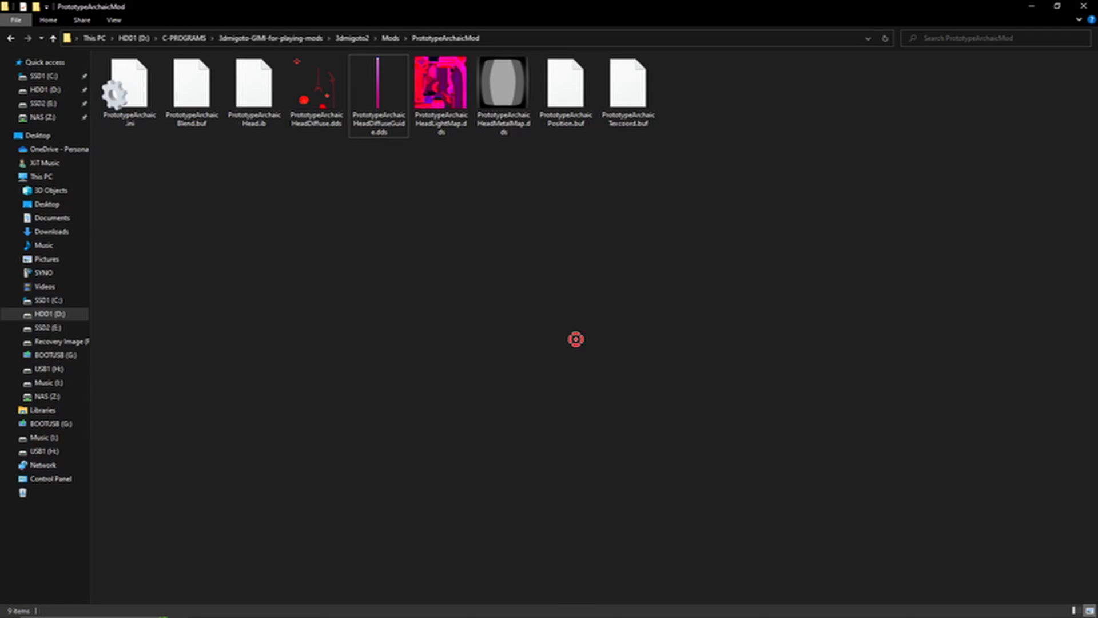
mouse_move(547, 324)
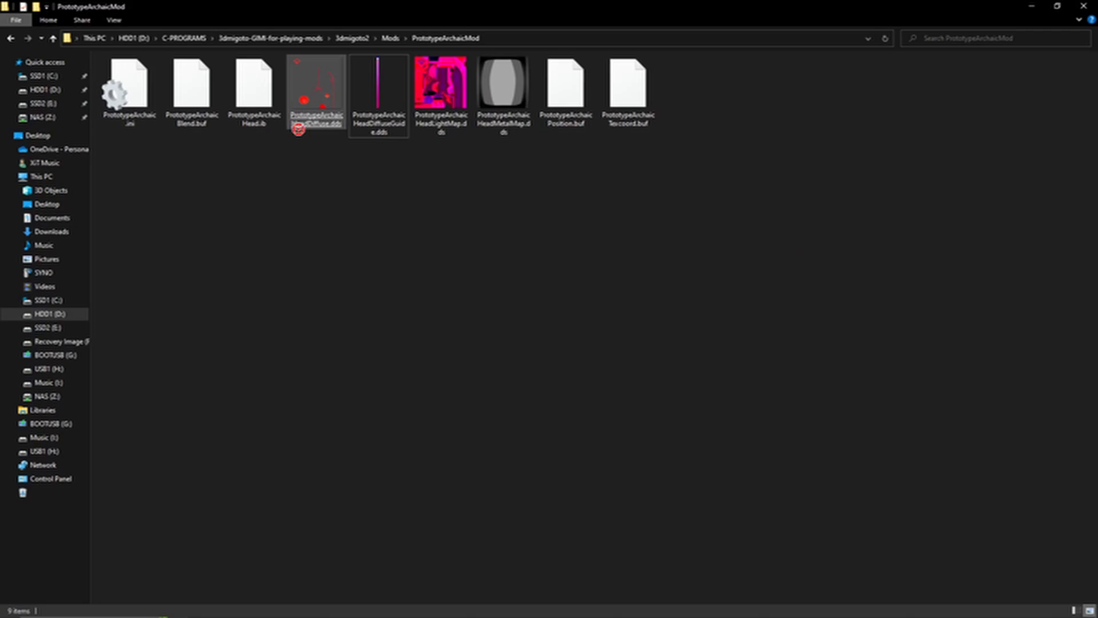
left_click(502, 82)
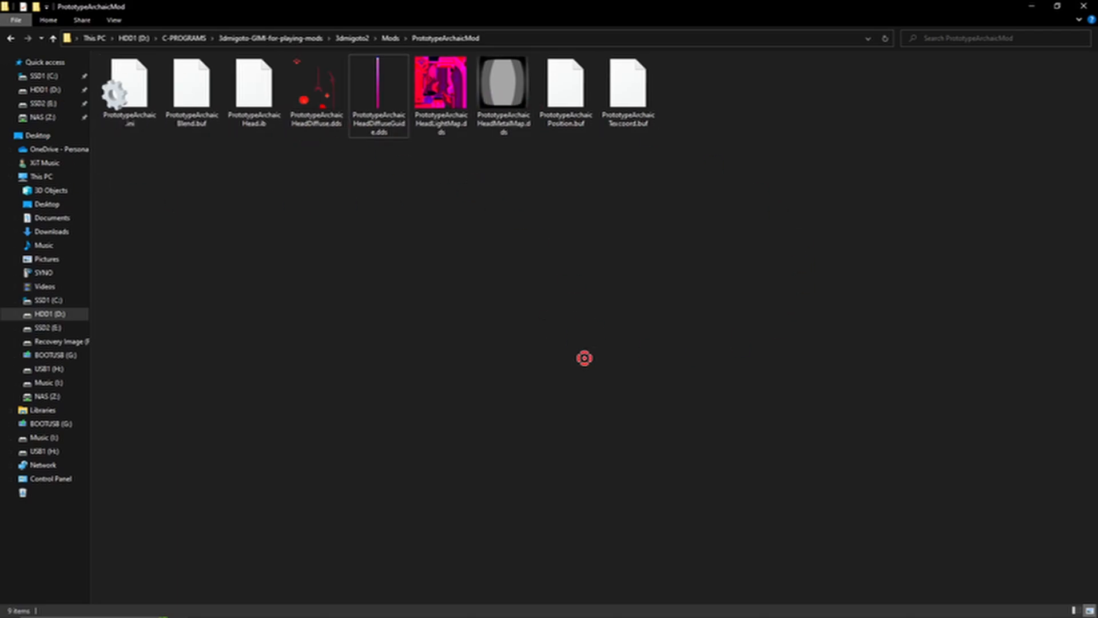
left_click(442, 82)
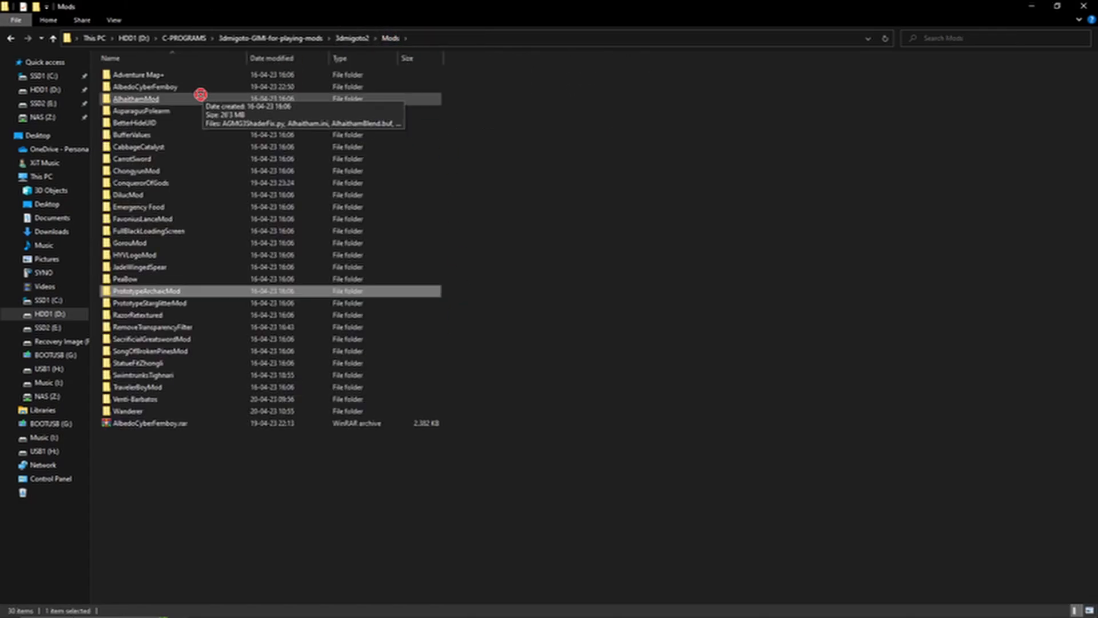
Open AlhaithamMod, view its 22 files as large icons, and select AlhaithamBody.ib.
double_click(135, 98)
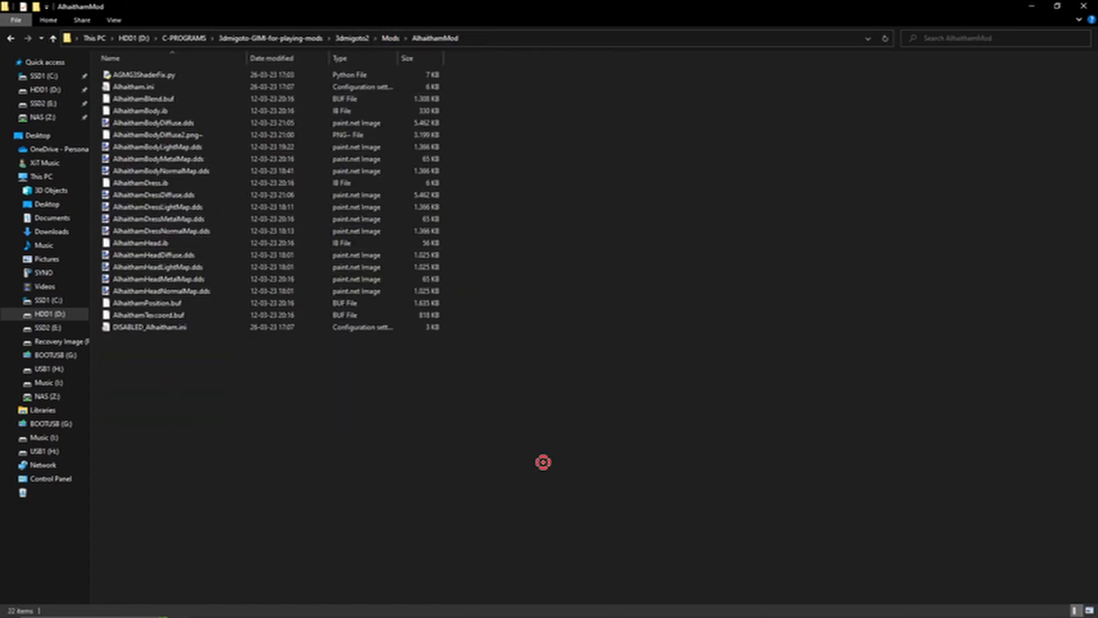
mouse_move(451, 112)
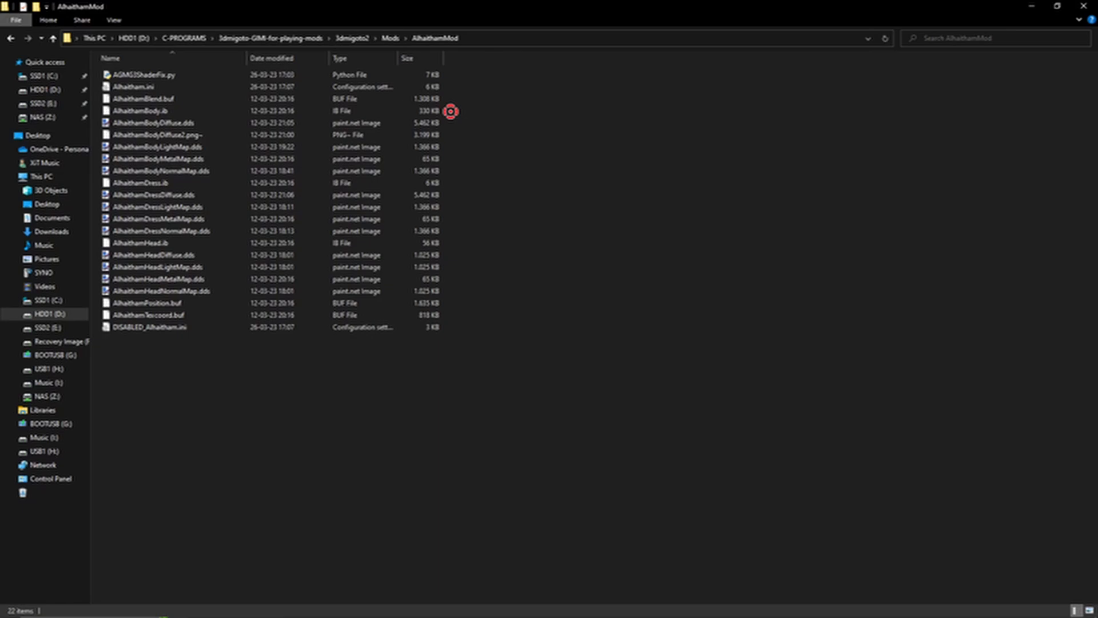
left_click(152, 123)
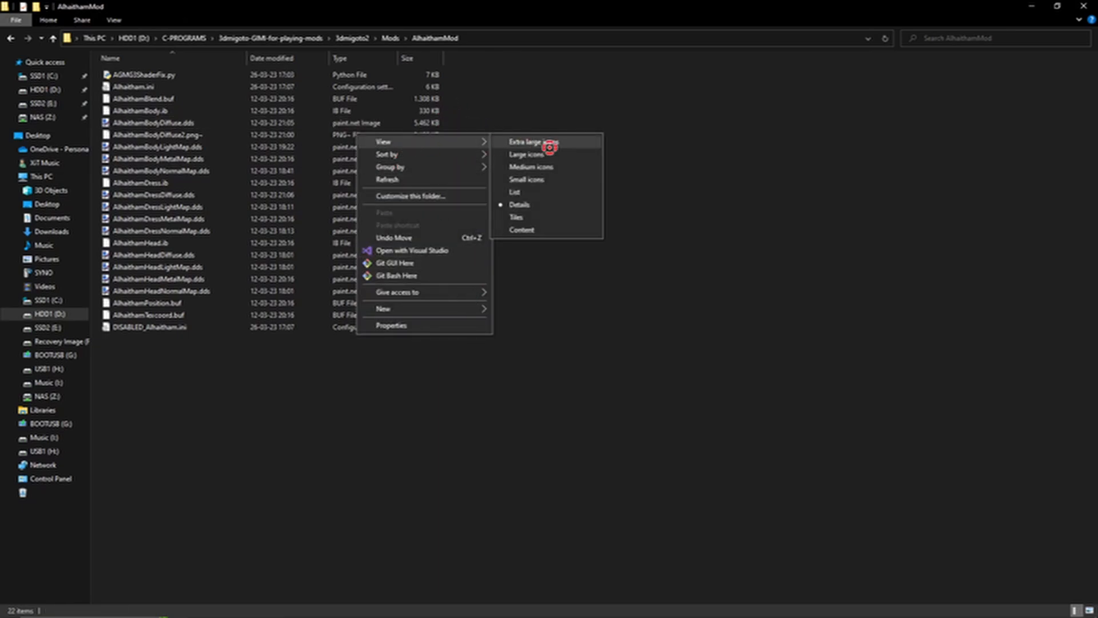
left_click(538, 141)
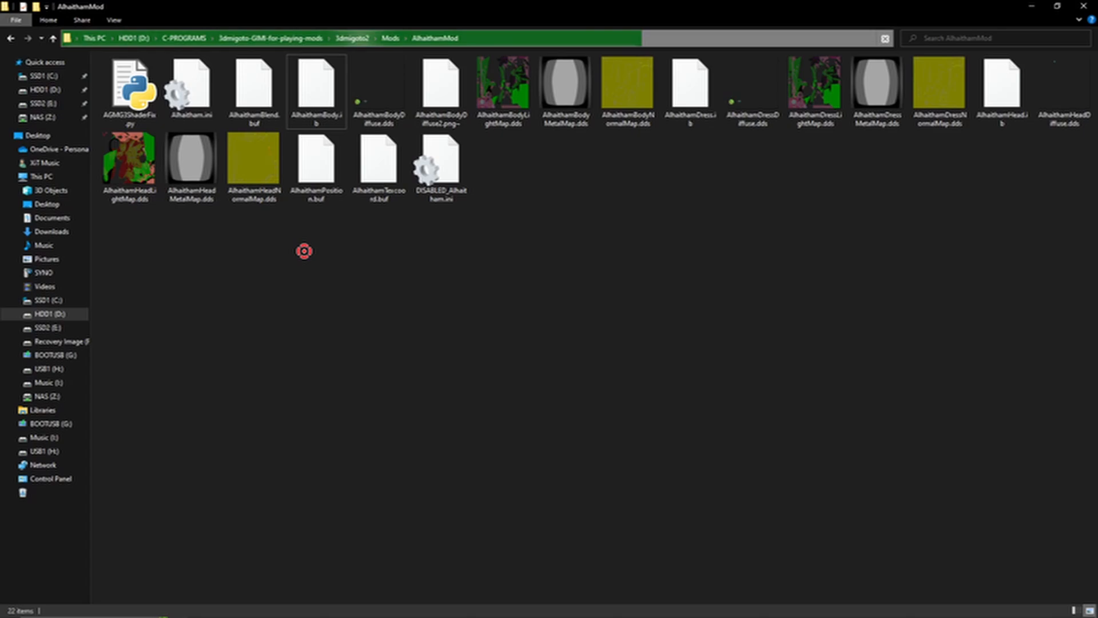
left_click(316, 89)
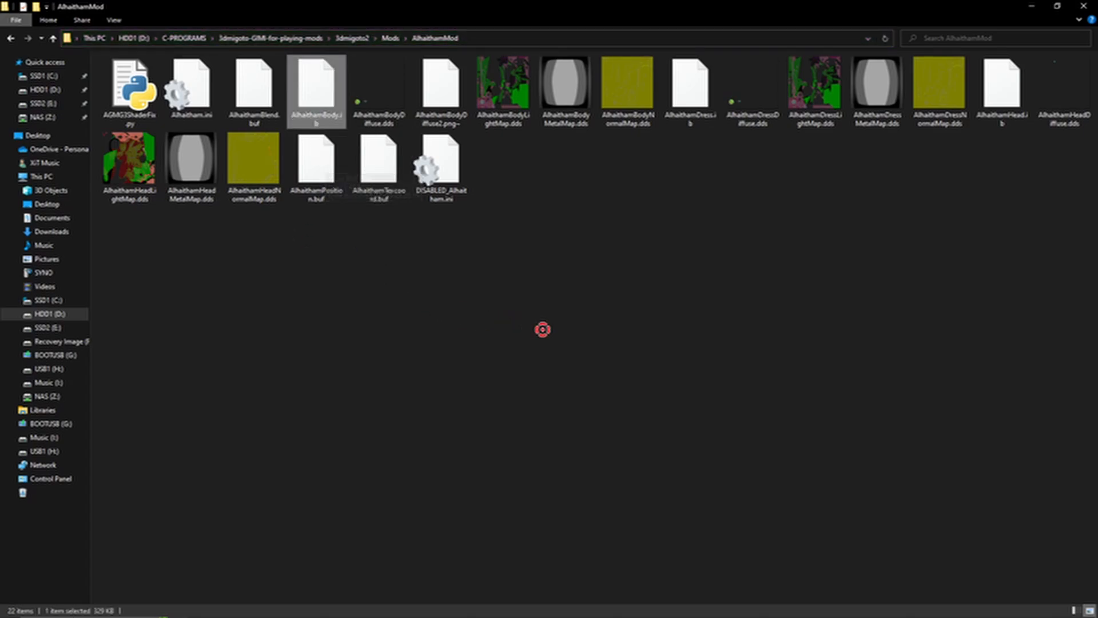
left_click(689, 91)
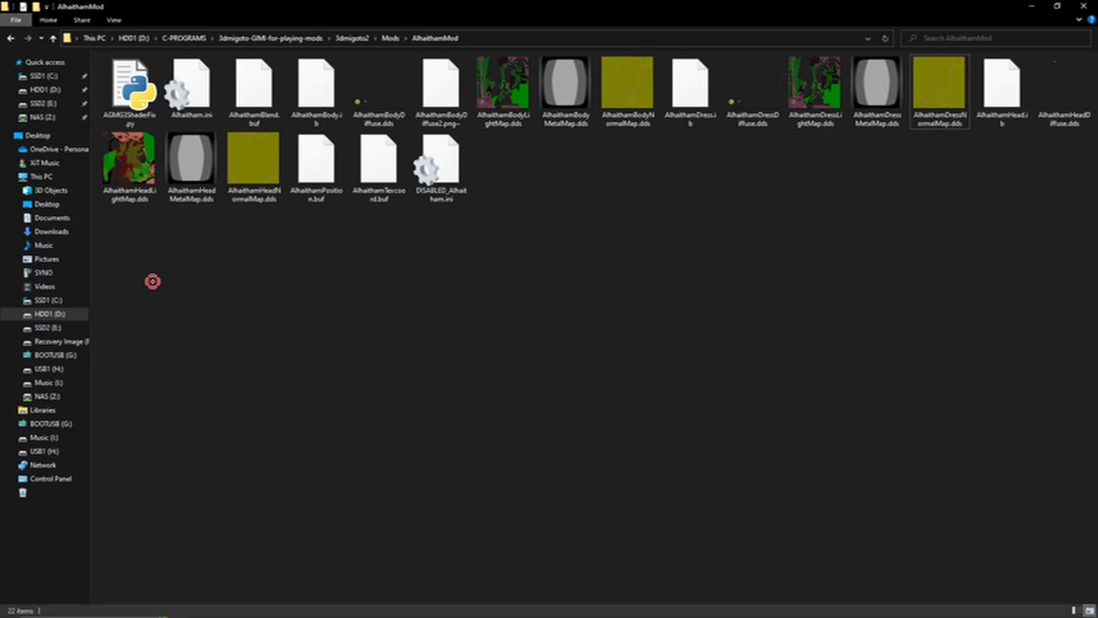
mouse_move(746, 254)
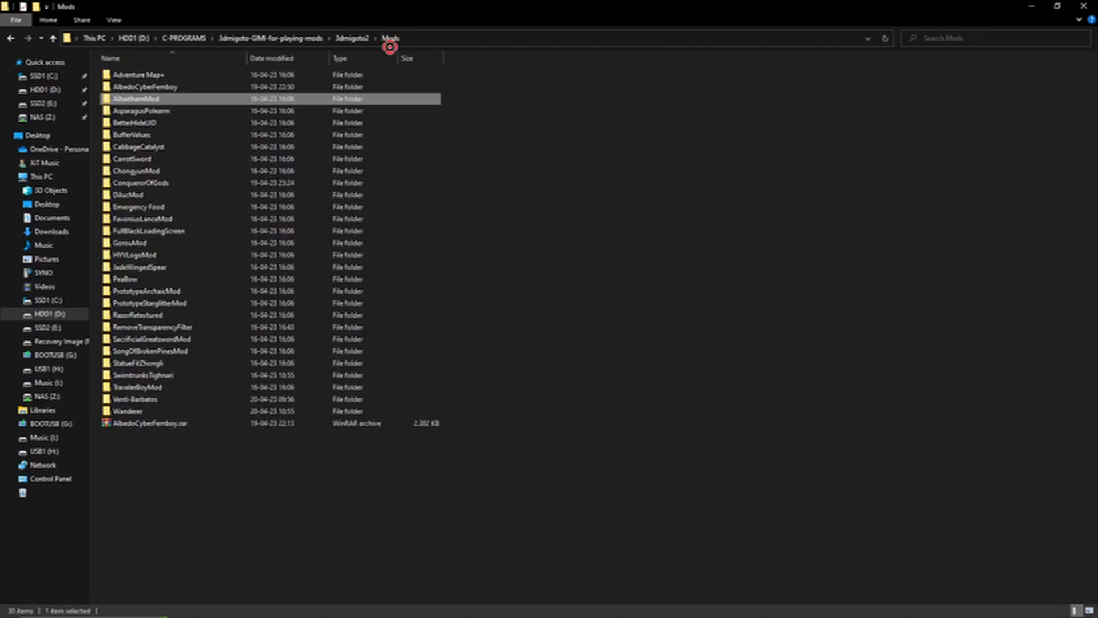
Select and open the PrototypeArchaicMod folder from the Mods list.
left_click(145, 290)
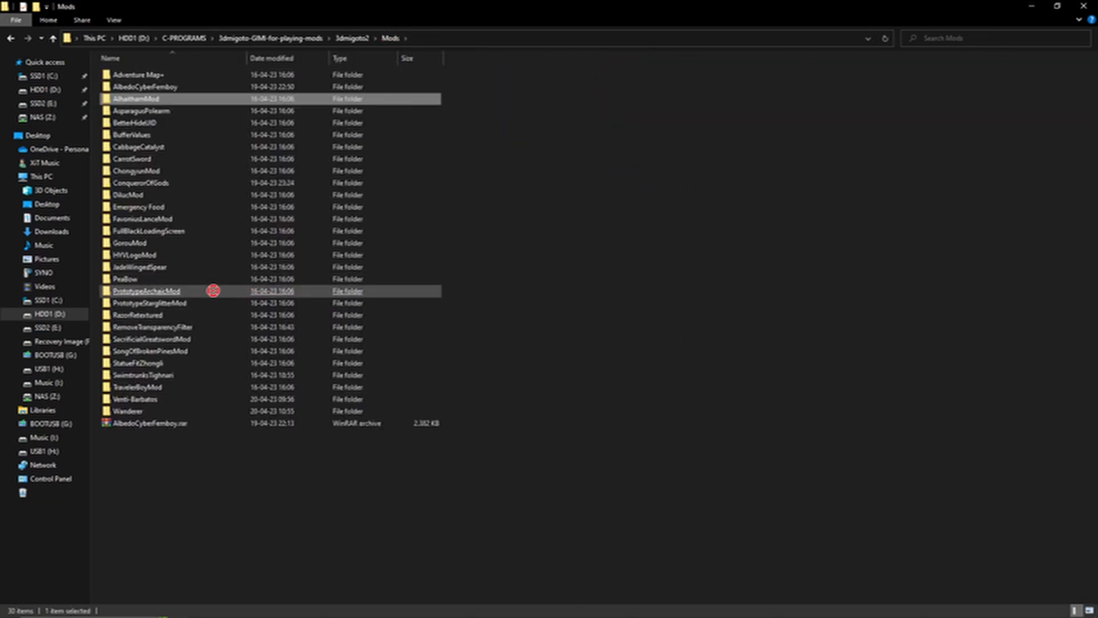
double_click(146, 291)
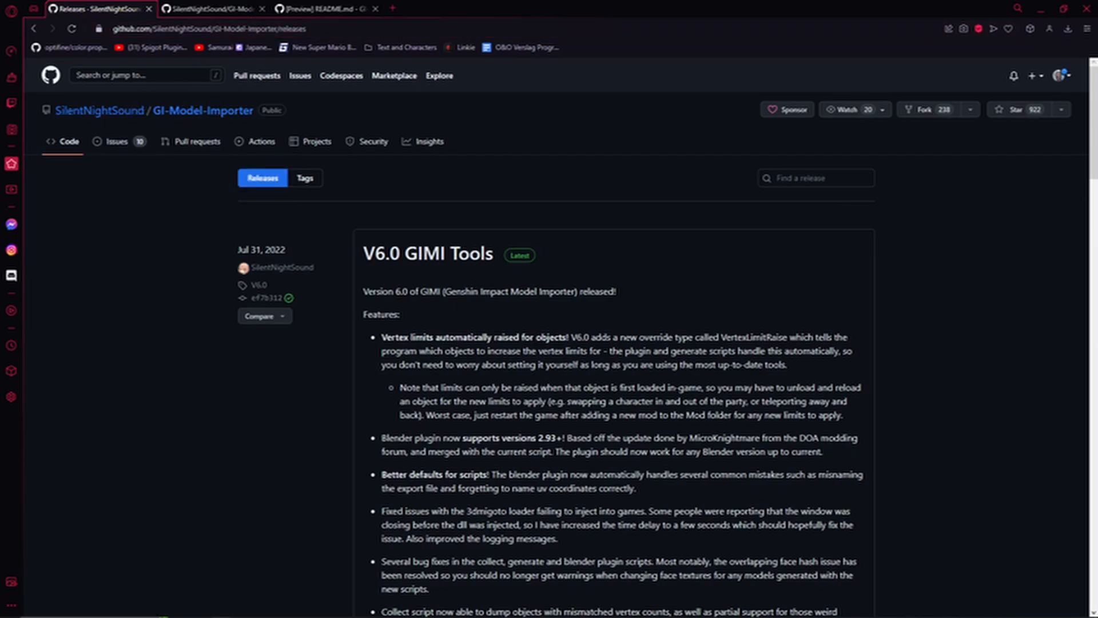
scroll("down", 3)
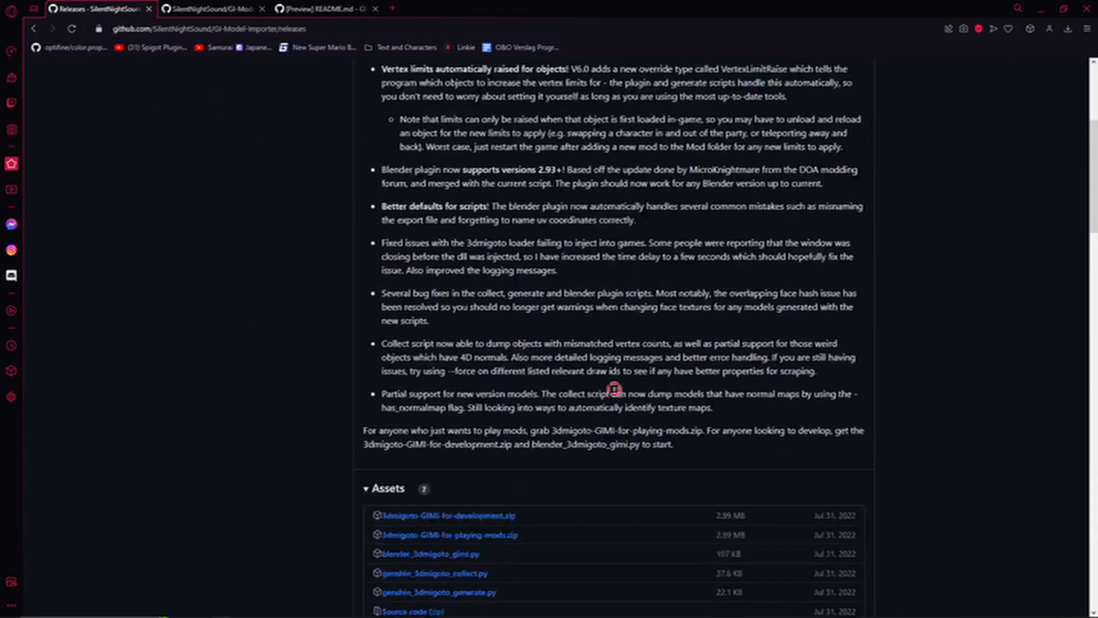
scroll("down", 3)
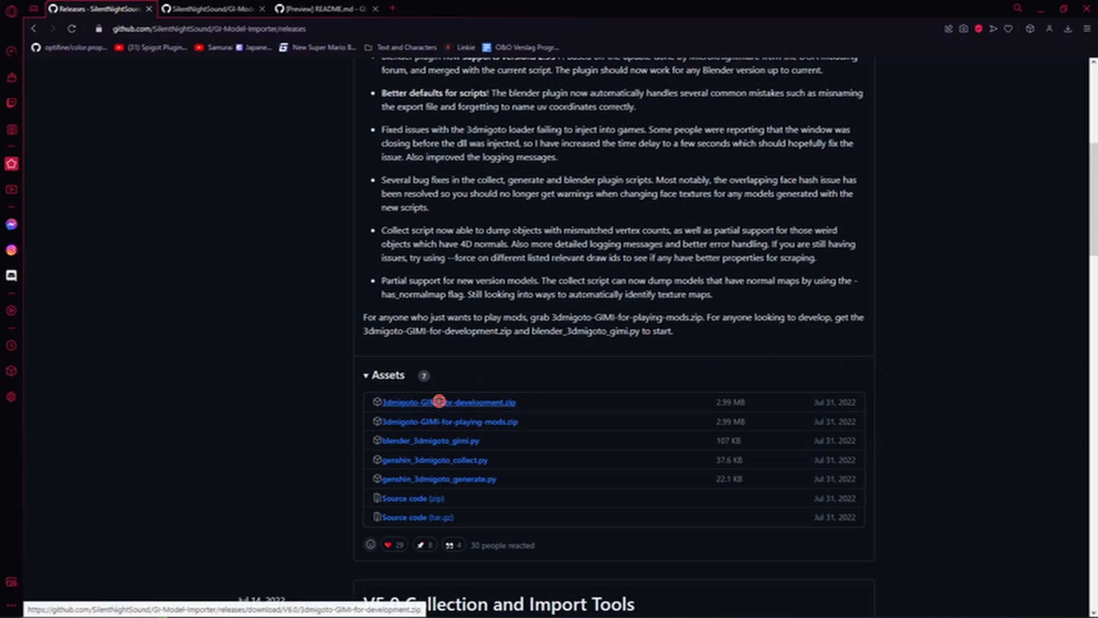
mouse_move(446, 421)
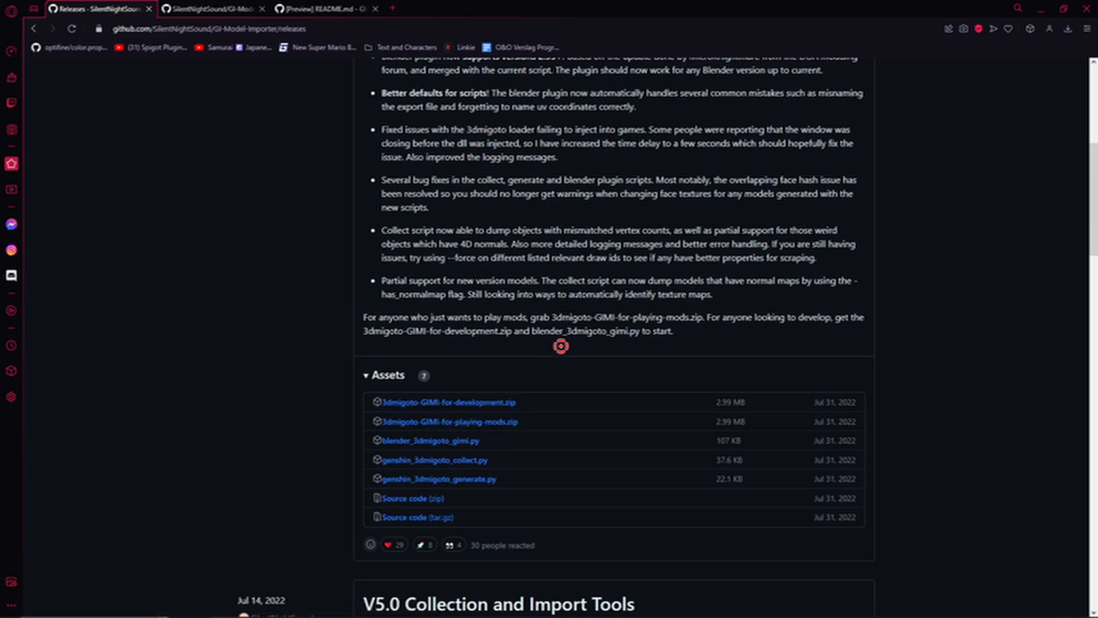
mouse_move(476, 414)
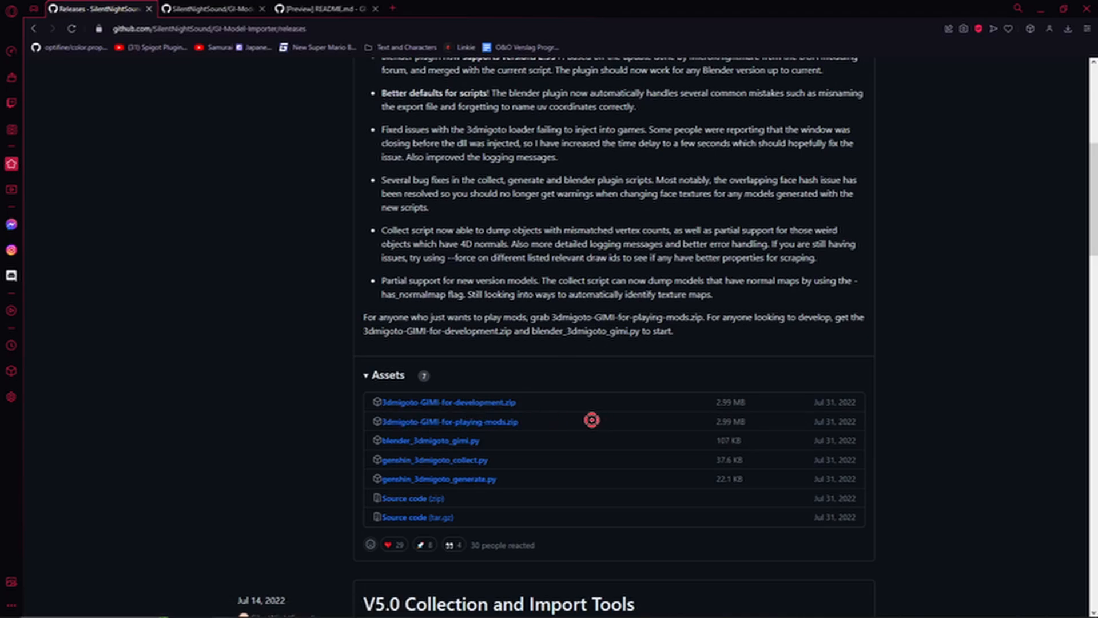
mouse_move(559, 415)
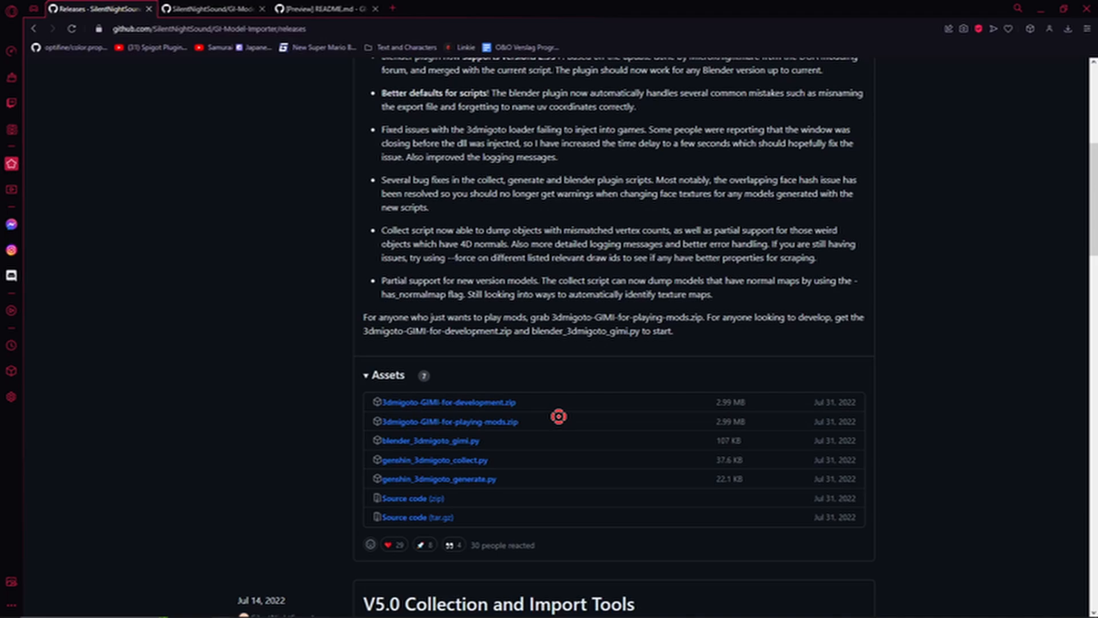
mouse_move(592, 301)
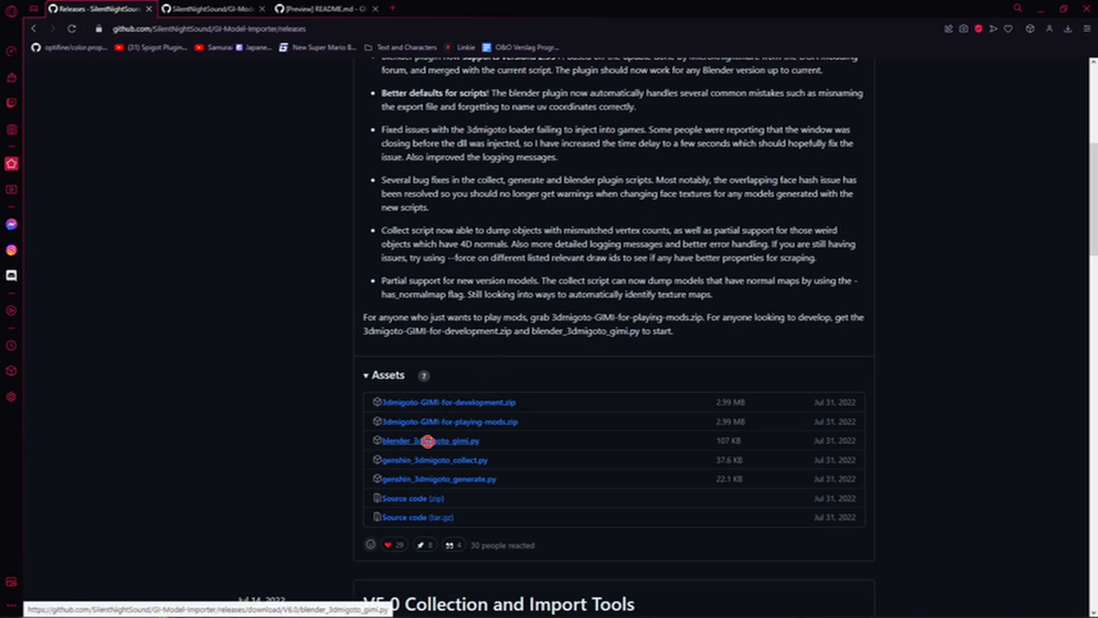
mouse_move(492, 447)
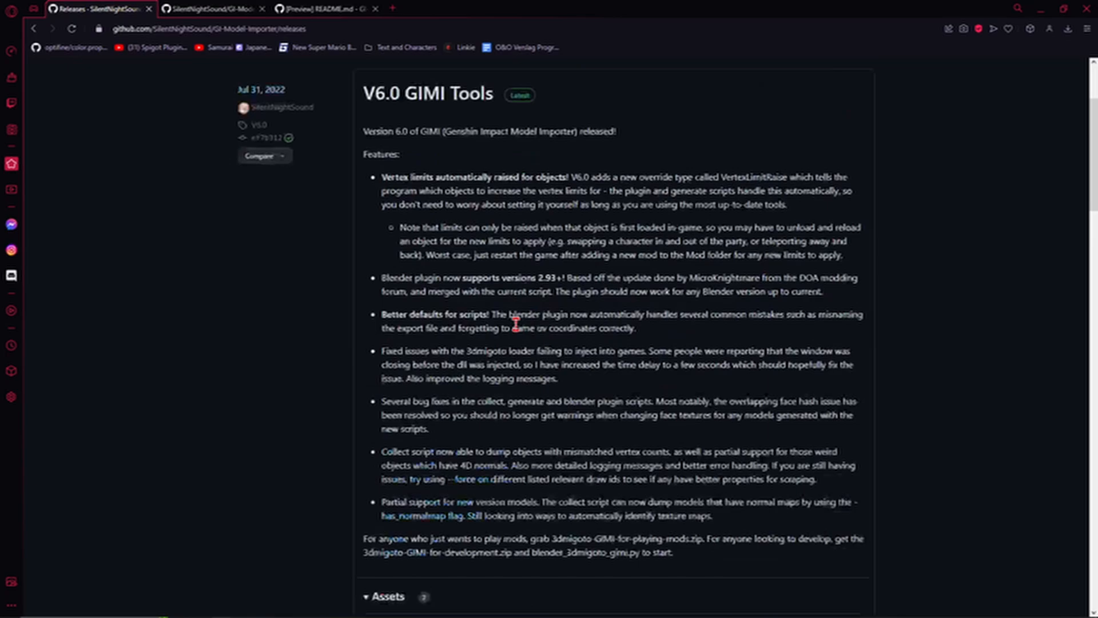
scroll("down", 3)
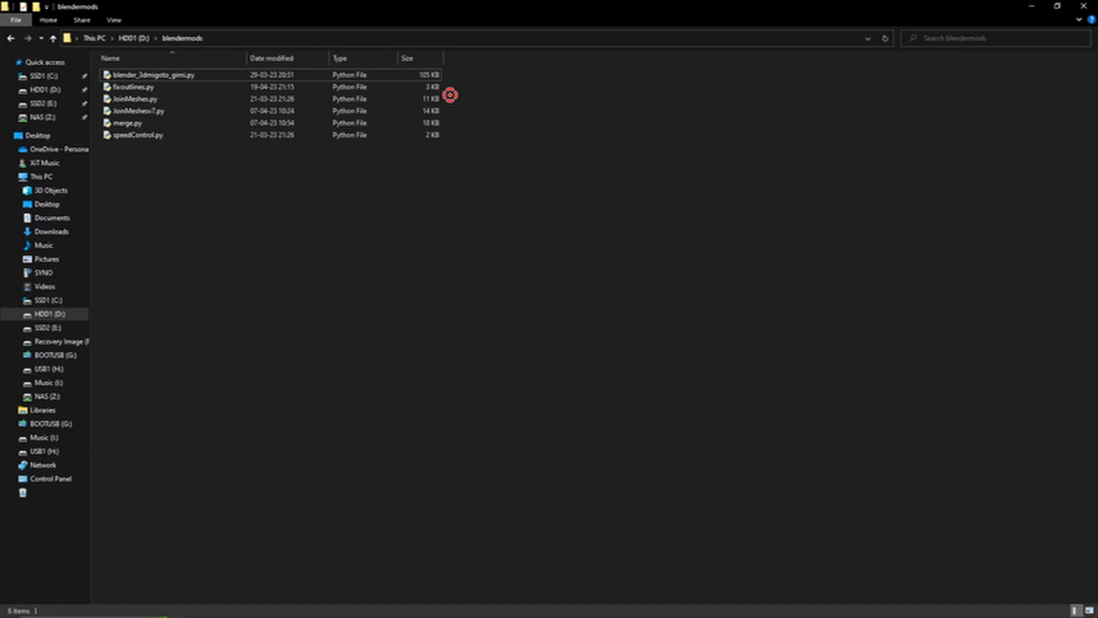
Look over the blendermods scripts folder, then switch to Blender.
left_click(154, 75)
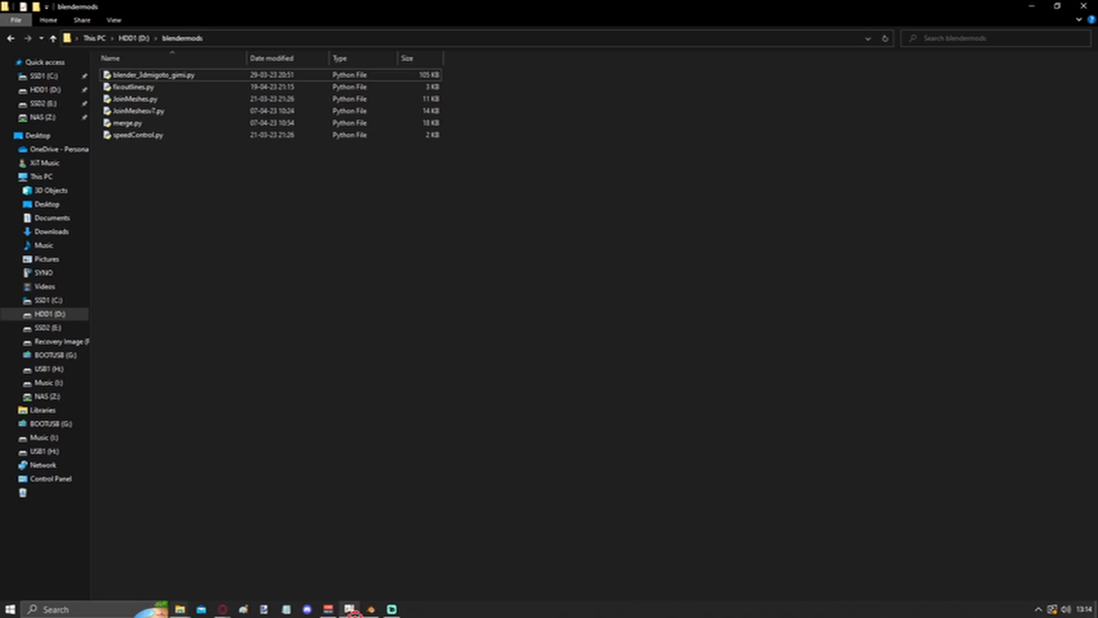
left_click(347, 608)
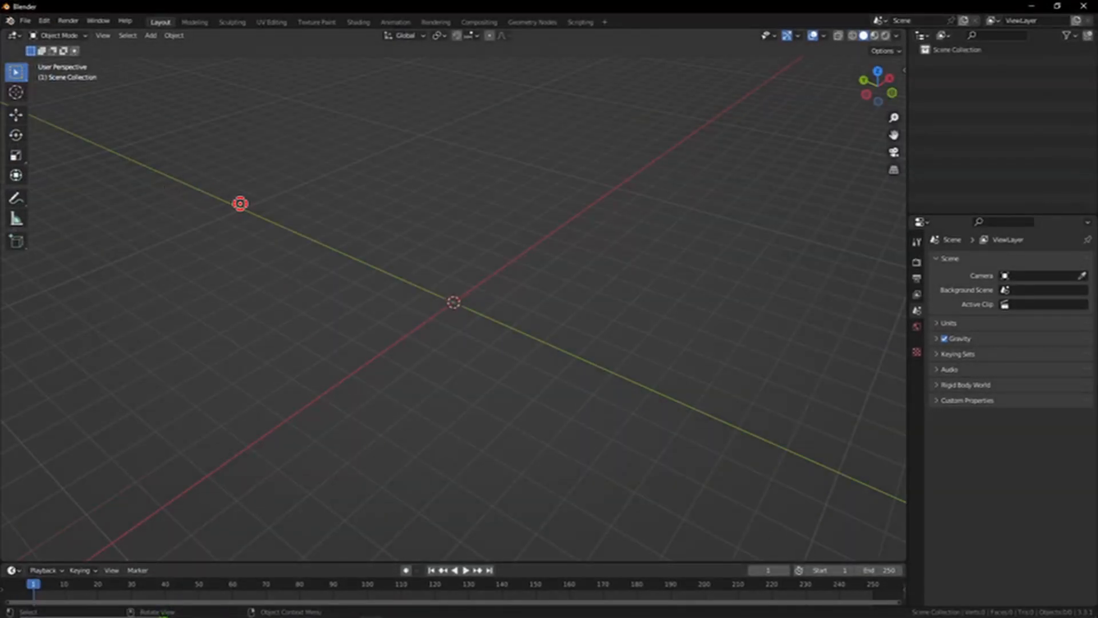
In Preferences > Add-ons, filter to enabled add-ons to find 3DMigoto, then show all again.
left_click(43, 19)
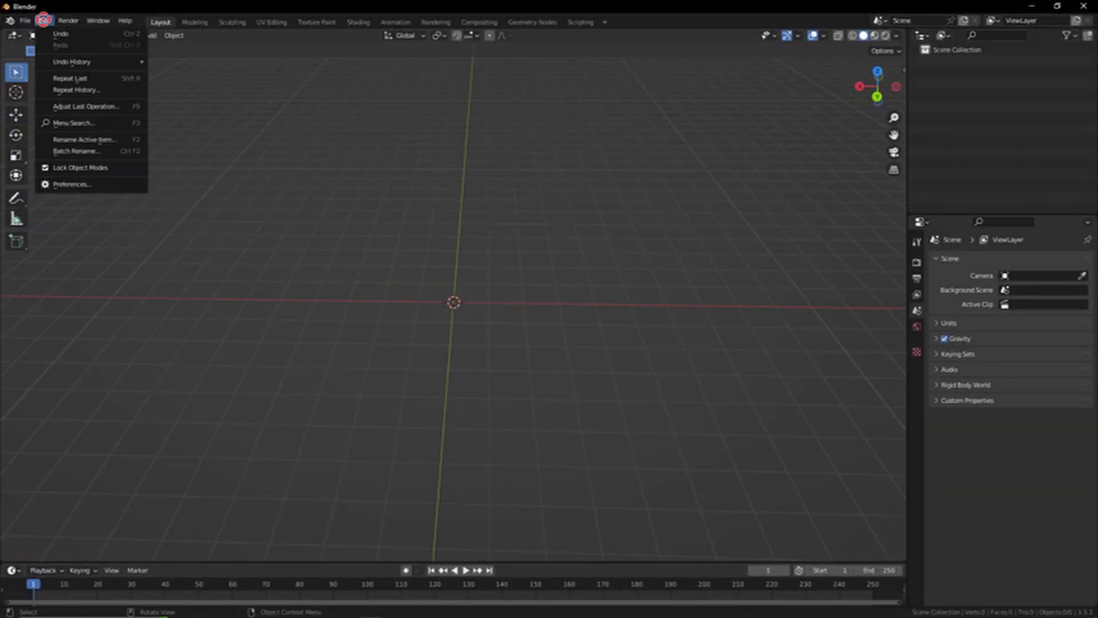
left_click(72, 184)
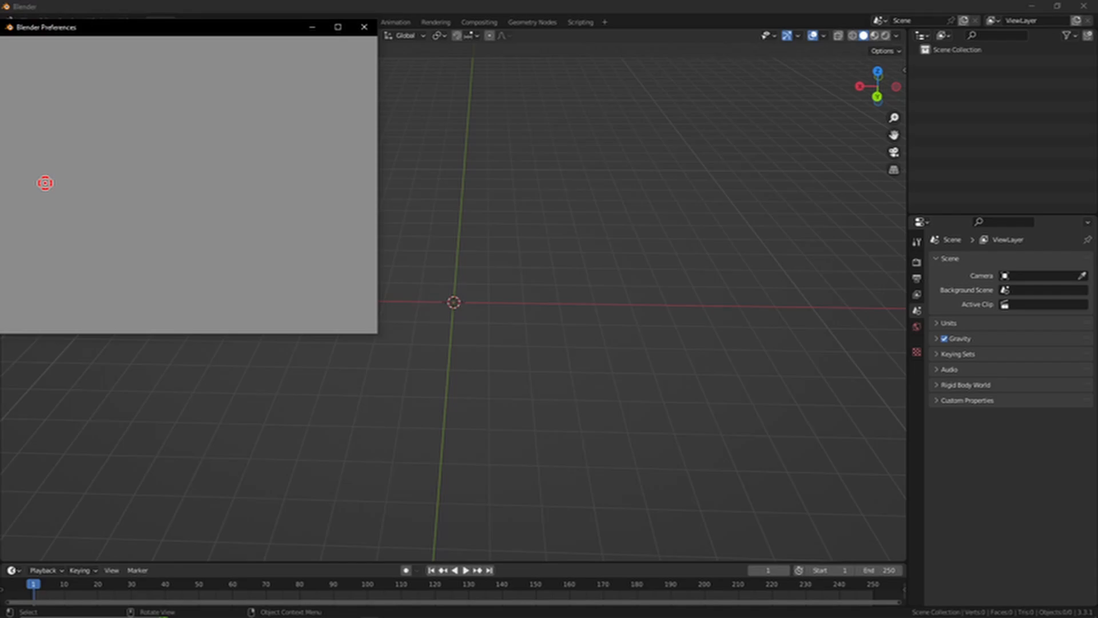
left_click(21, 141)
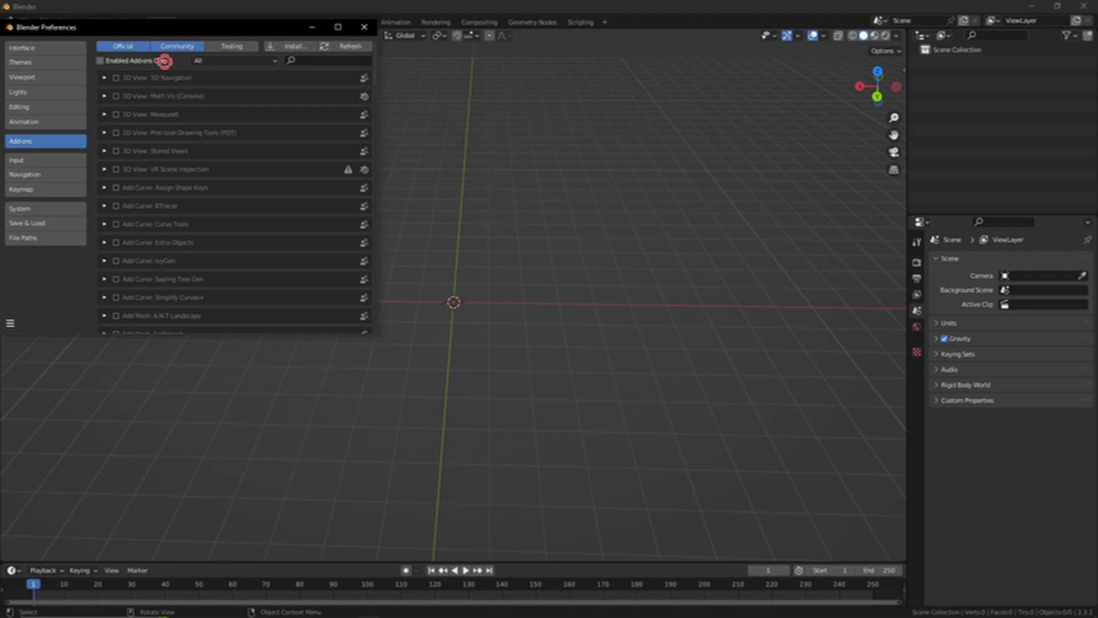
left_click(100, 60)
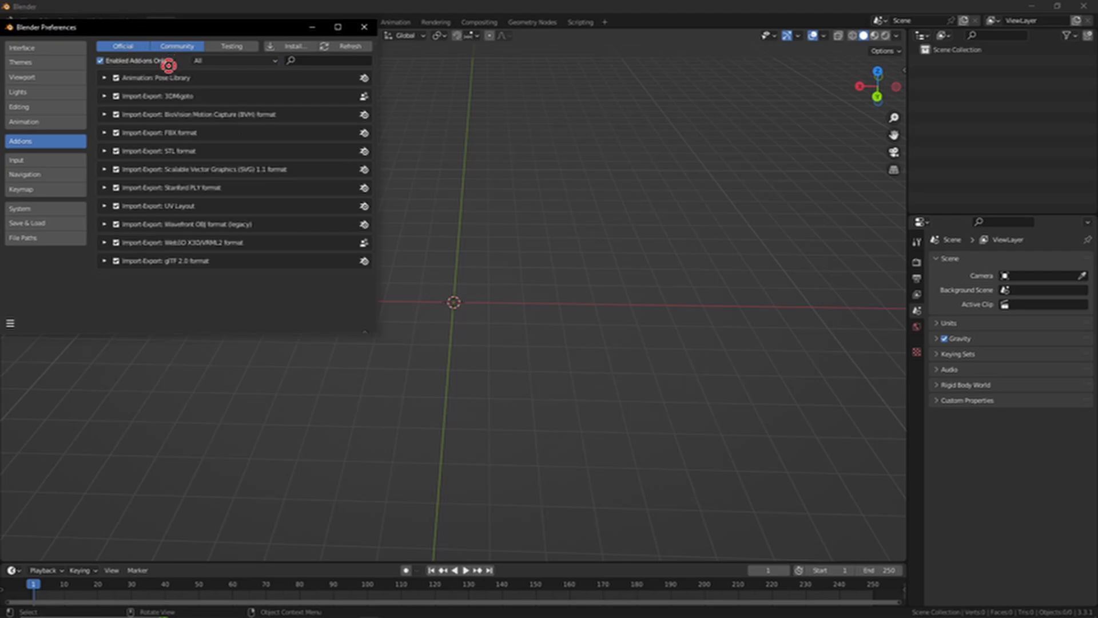
mouse_move(237, 245)
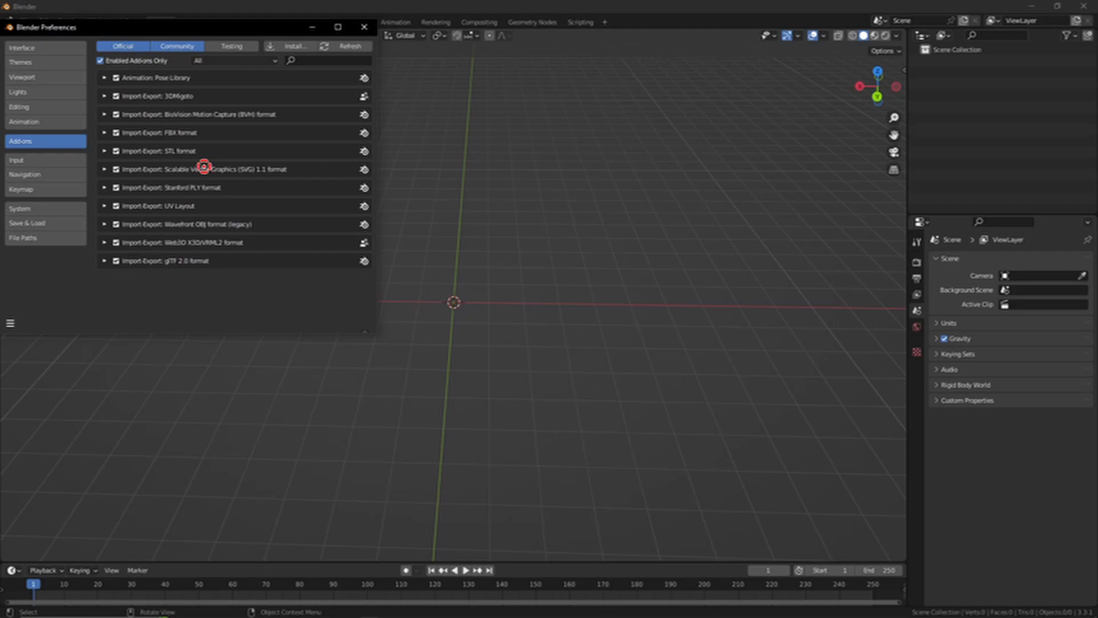
mouse_move(185, 95)
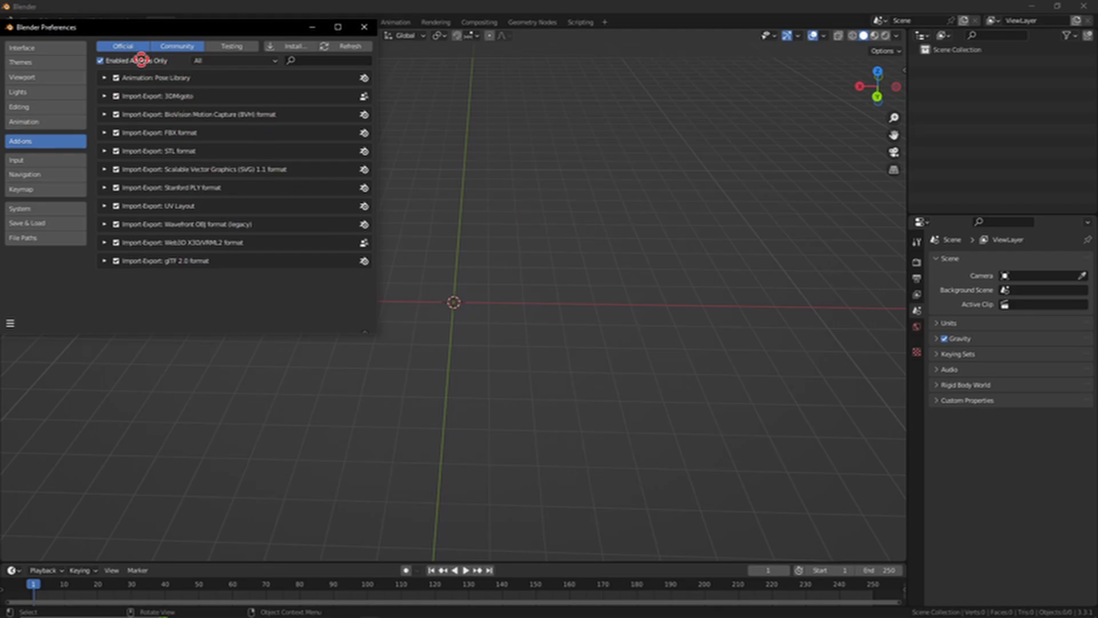
left_click(100, 60)
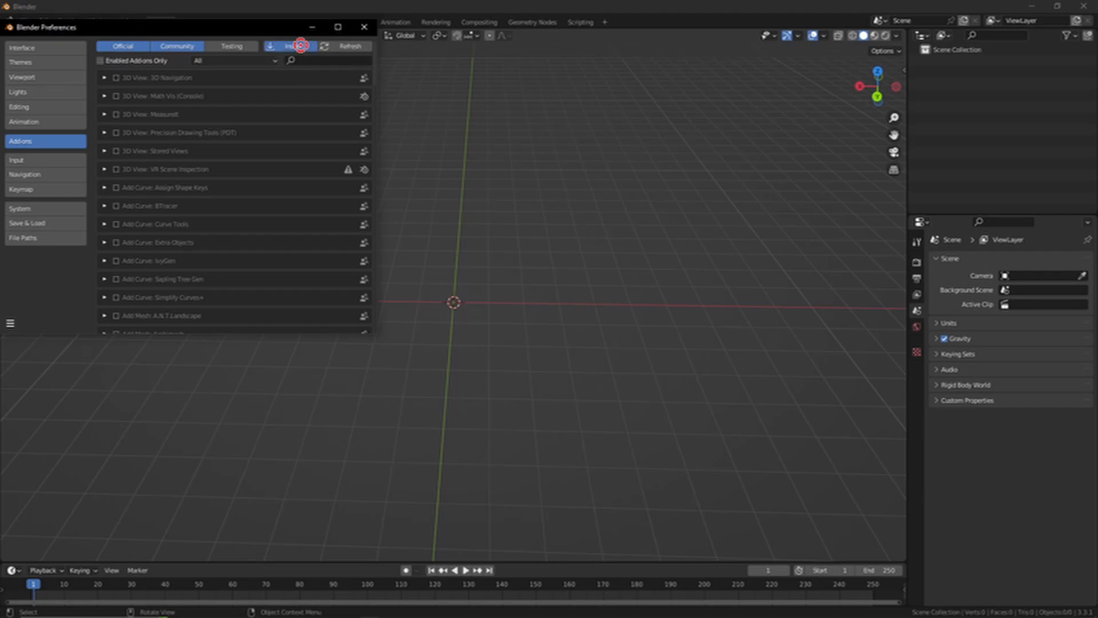
left_click(288, 46)
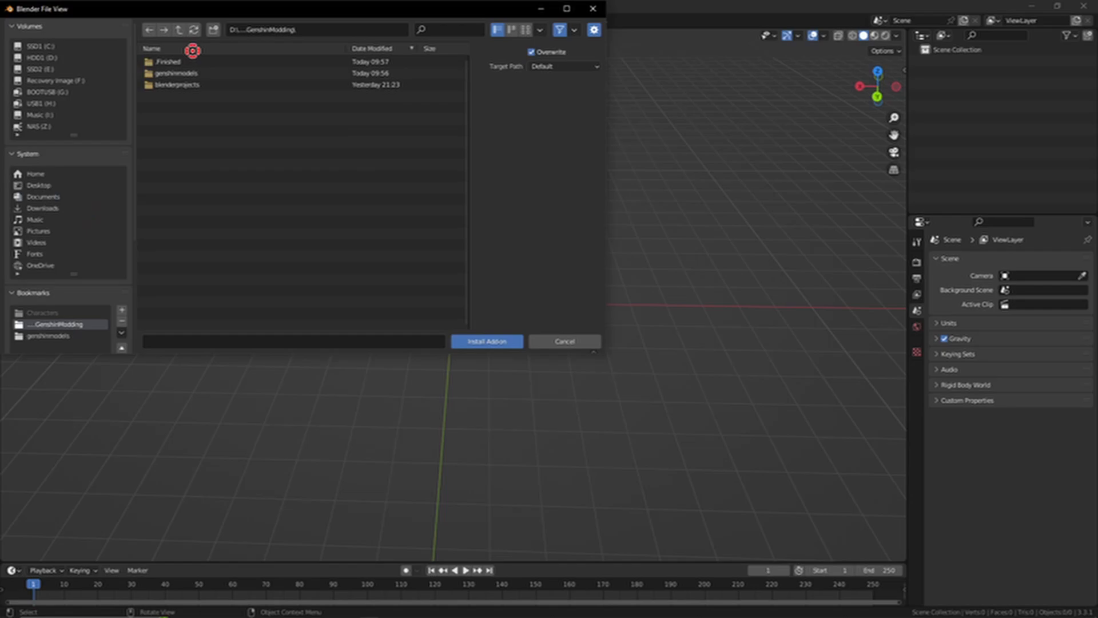
left_click(38, 57)
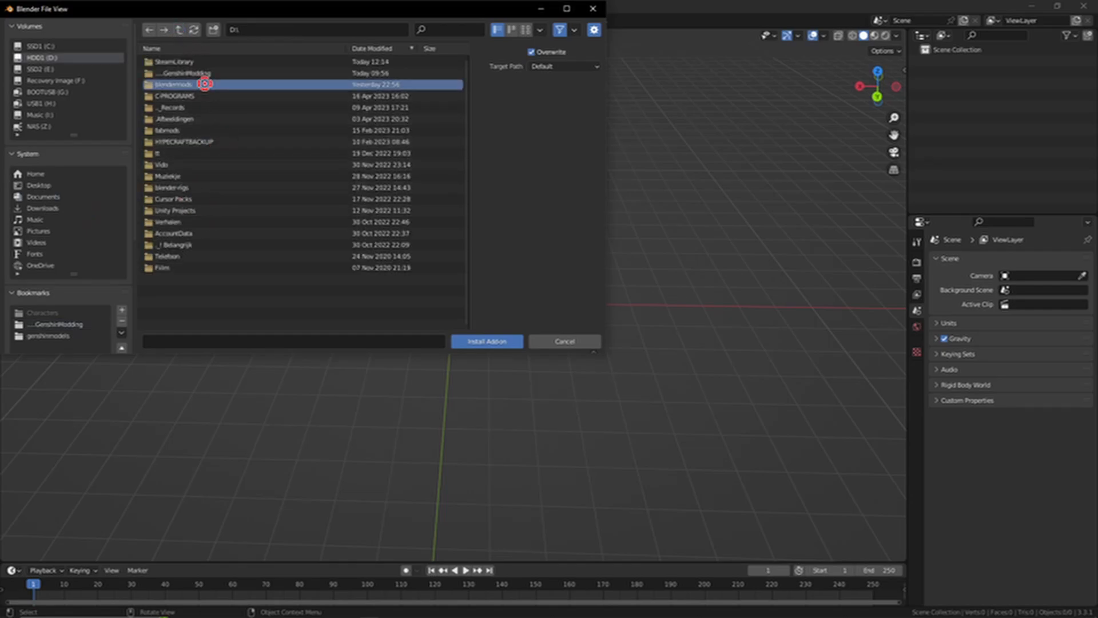
double_click(175, 84)
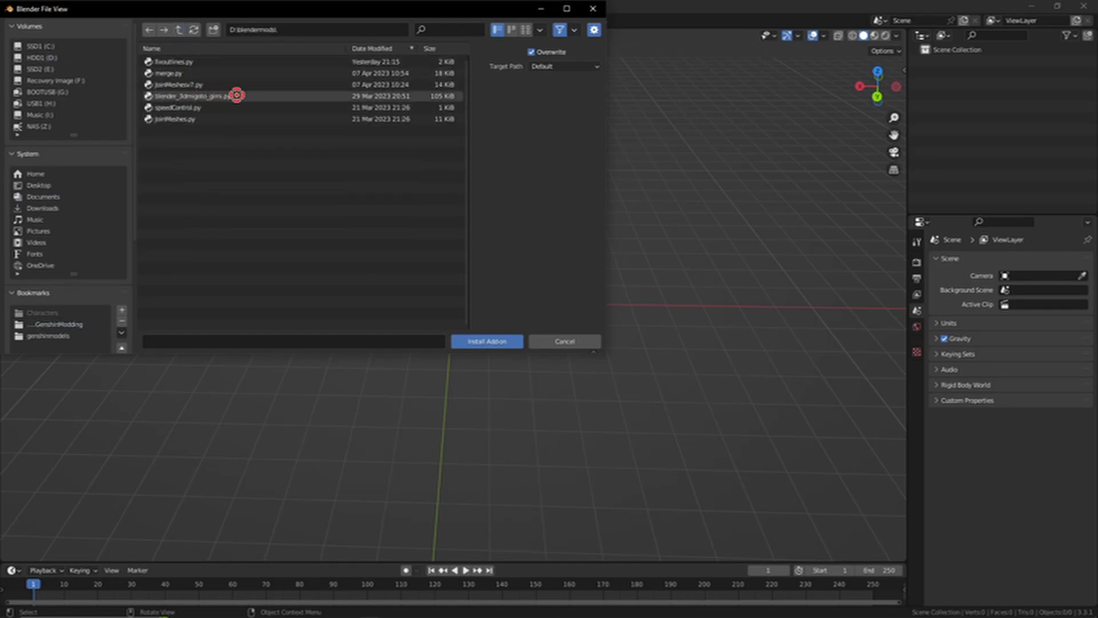
left_click(486, 340)
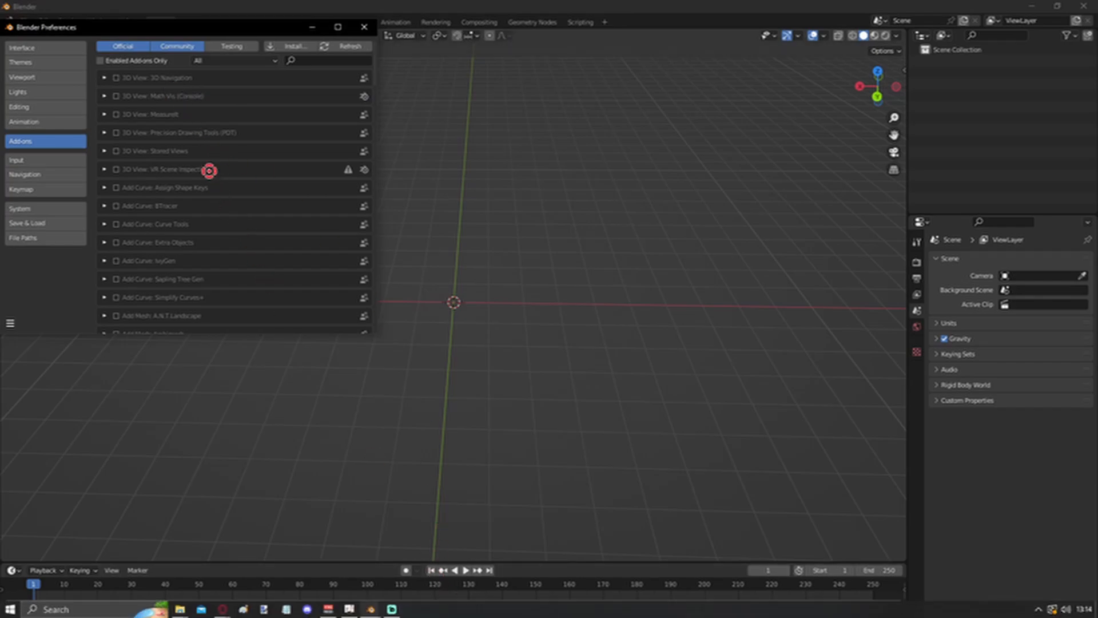
left_click(322, 62)
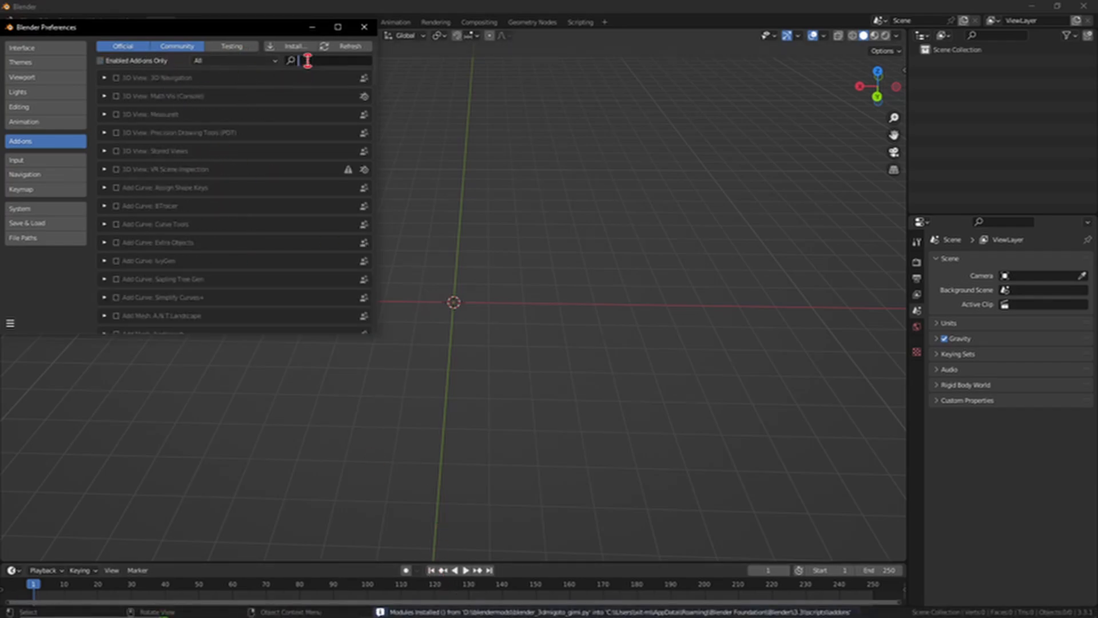
type("3dmigoto")
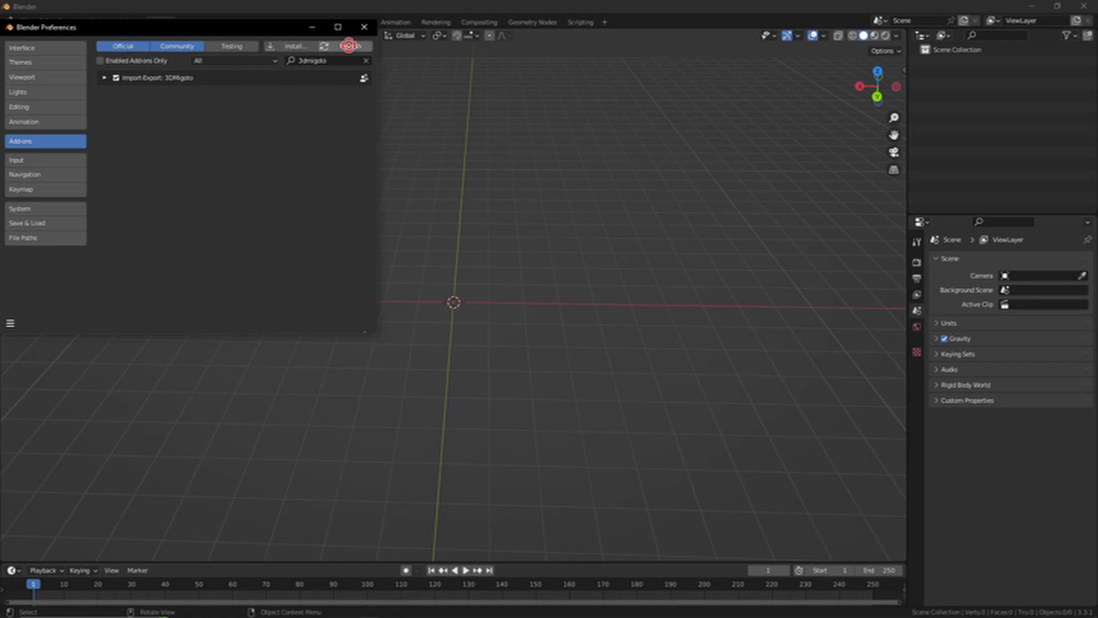
mouse_move(364, 46)
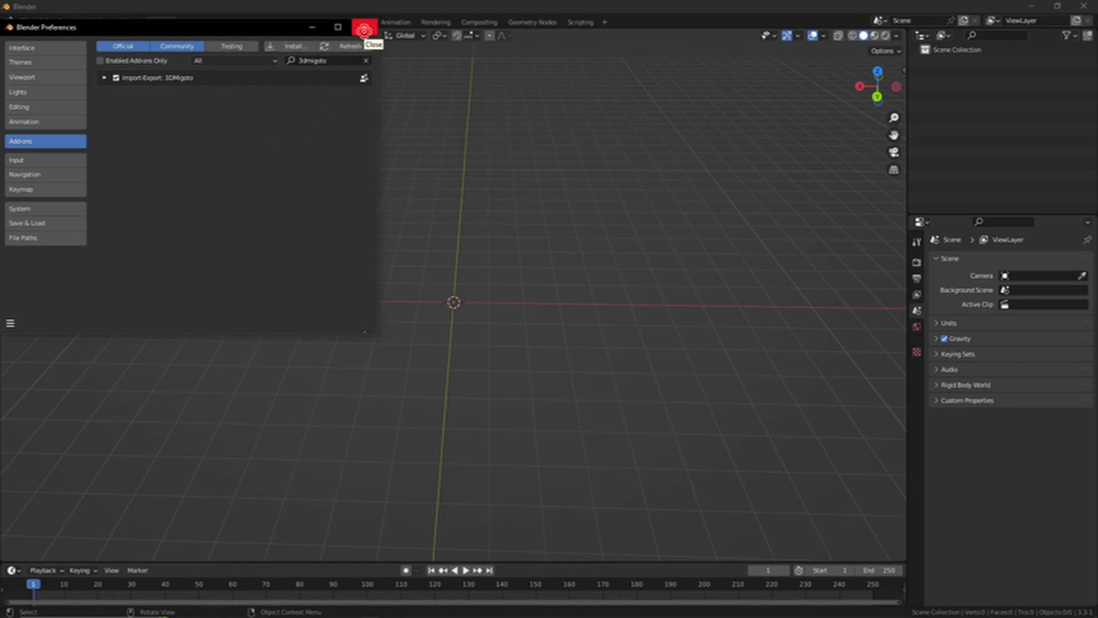
left_click(373, 45)
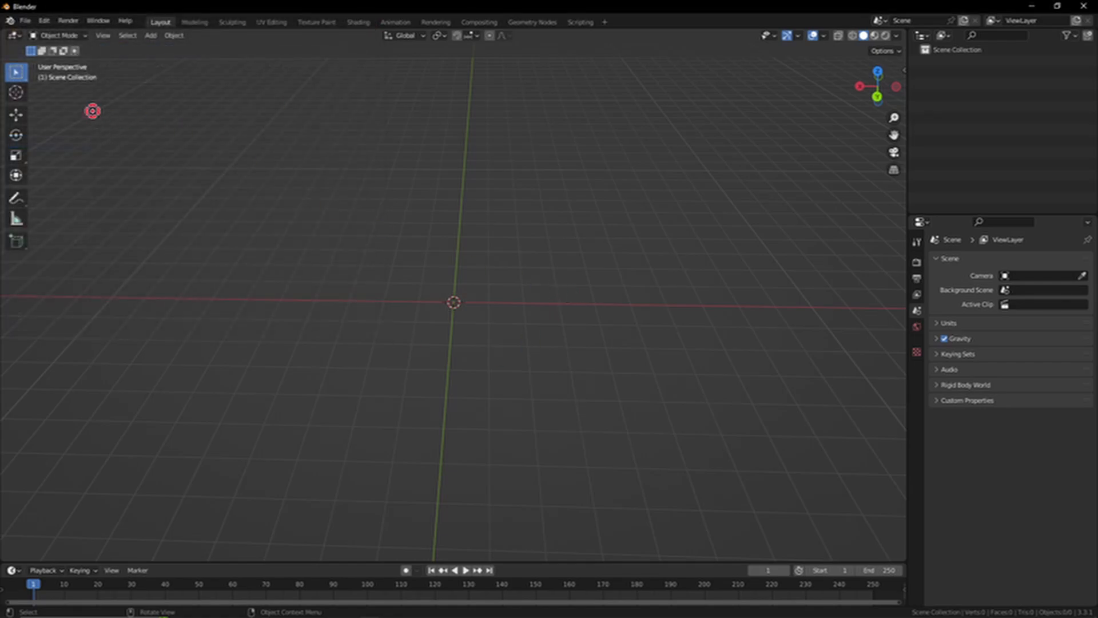
left_click(25, 20)
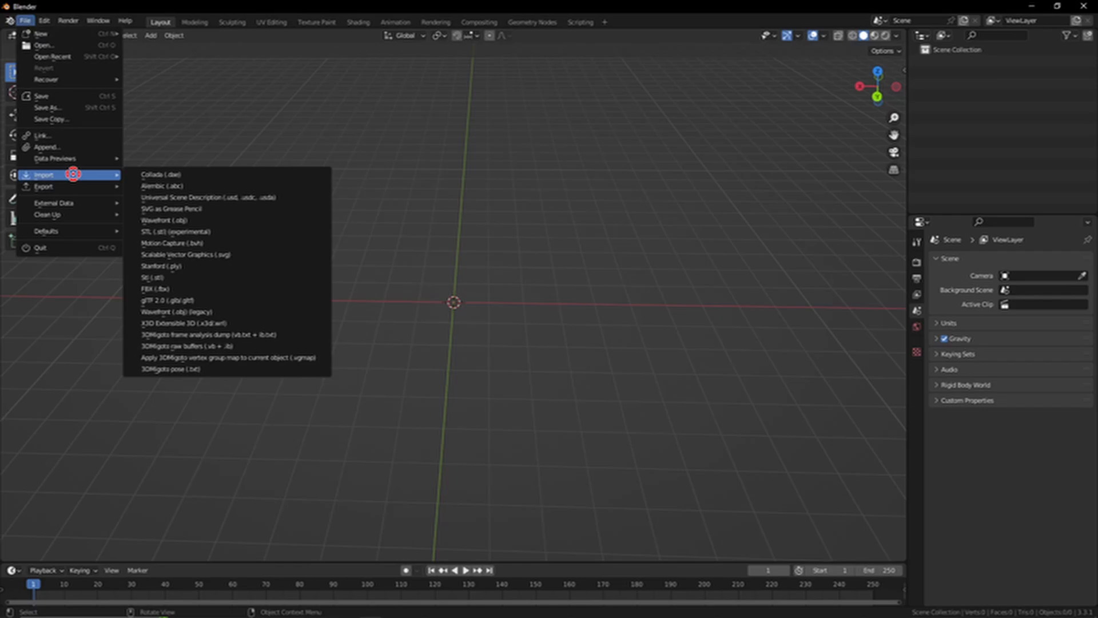
mouse_move(224, 334)
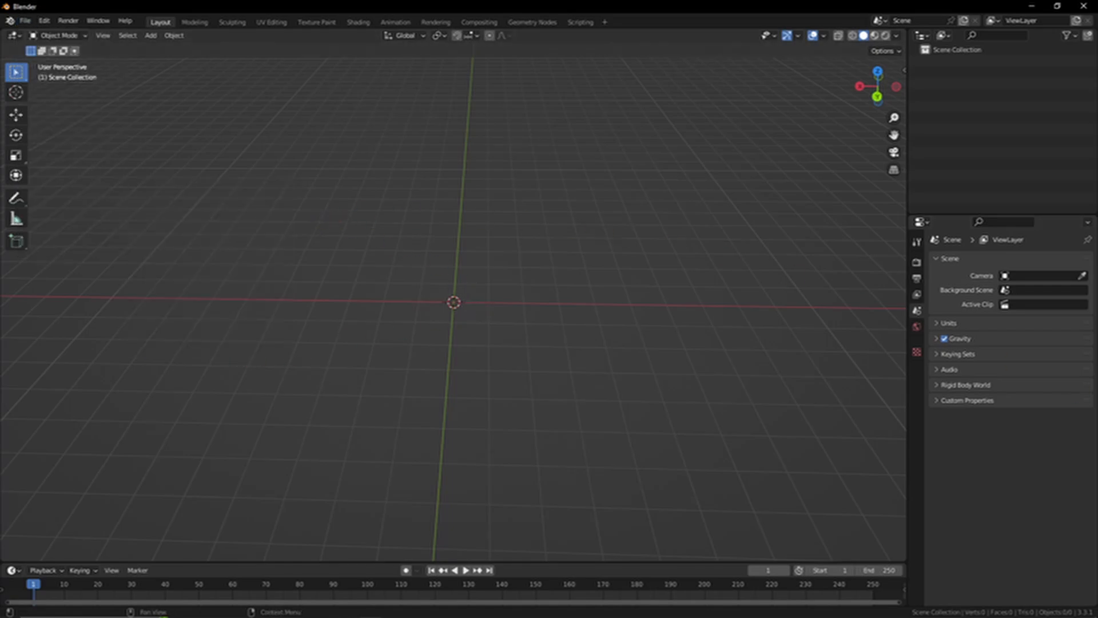
left_click(144, 251)
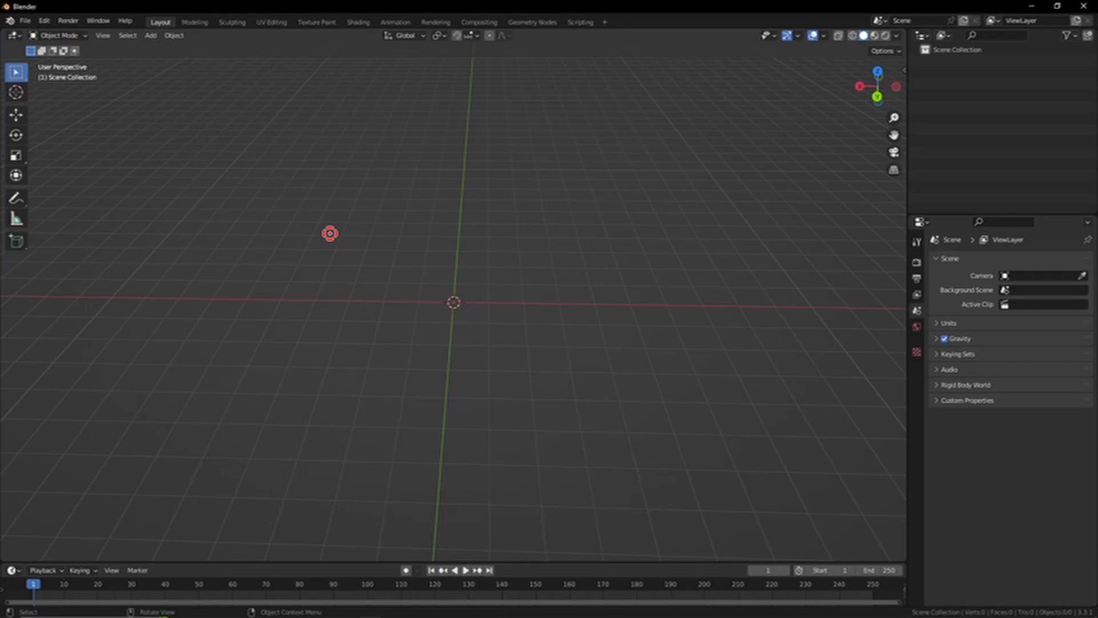
Open Blender's File menu over the empty scene.
left_click(25, 21)
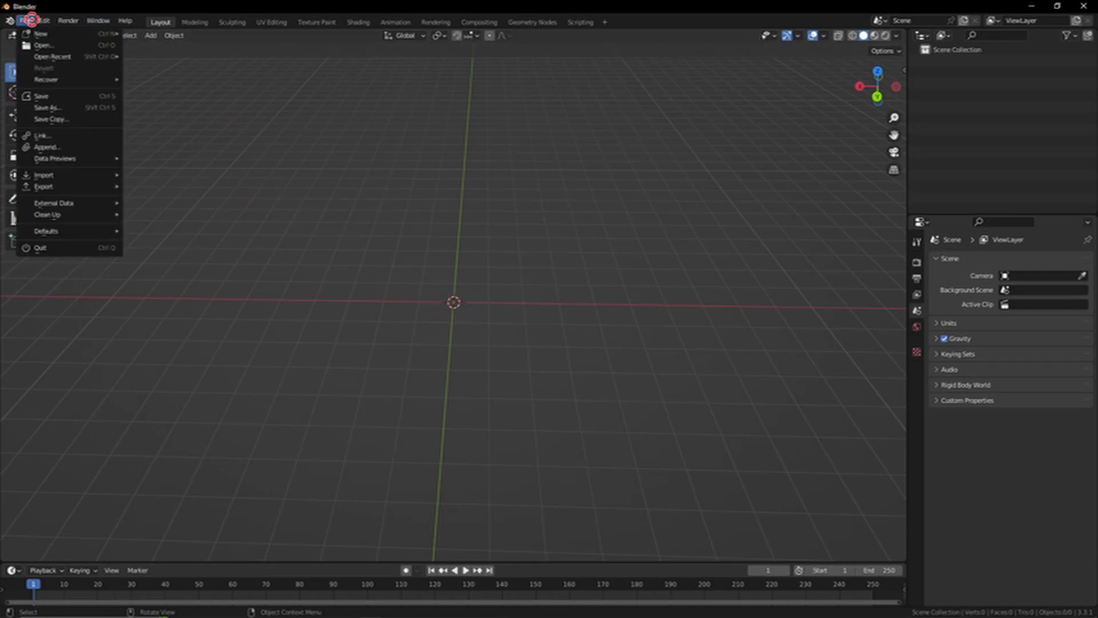
mouse_move(44, 175)
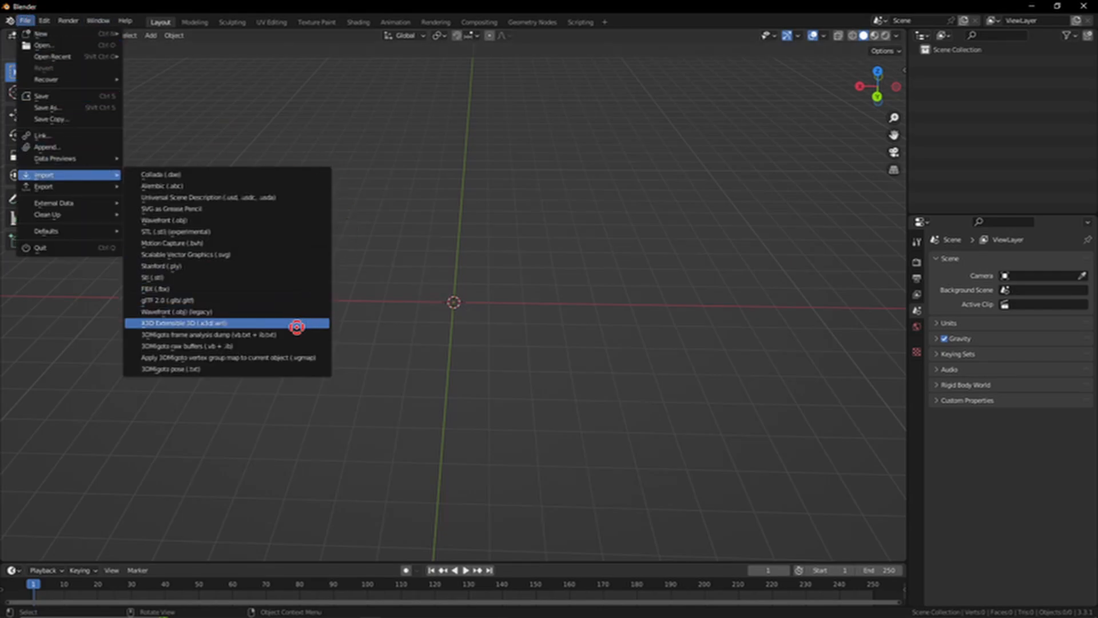
mouse_move(224, 334)
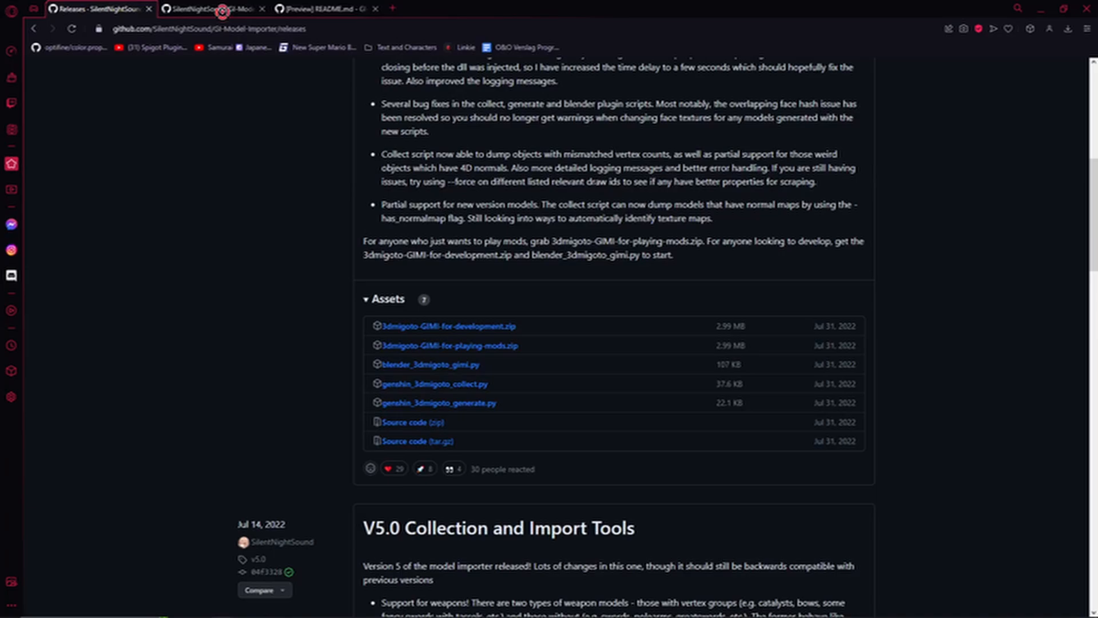
Browse PlayerCharacterData's character folders in GI-Model-Importer-Assets, then launch the web editor.
left_click(210, 9)
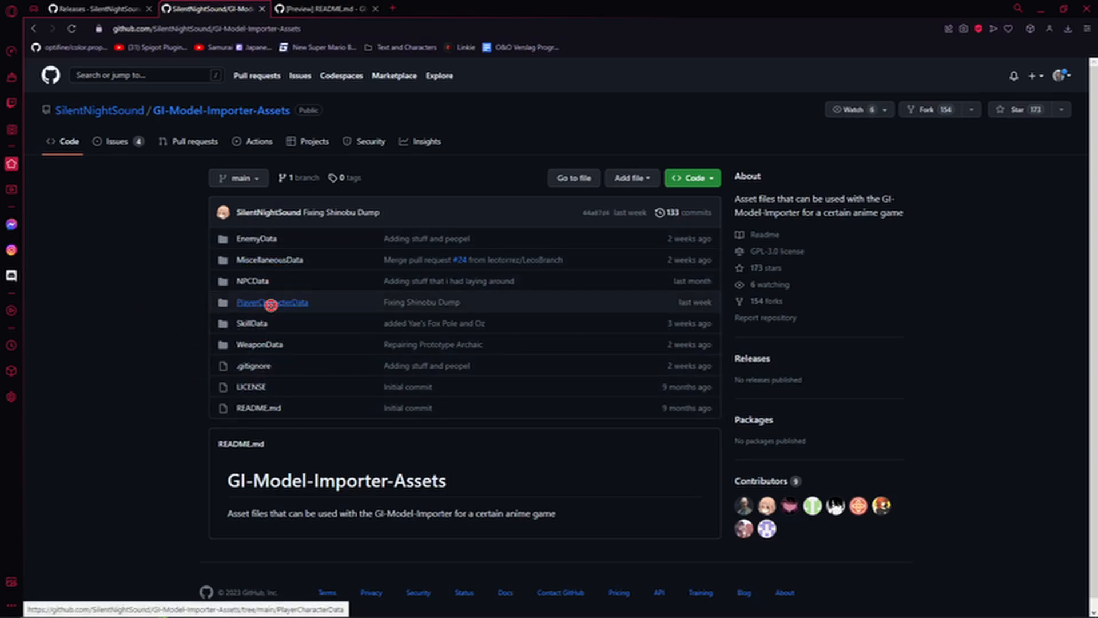
left_click(270, 302)
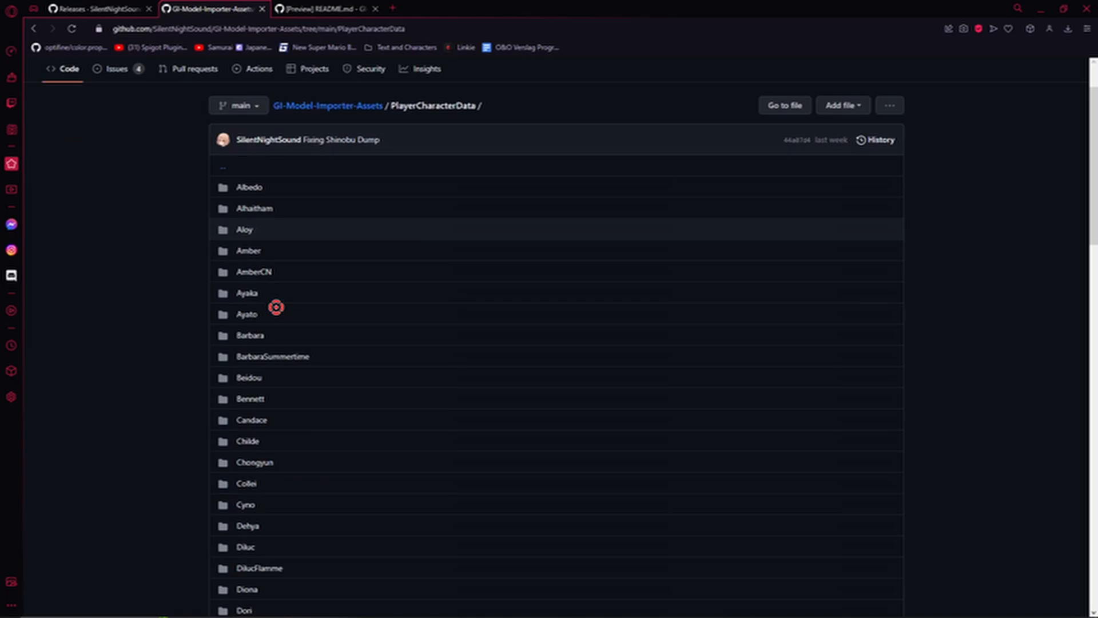
scroll("down", 3)
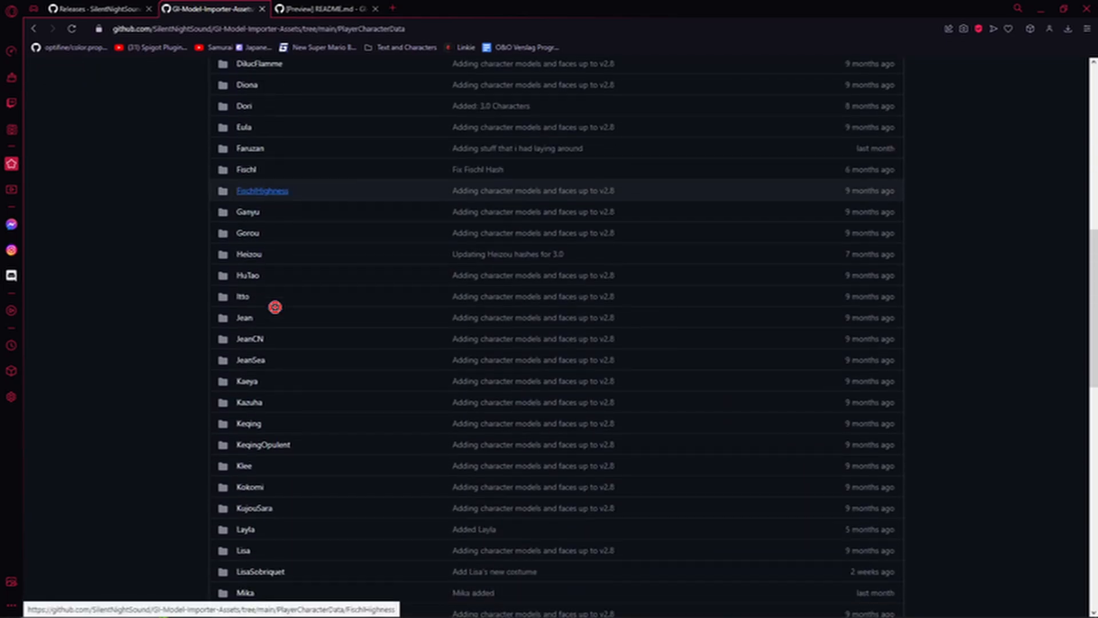
scroll("down", 3)
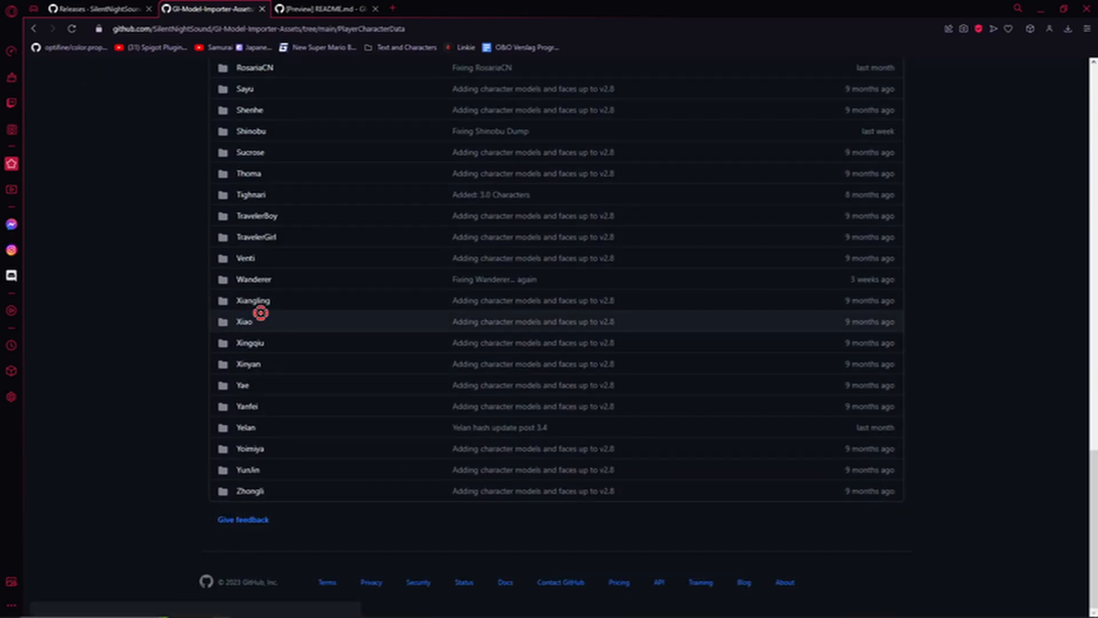
mouse_move(295, 343)
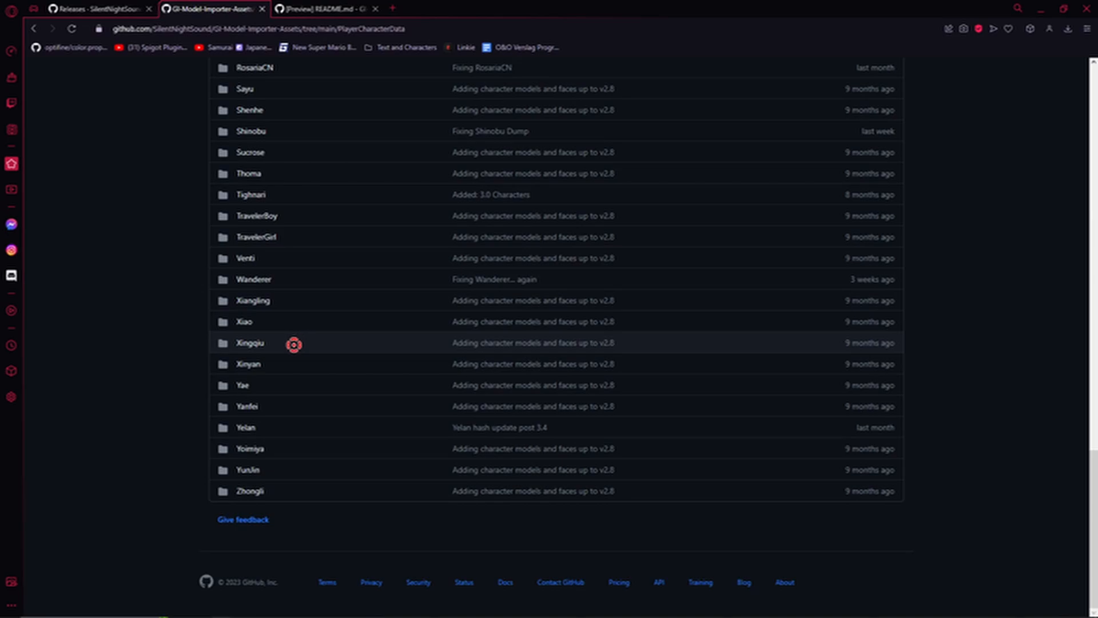
mouse_move(192, 291)
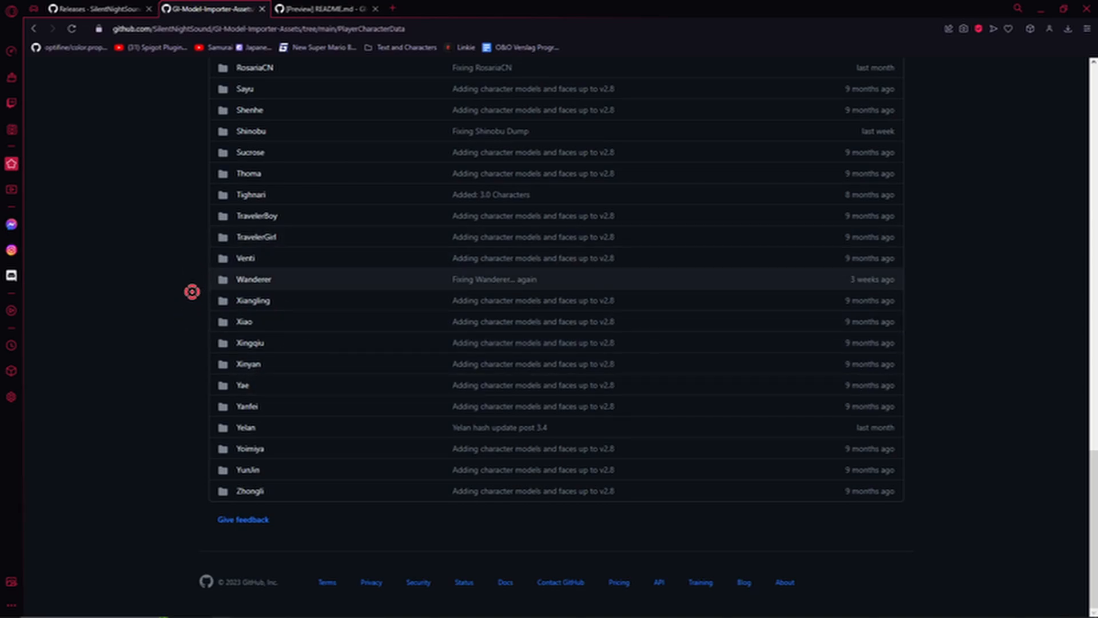
mouse_move(208, 297)
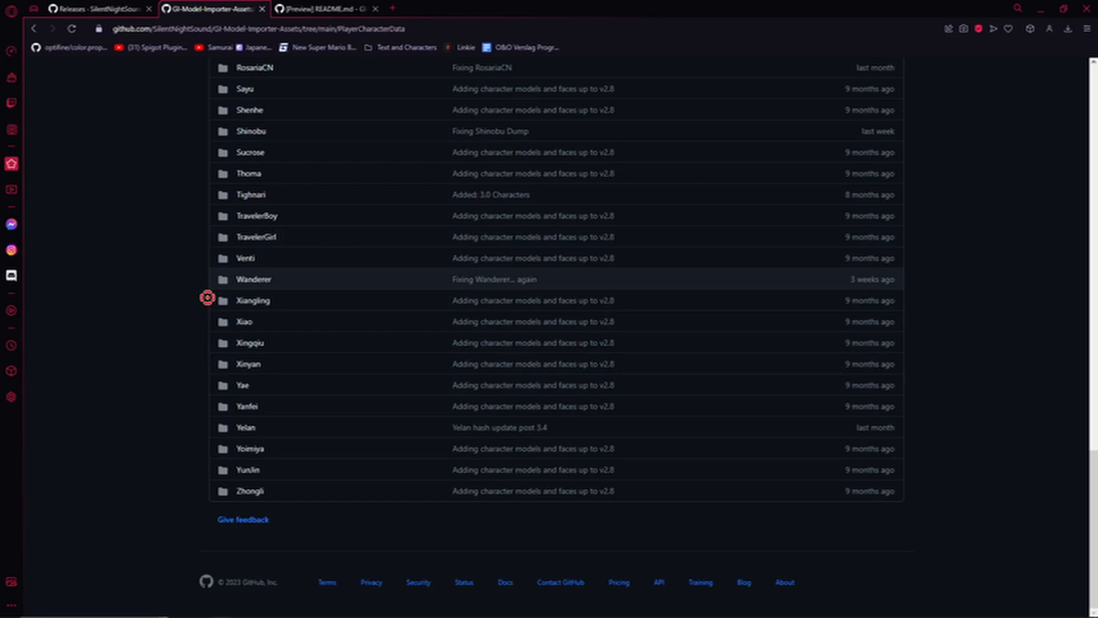
left_click(259, 28)
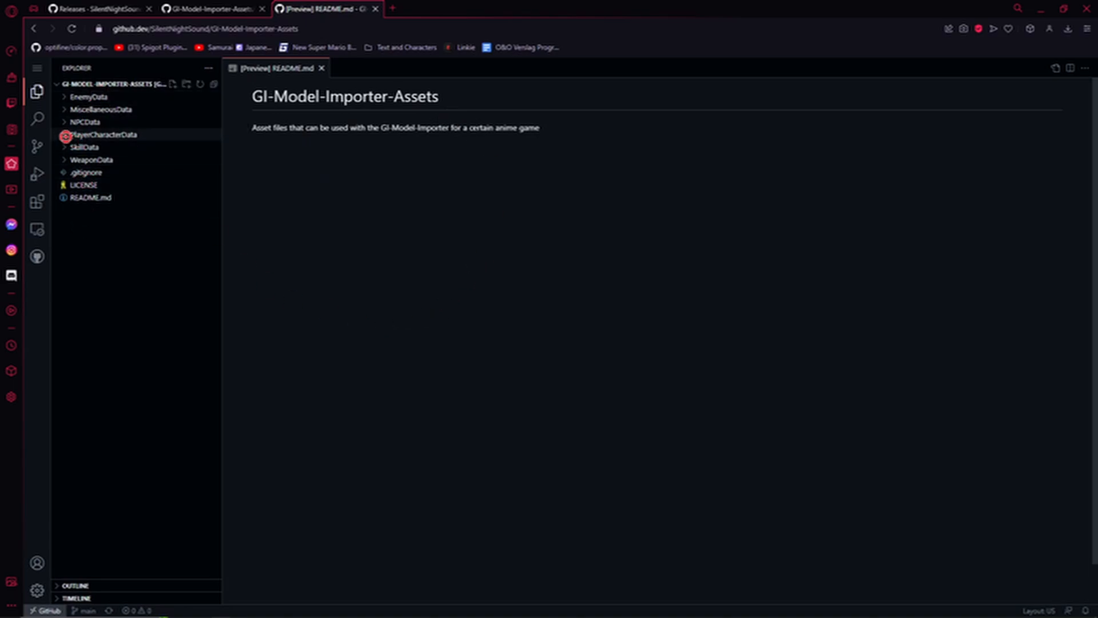
Expand WeaponData > Claymores in the file tree and bring up Whiteblind's context options.
left_click(103, 134)
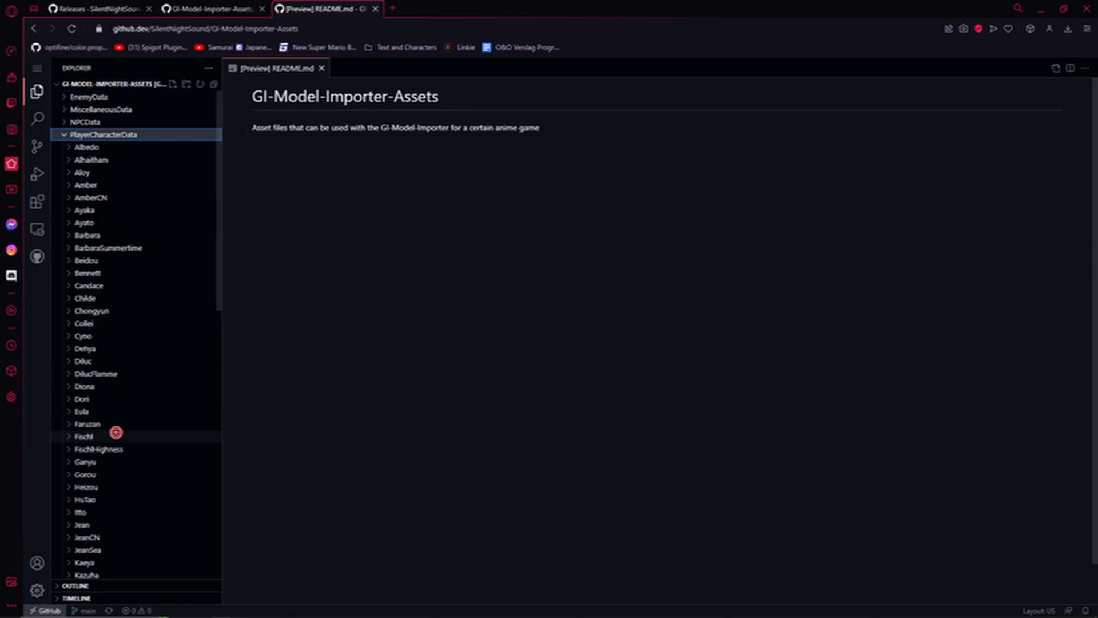
left_click(105, 134)
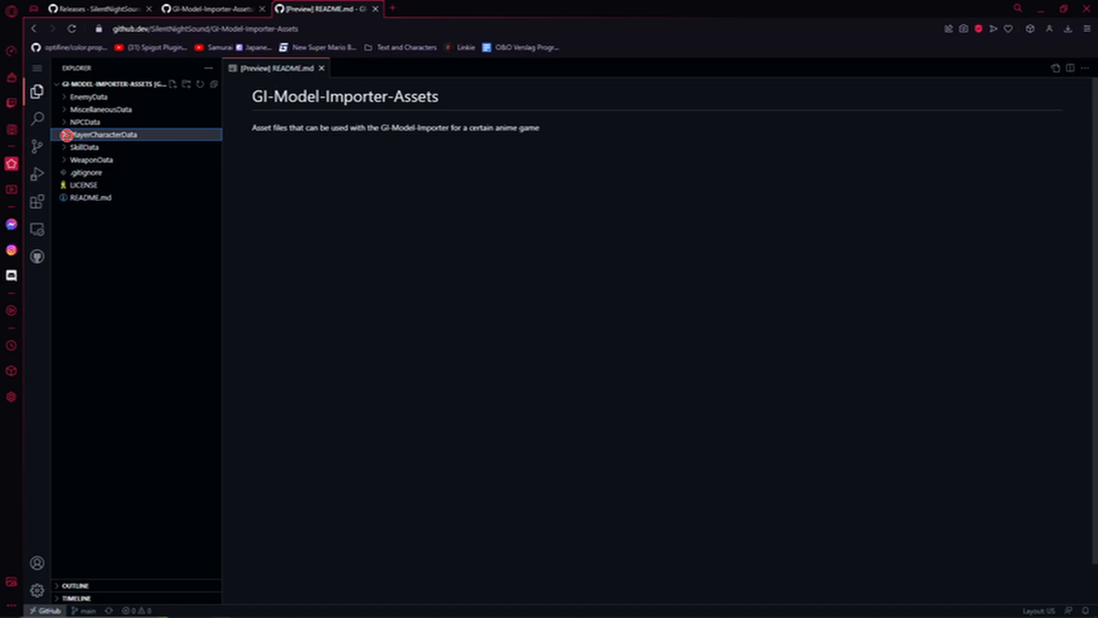
left_click(91, 159)
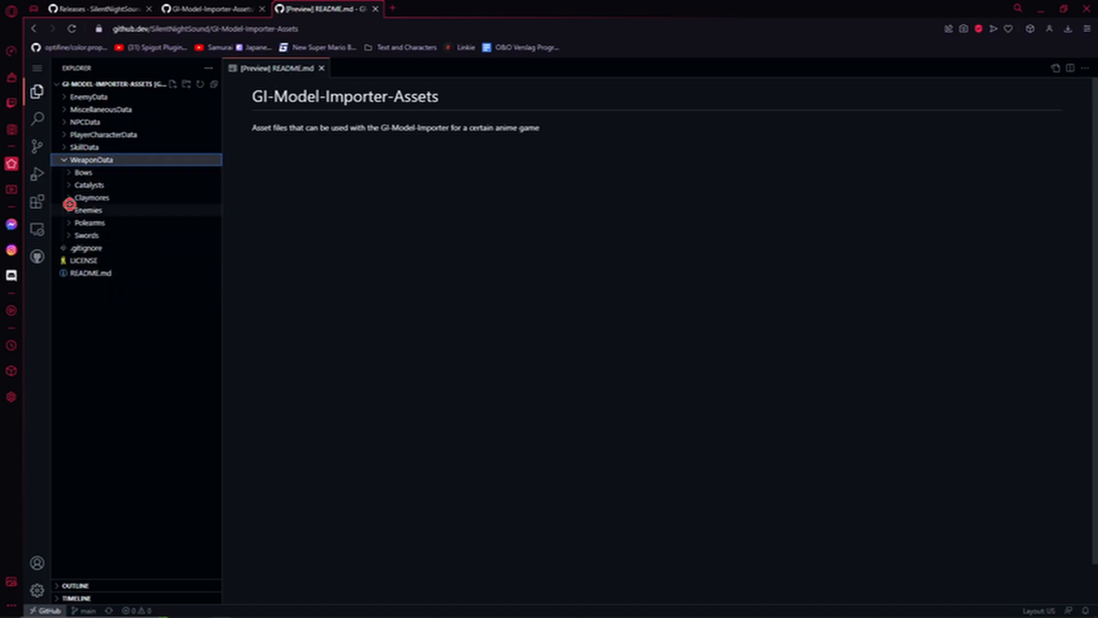
left_click(91, 197)
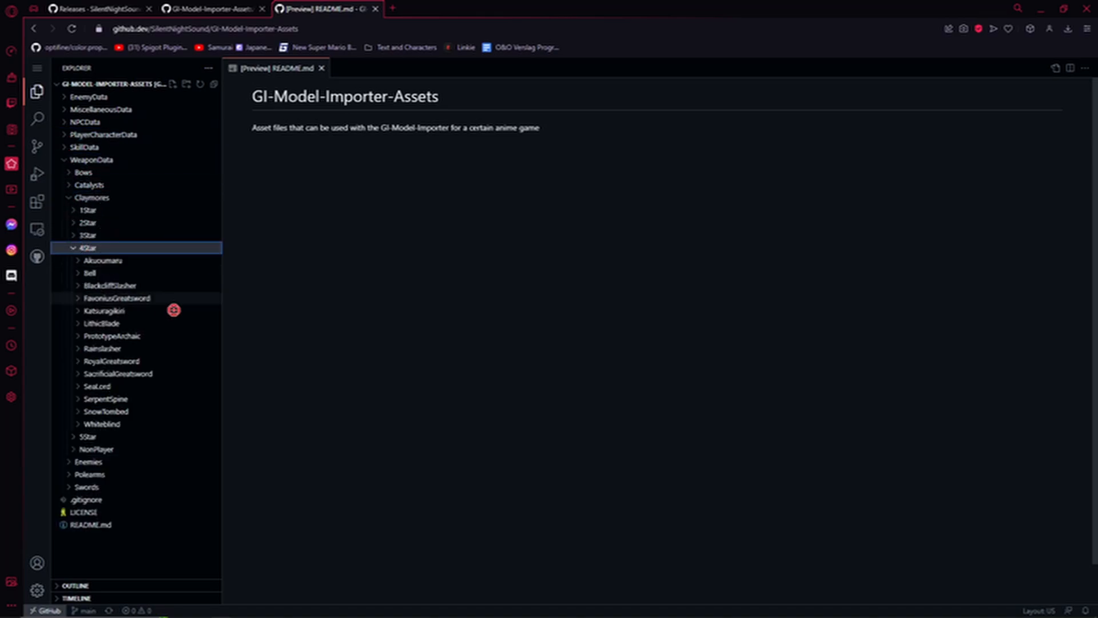
mouse_move(154, 376)
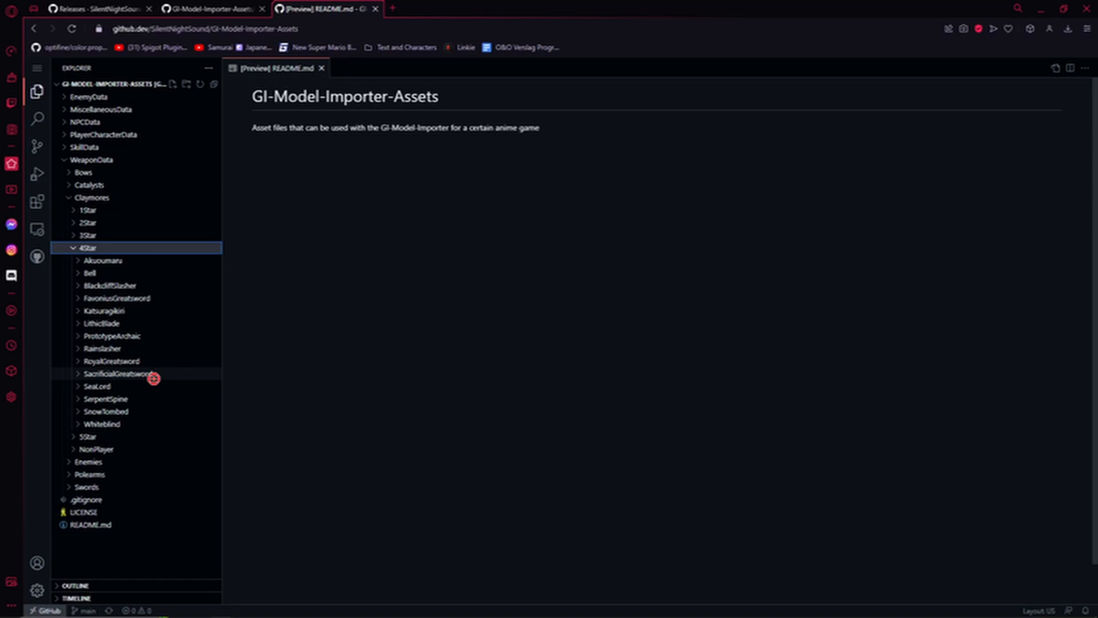
mouse_move(135, 412)
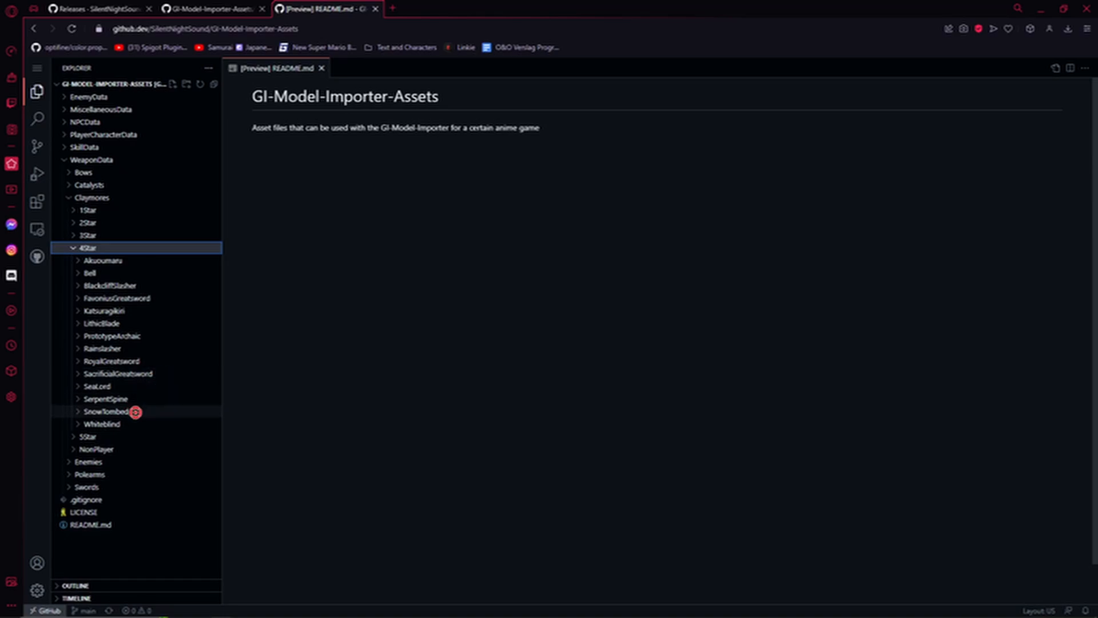
right_click(103, 423)
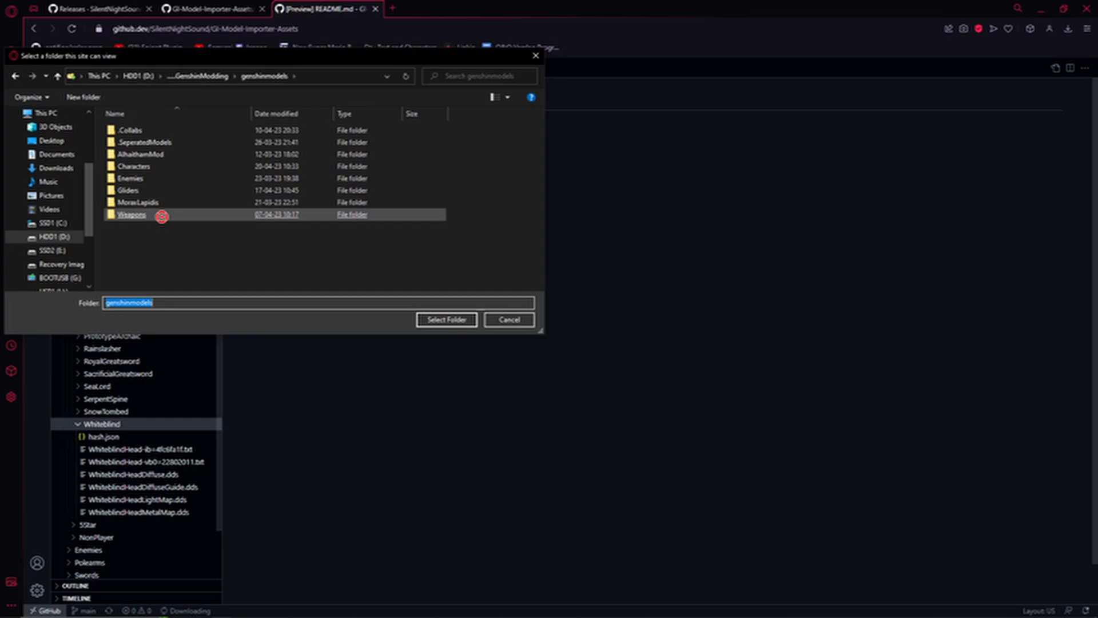
Choose the genshinmodels Weapons folder as the Whiteblind download destination.
left_click(445, 319)
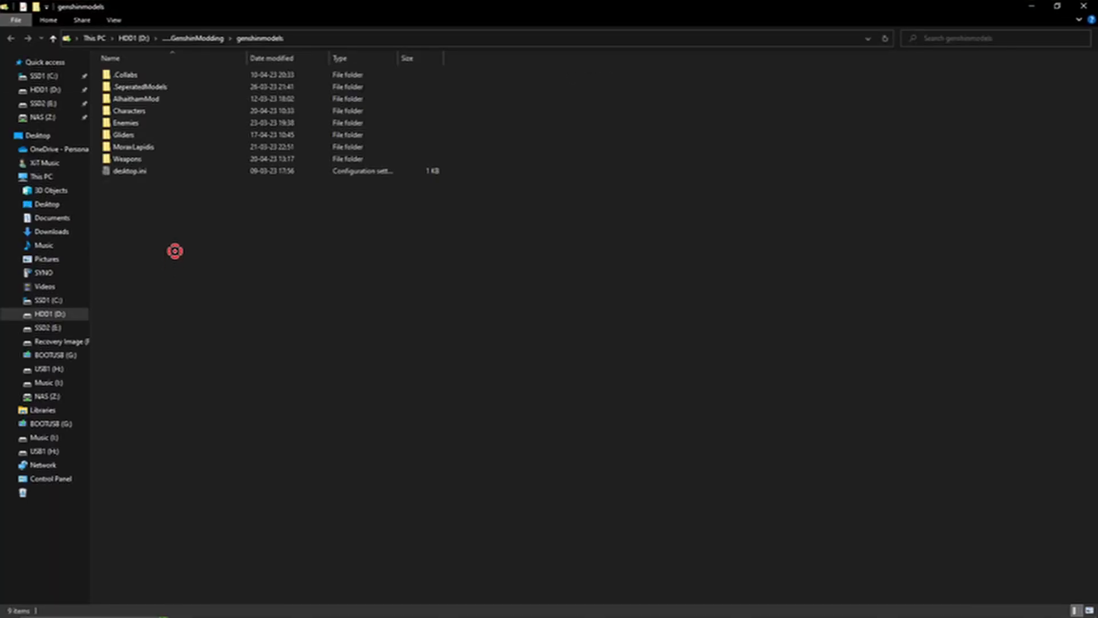
Open the Weapons folder and select the newly downloaded Whiteblind folder.
left_click(138, 86)
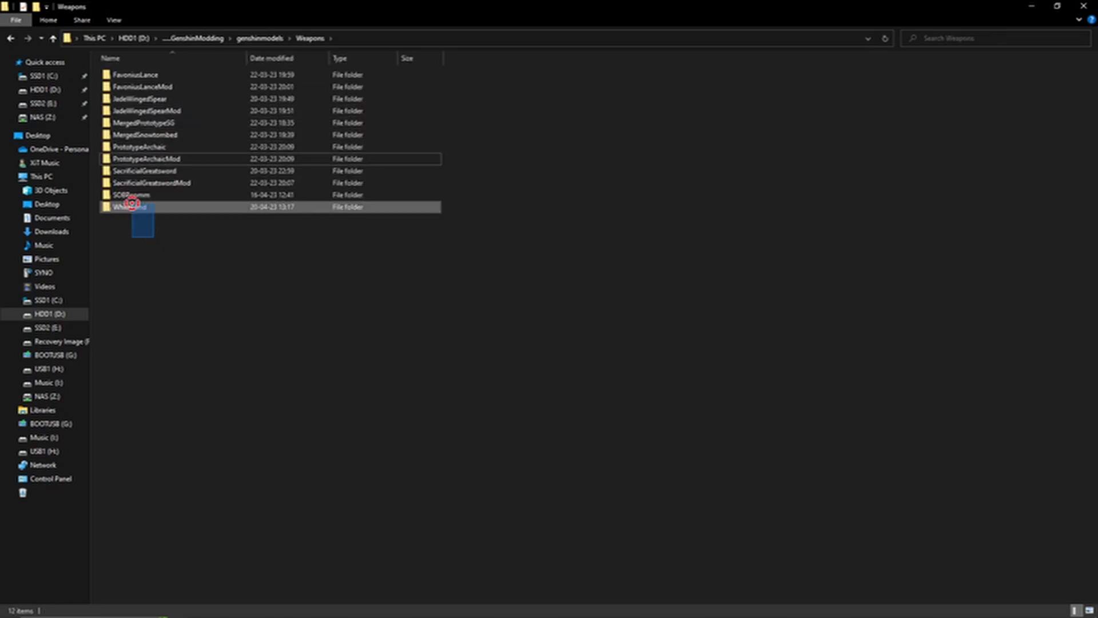
left_click(133, 207)
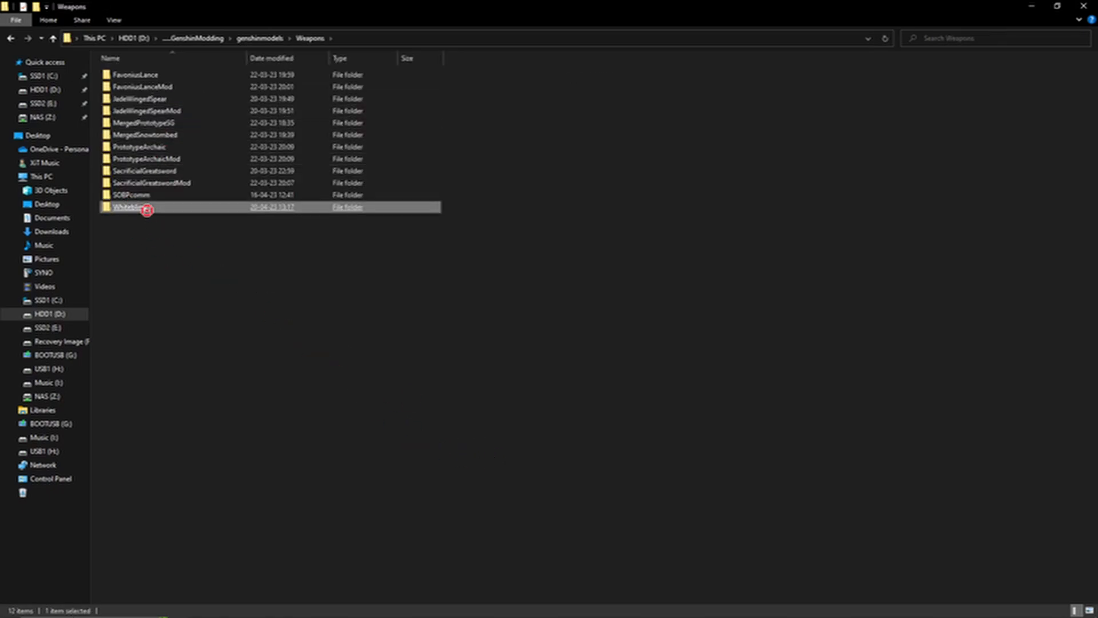
mouse_move(133, 207)
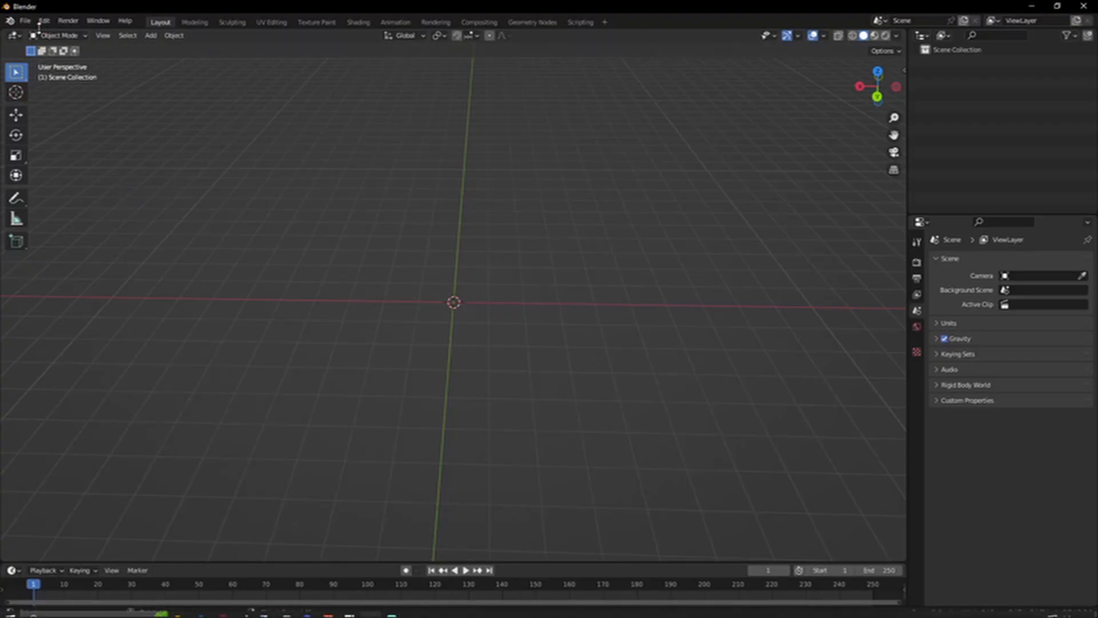
Import both WhiteblindHead .txt dumps from the Whiteblind folder via the 3DMigoto frame analysis importer.
left_click(25, 22)
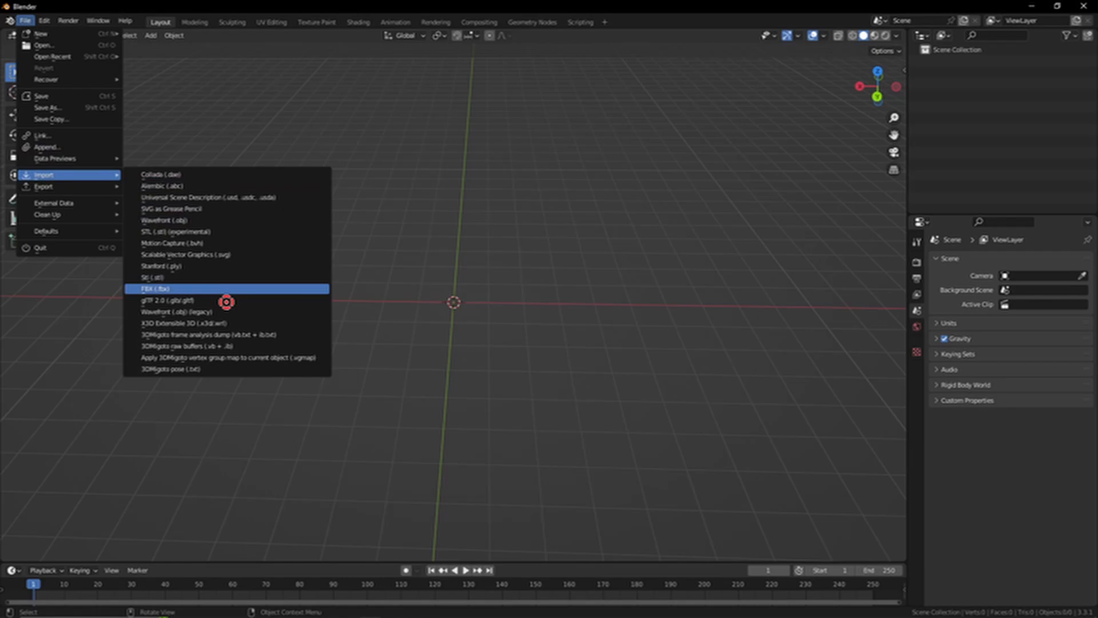
left_click(199, 334)
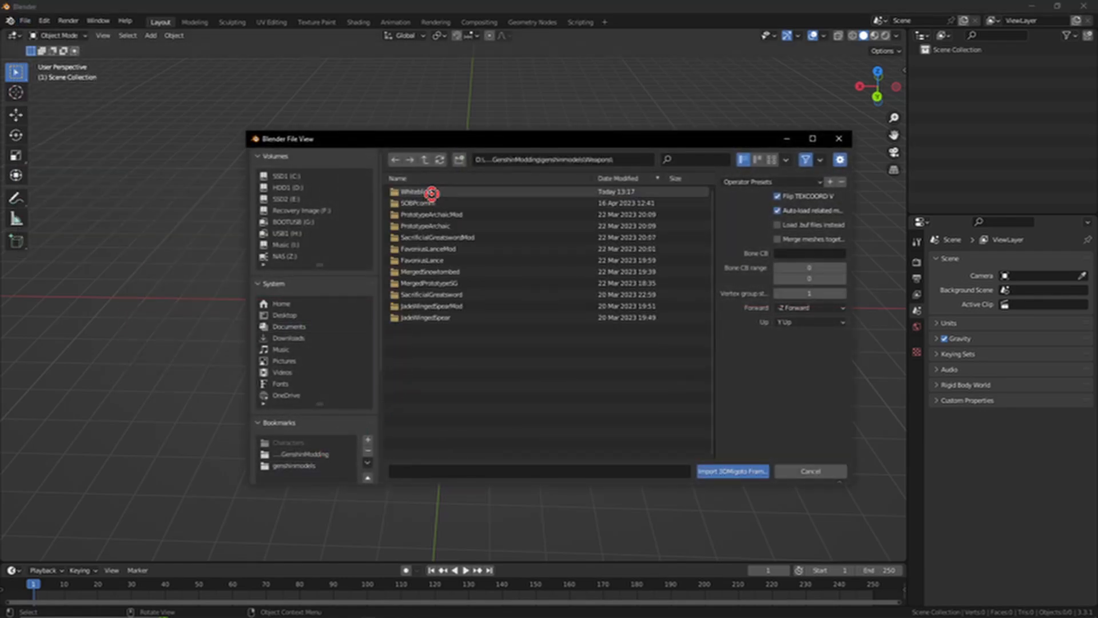
double_click(420, 192)
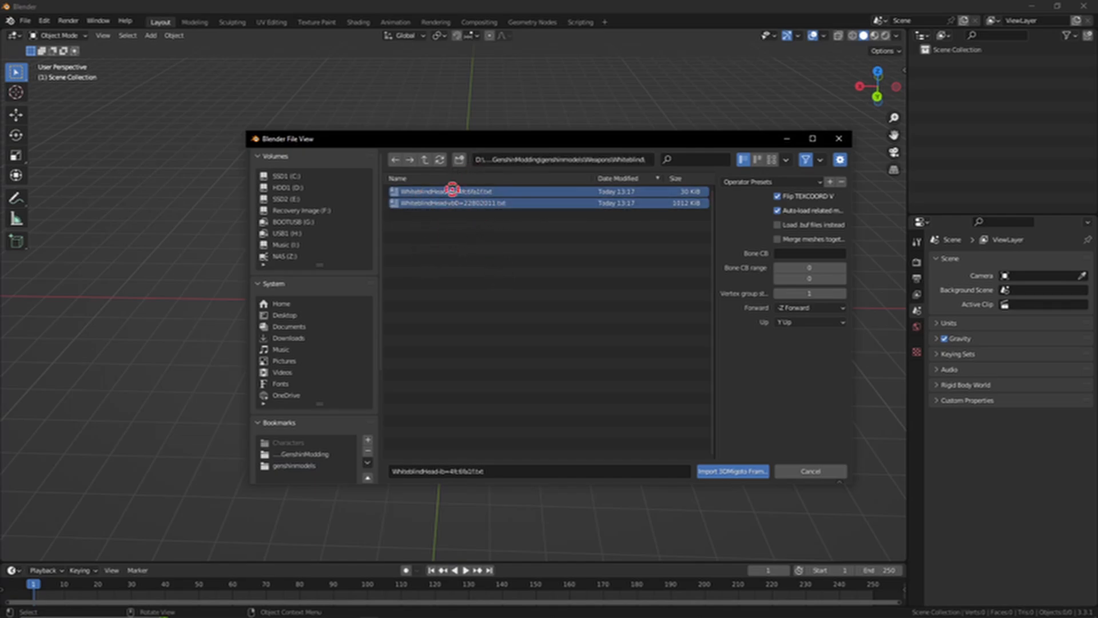
mouse_move(520, 325)
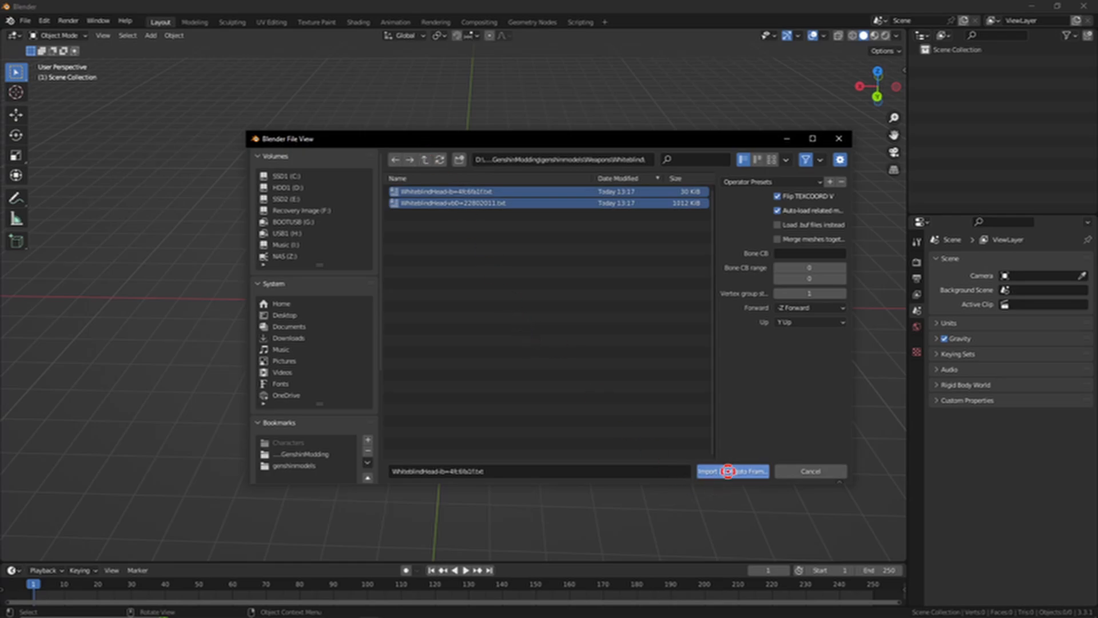
left_click(728, 470)
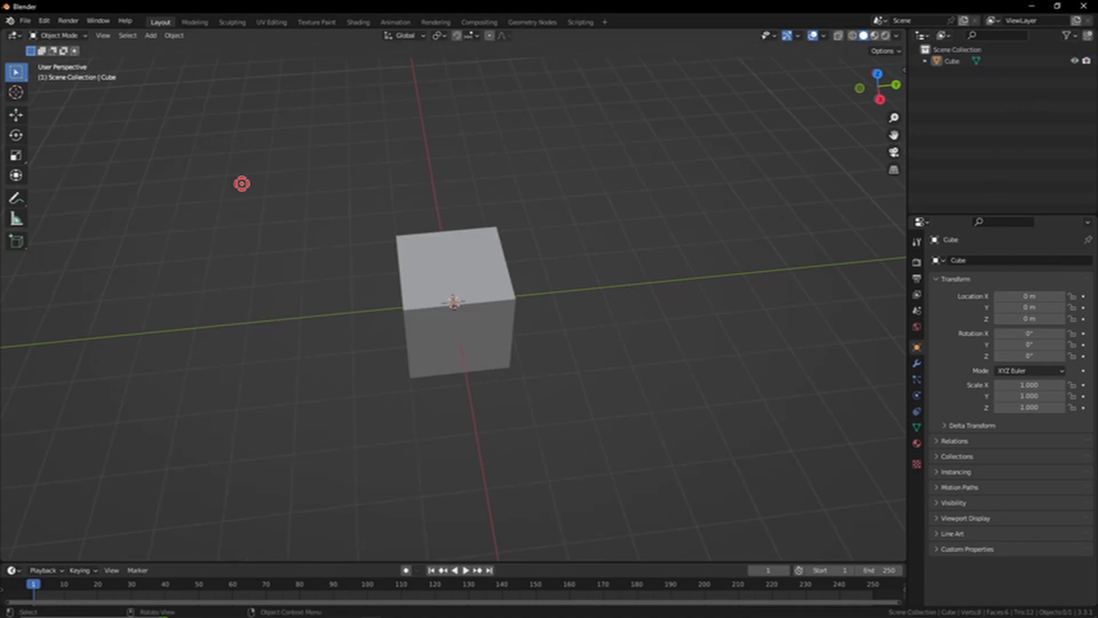
mouse_move(161, 22)
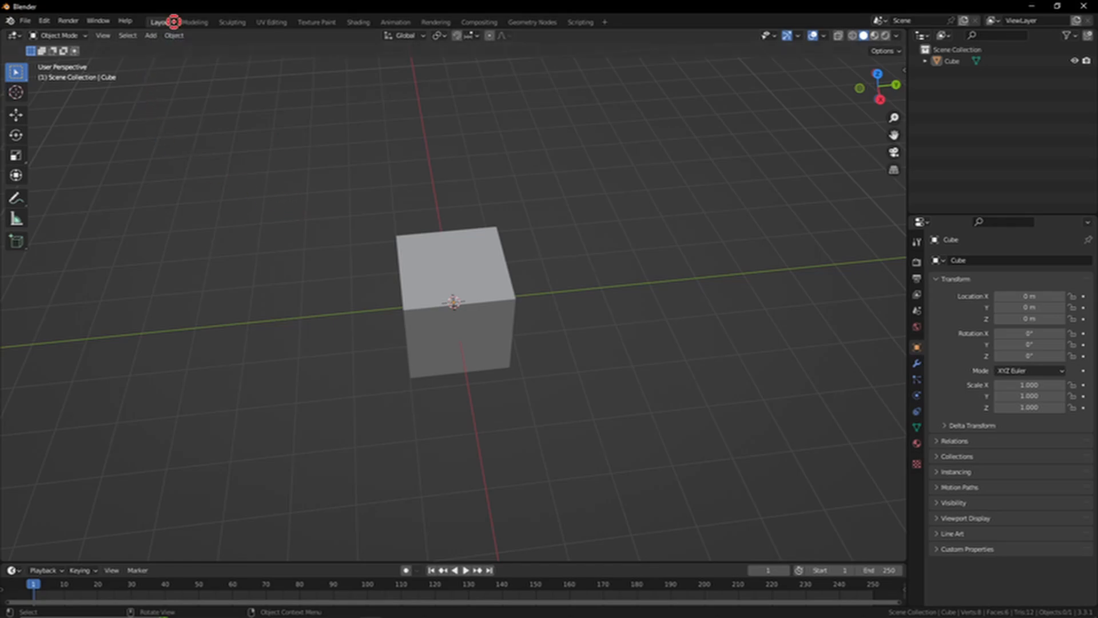
mouse_move(59, 35)
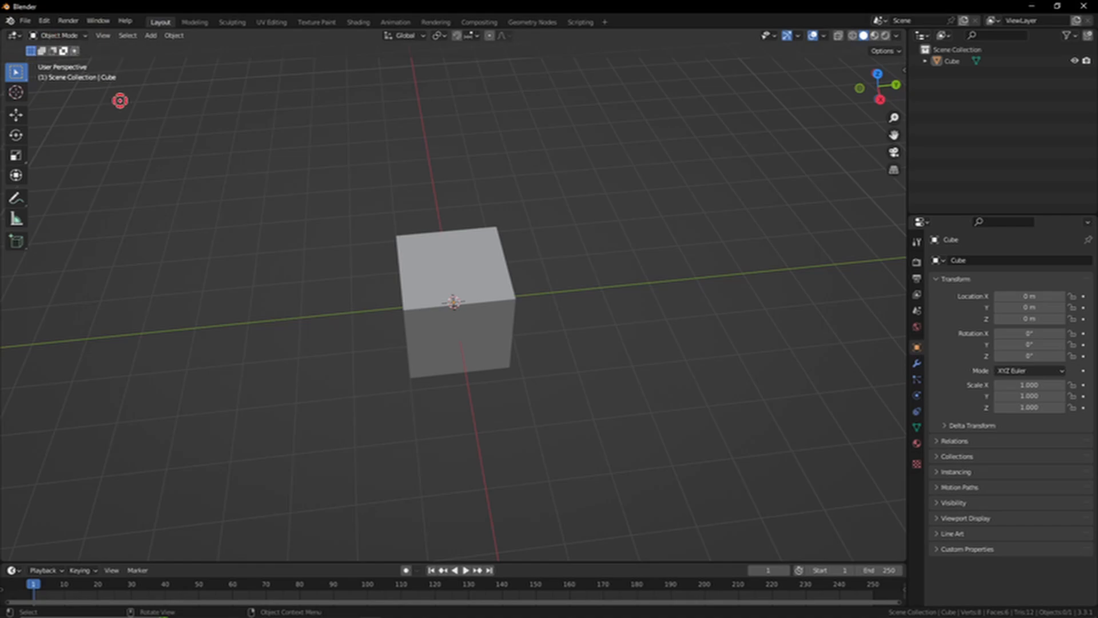
left_click(194, 21)
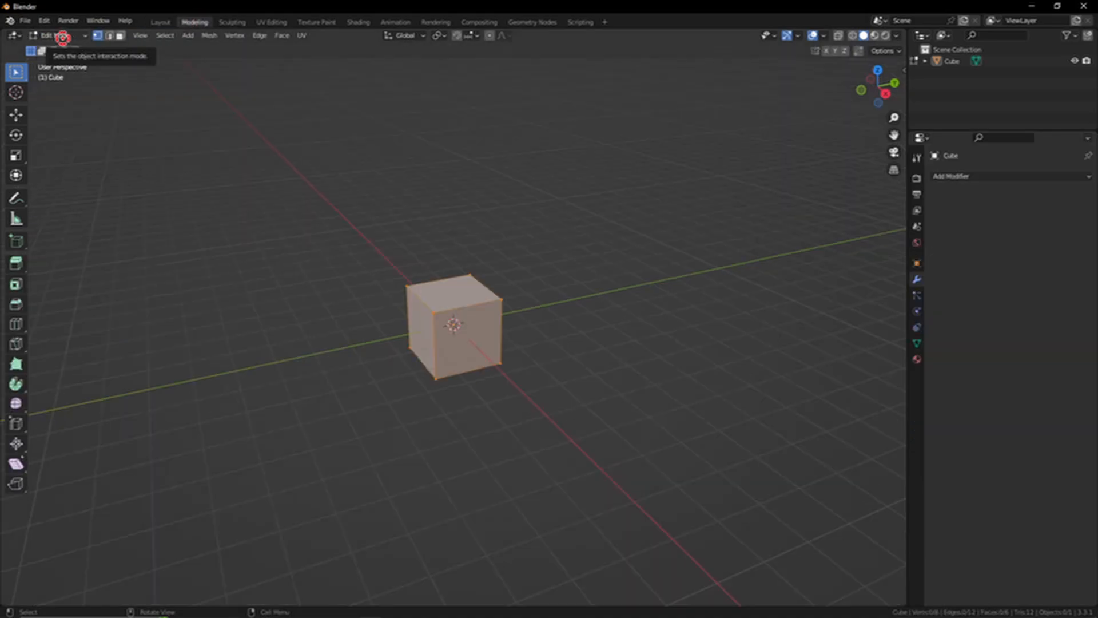
left_click(160, 22)
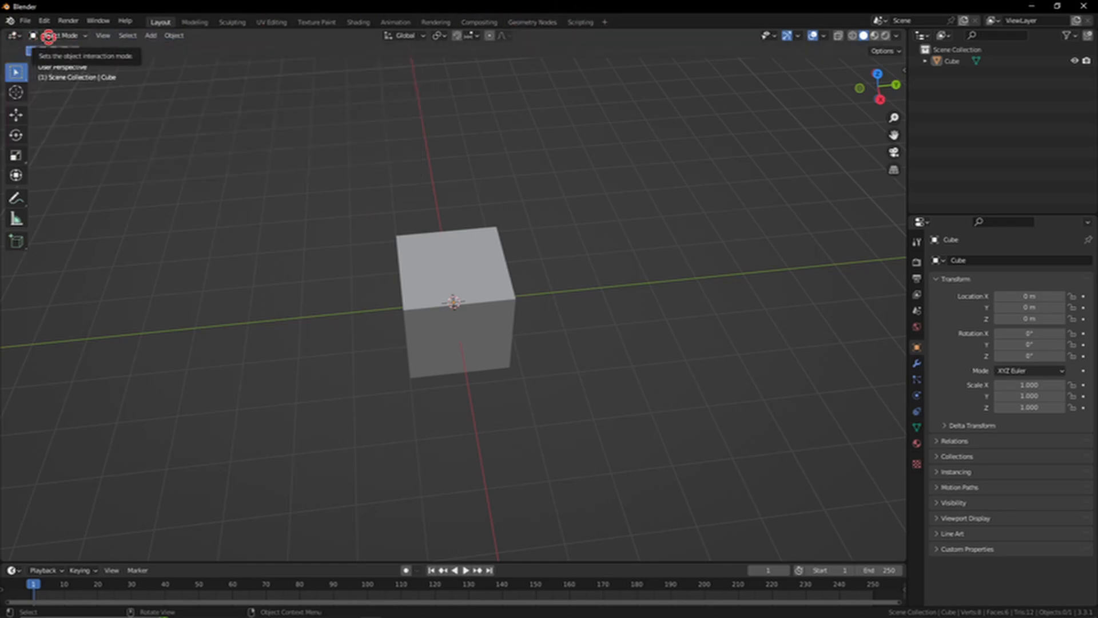
left_click(63, 36)
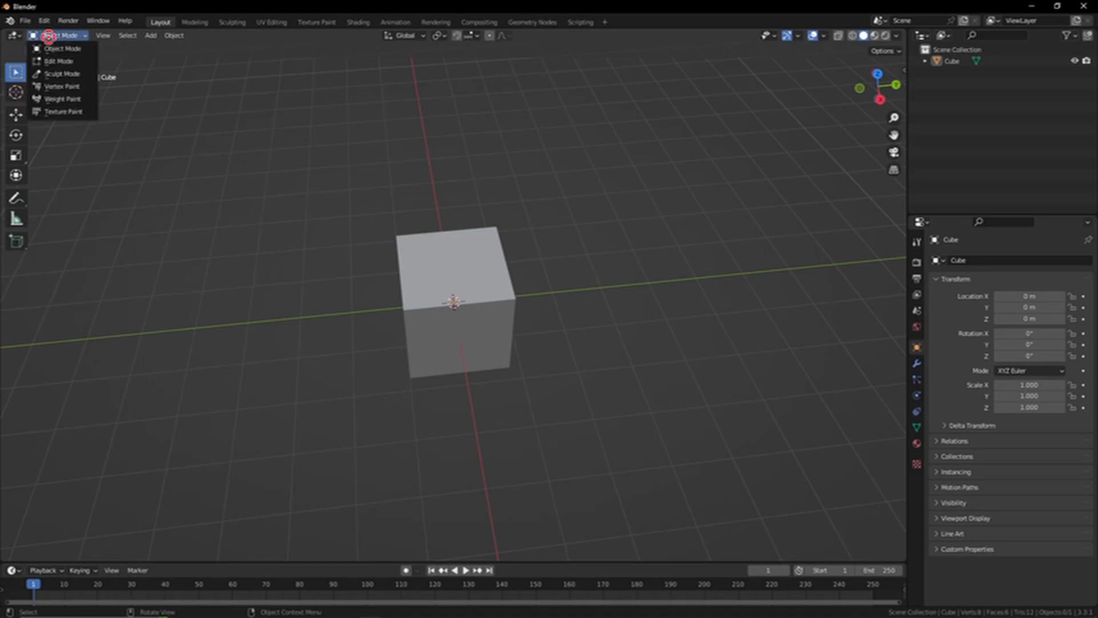
left_click(58, 61)
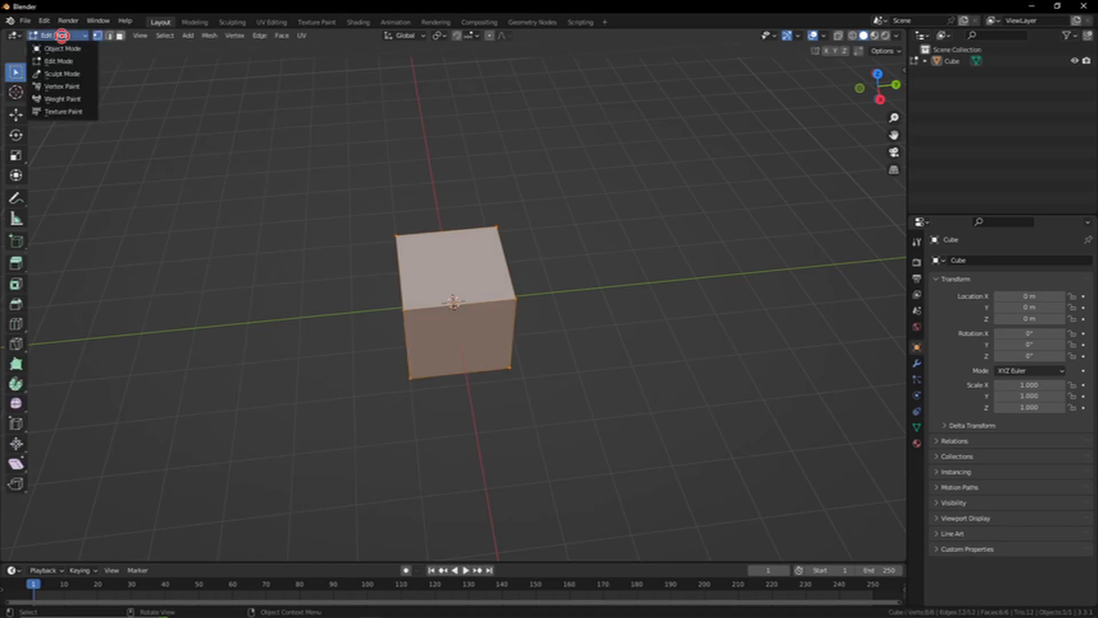
left_click(62, 72)
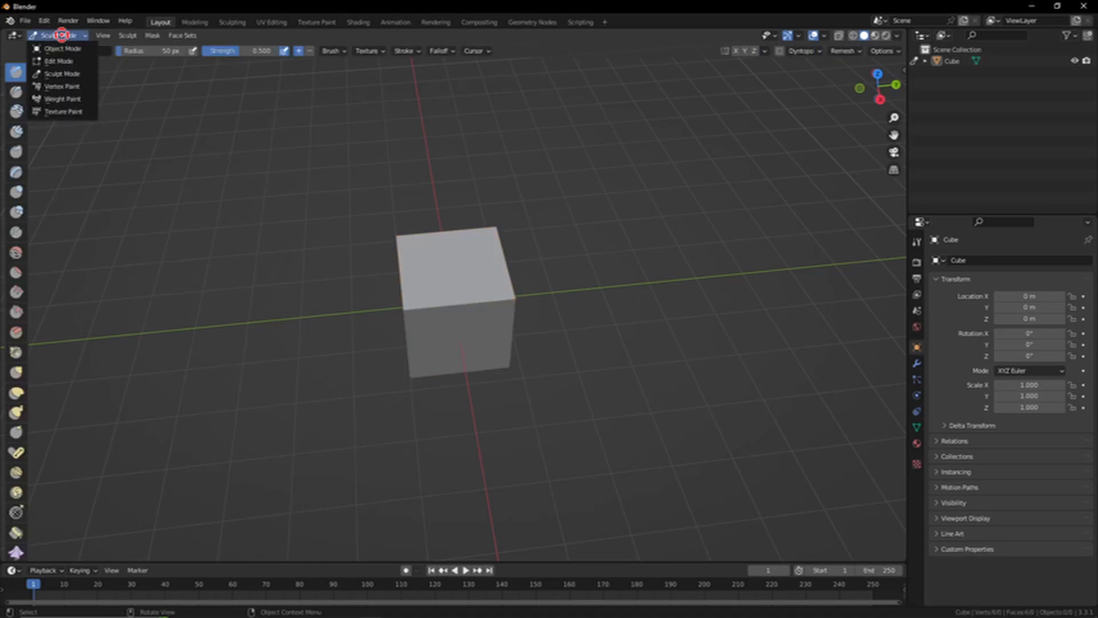
left_click(62, 86)
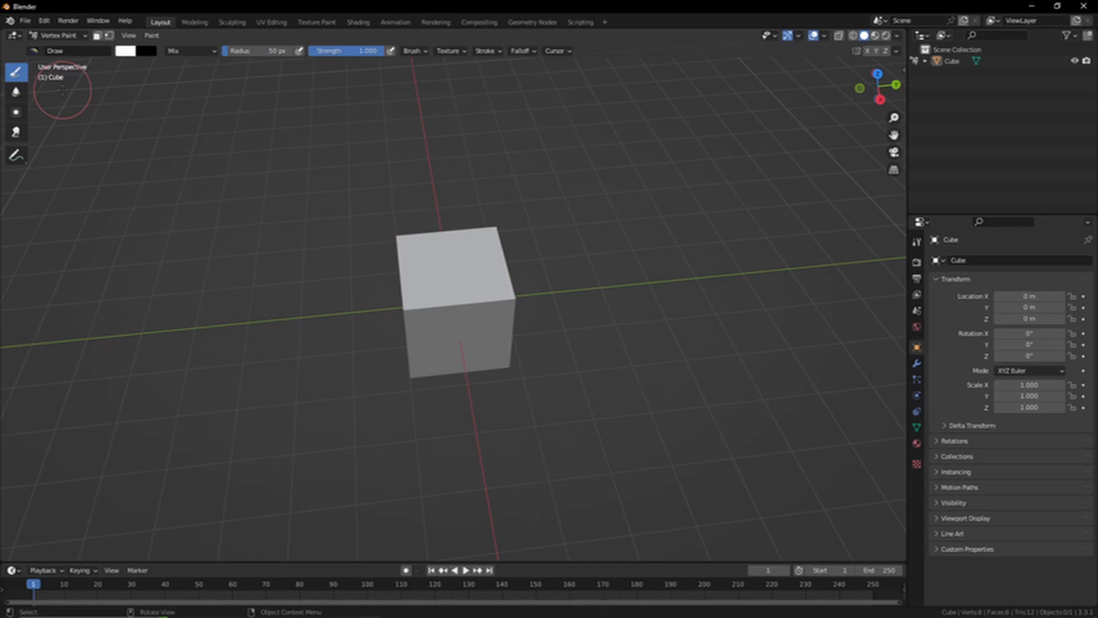
left_click(60, 35)
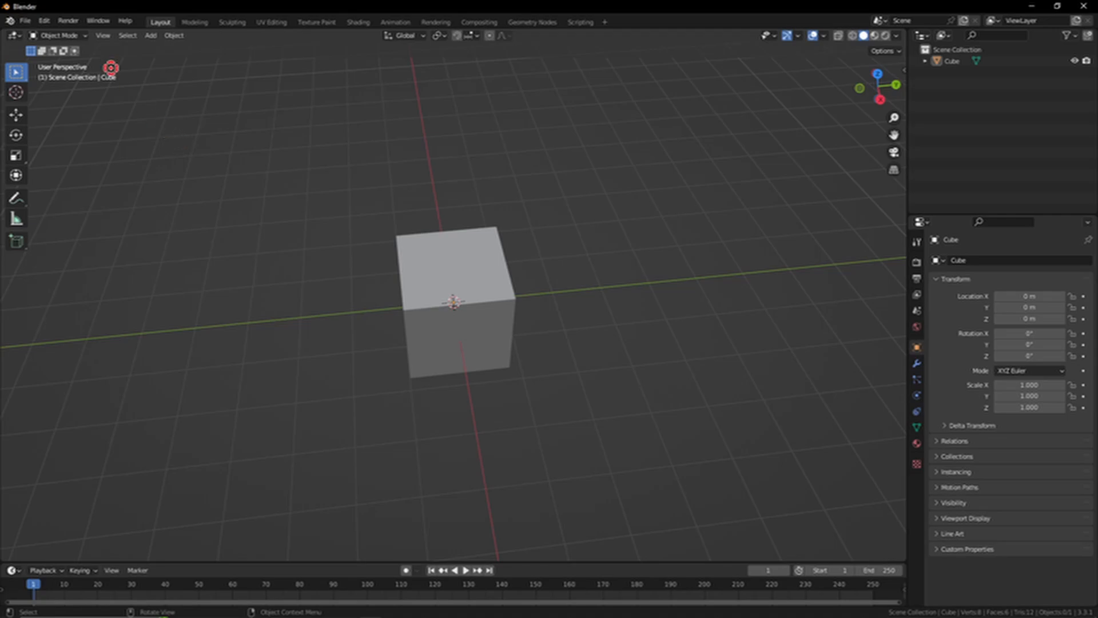
key("Tab")
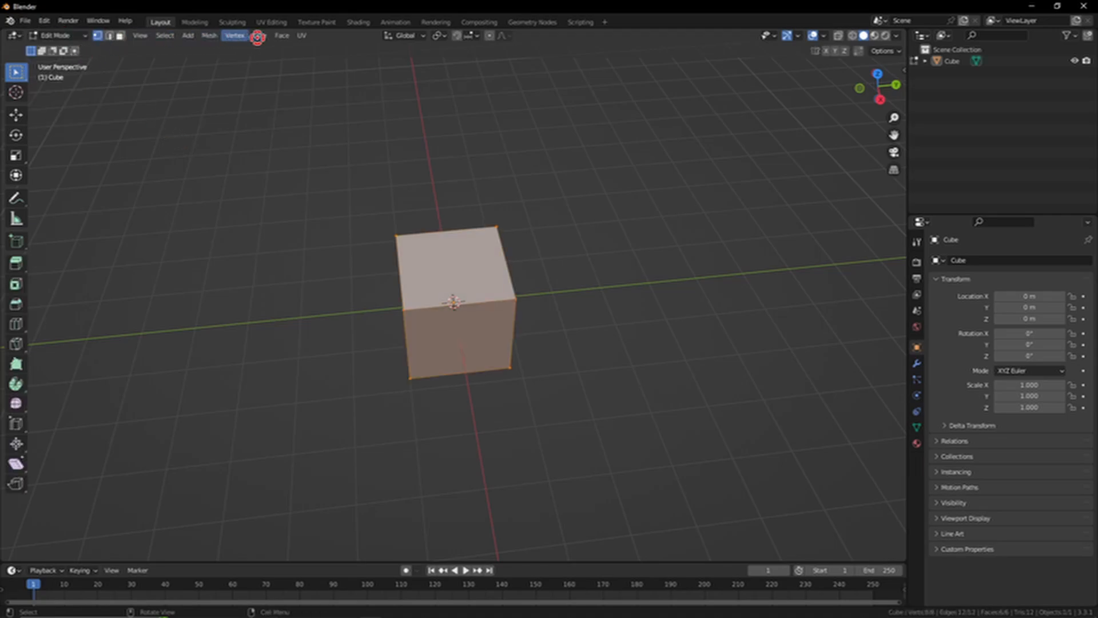
left_click(55, 36)
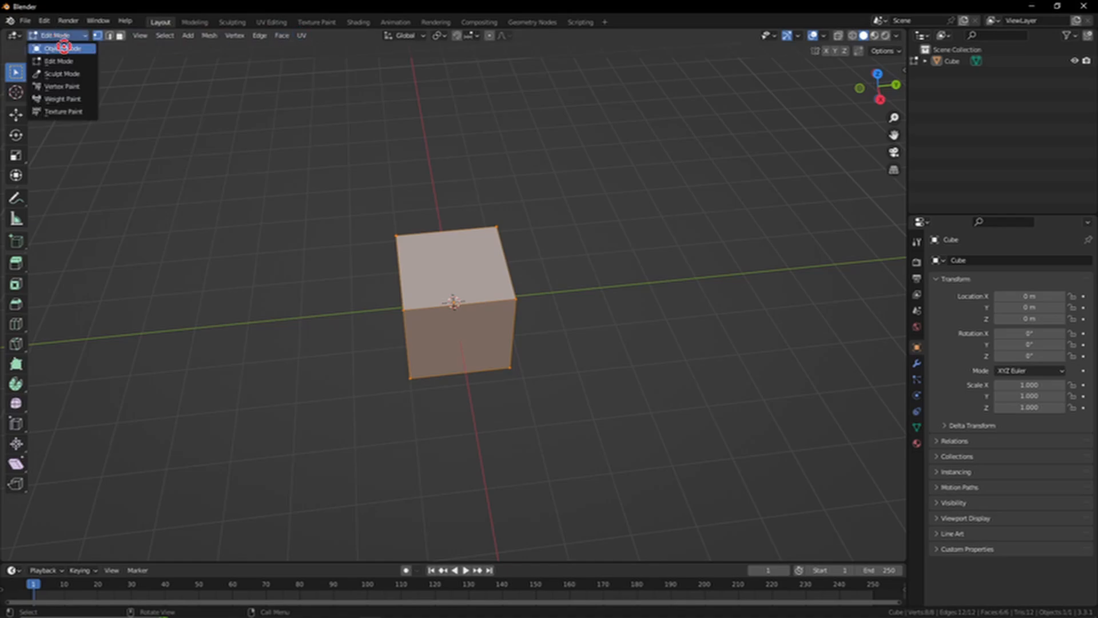
left_click(62, 48)
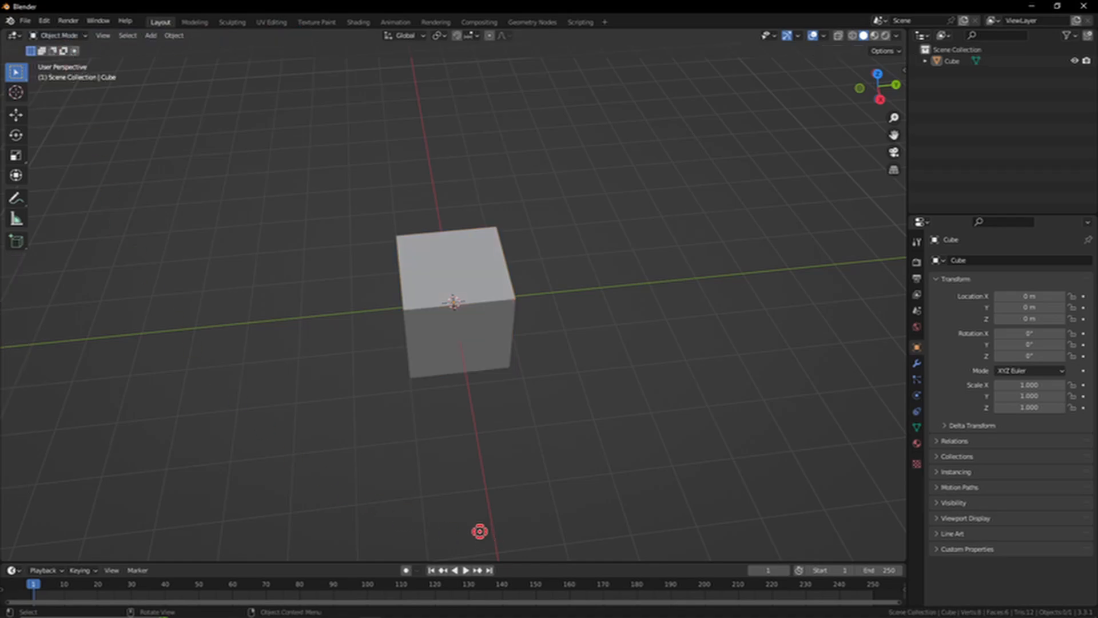
left_click(365, 434)
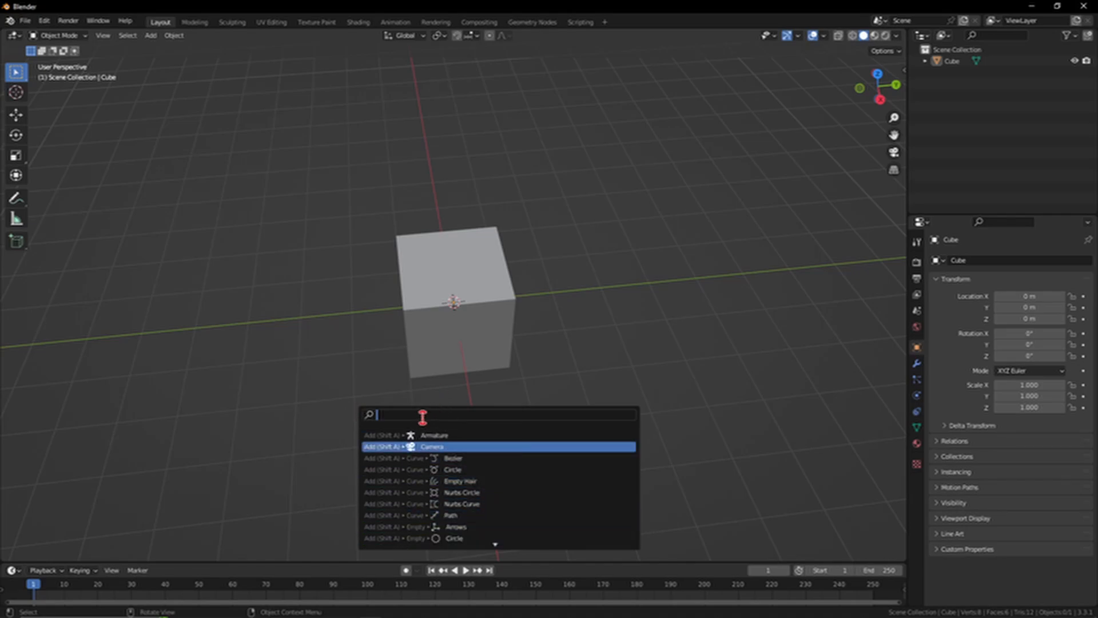
type("add")
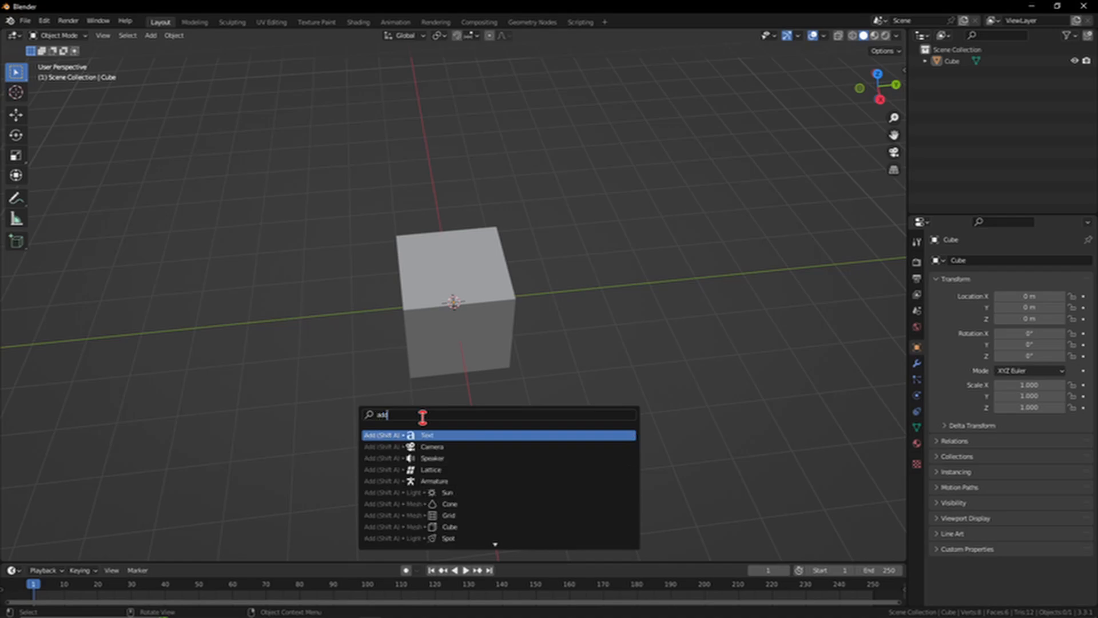
key("backspace")
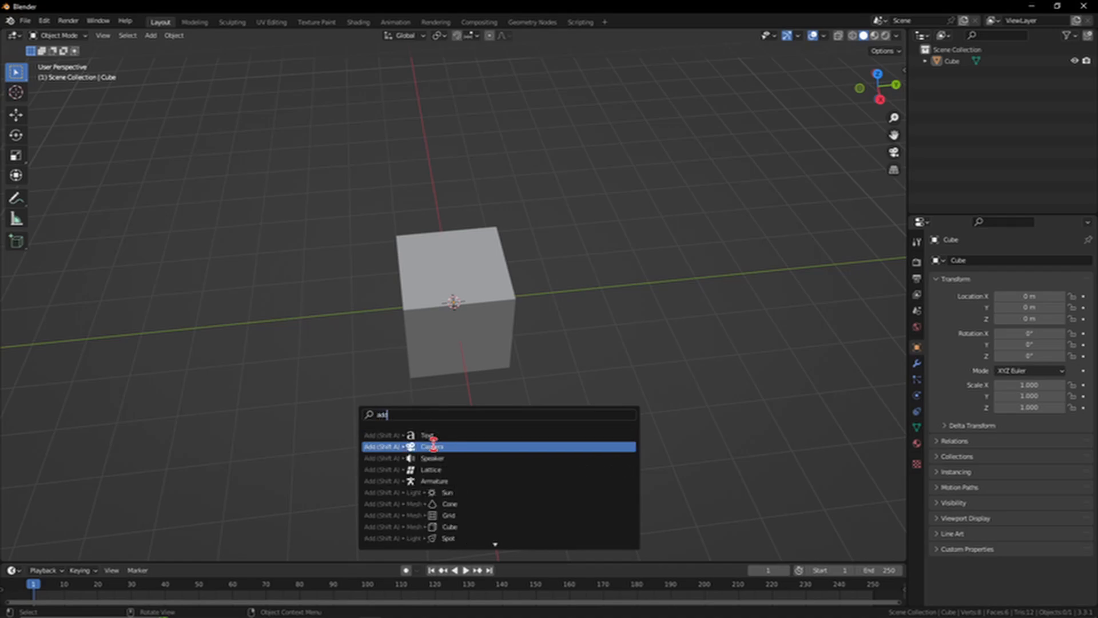
mouse_move(455, 481)
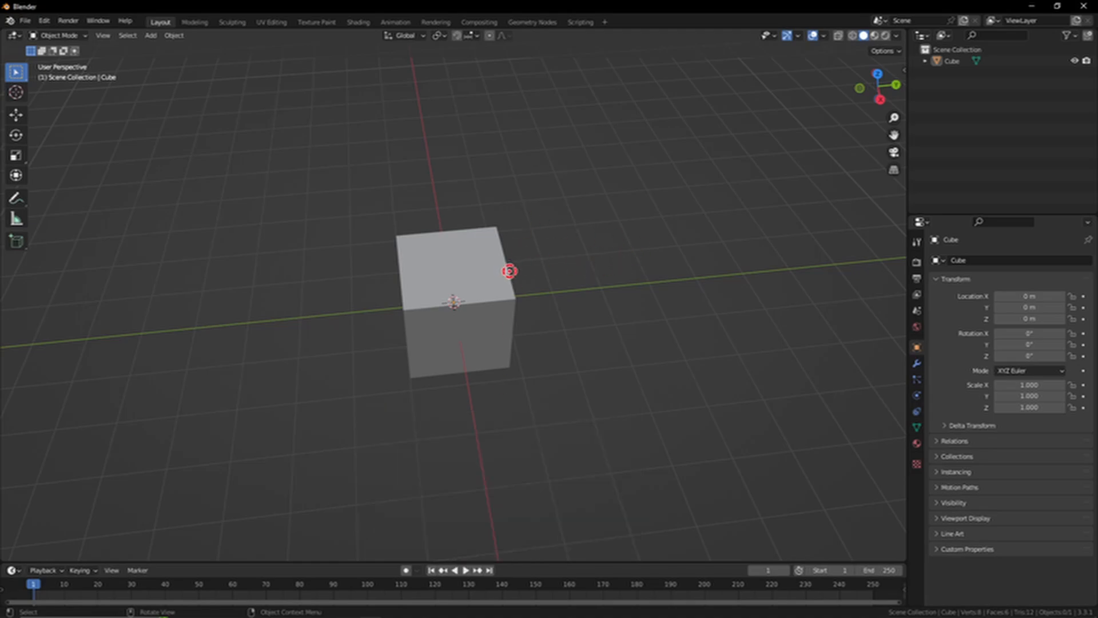
mouse_move(62, 36)
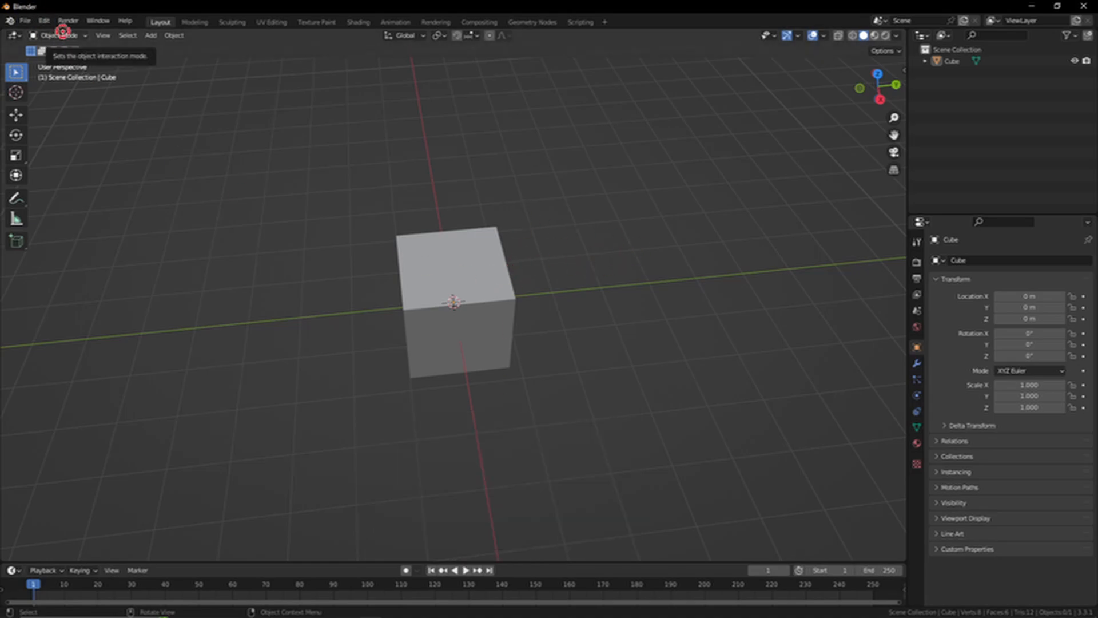
mouse_move(383, 400)
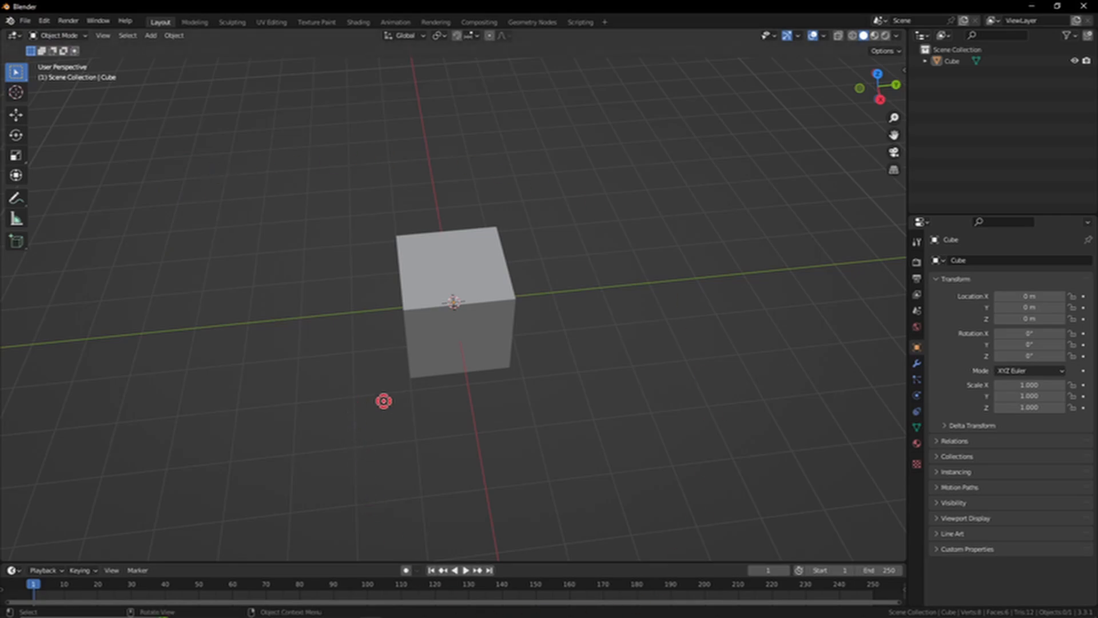